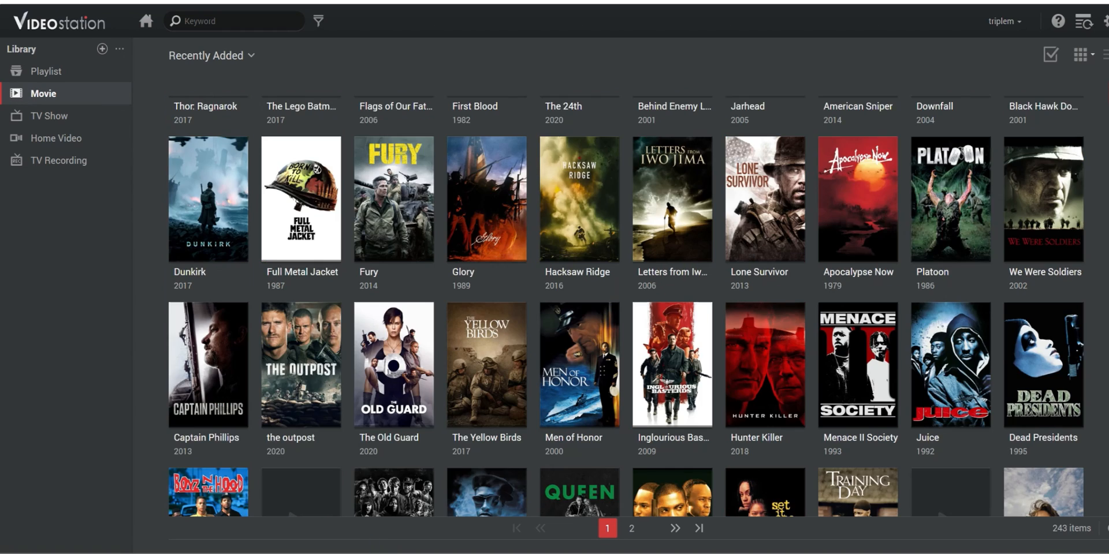
# Step: Launch Video Station from the application list, opening it in a separate window
pyautogui.scroll(-3)
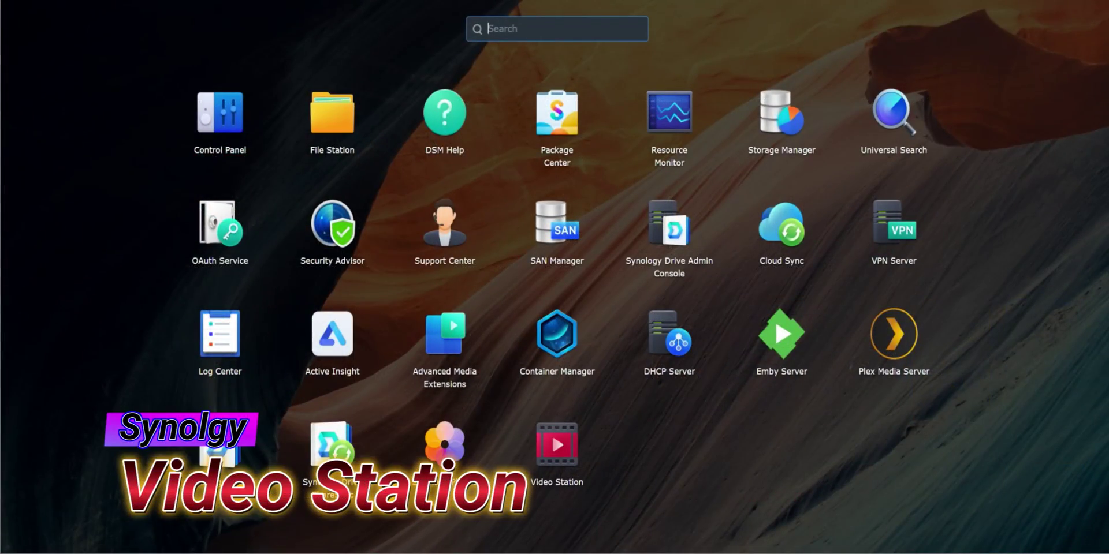
pyautogui.moveTo(556, 449)
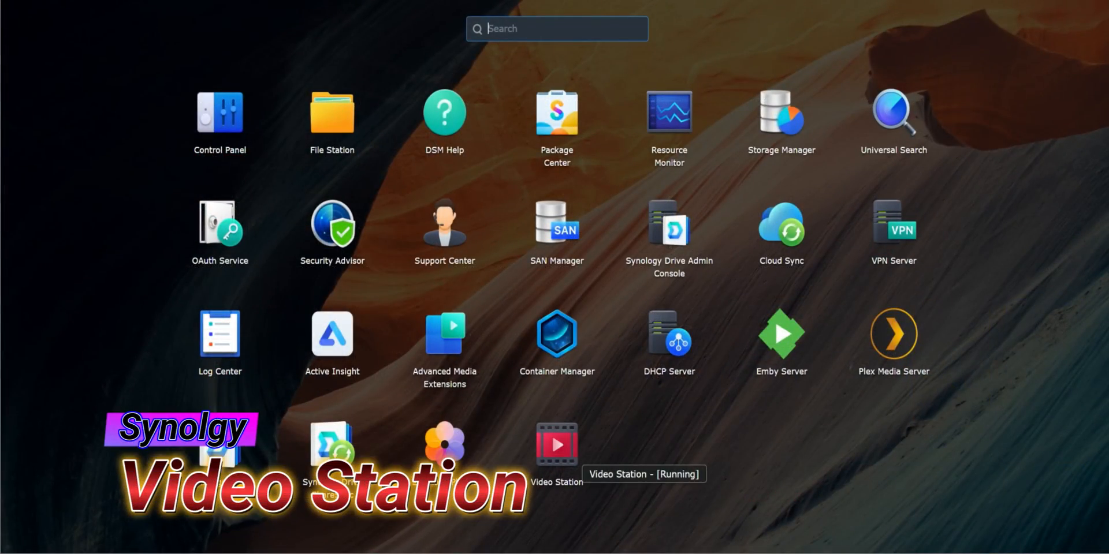
pyautogui.rightClick(557, 449)
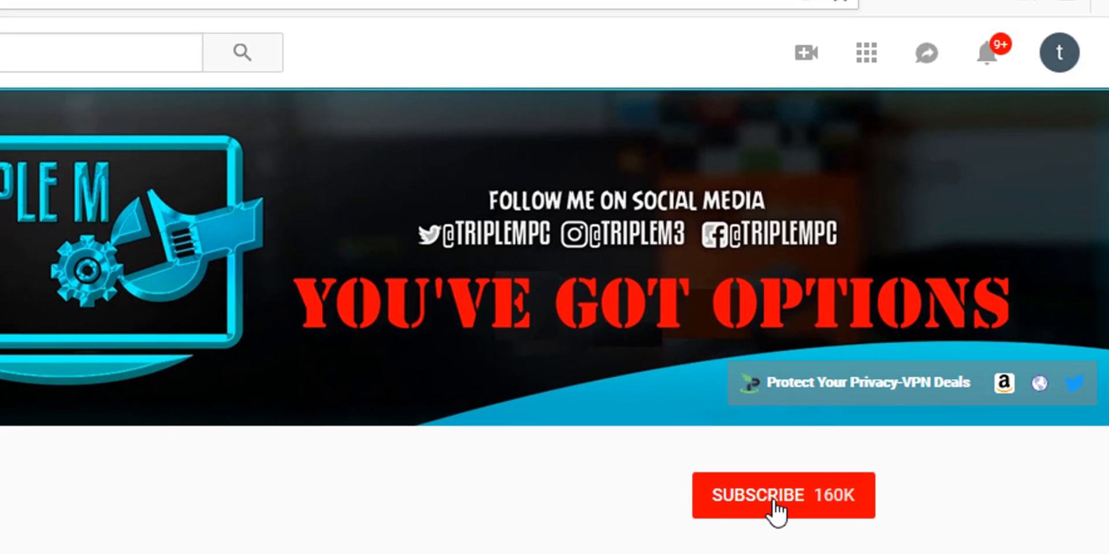
pyautogui.click(776, 503)
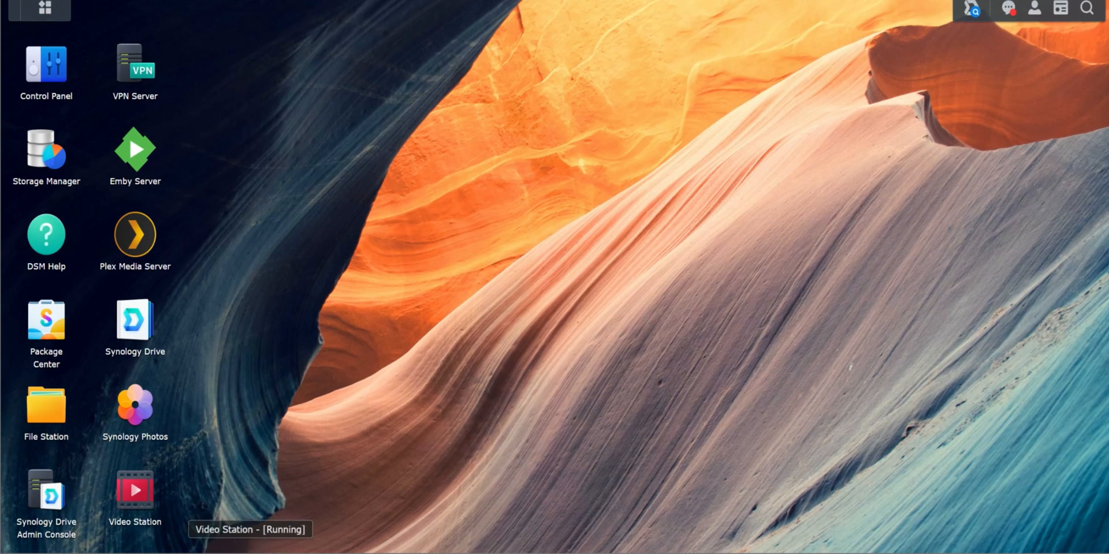
pyautogui.moveTo(135, 323)
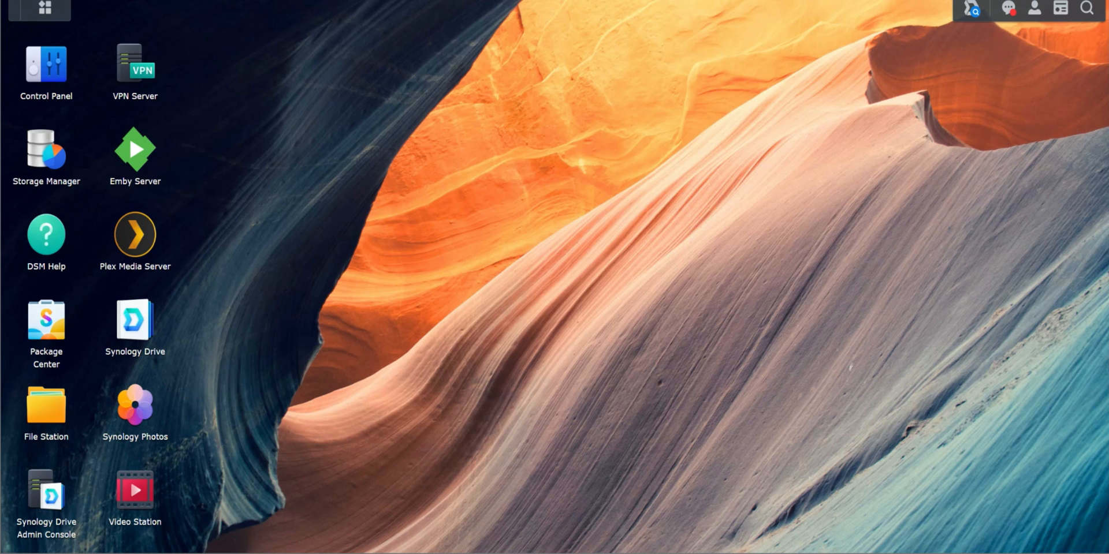
pyautogui.moveTo(45, 322)
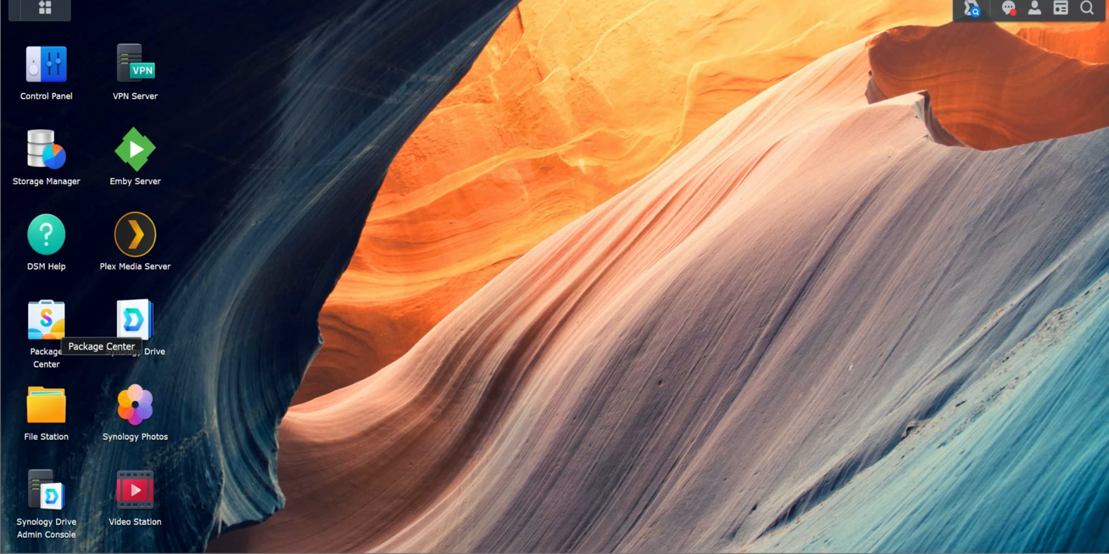
pyautogui.click(42, 9)
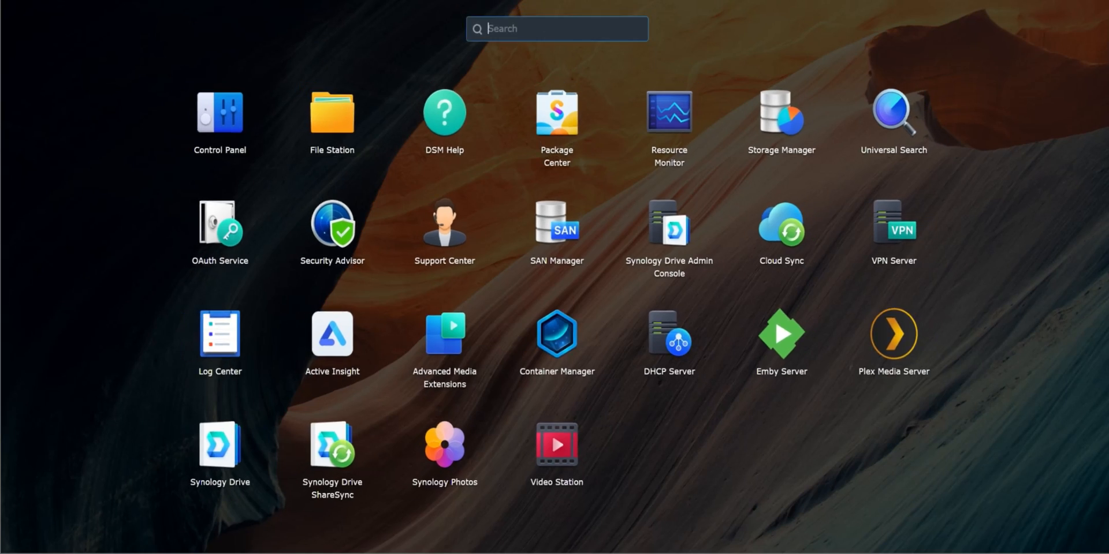
pyautogui.moveTo(556, 112)
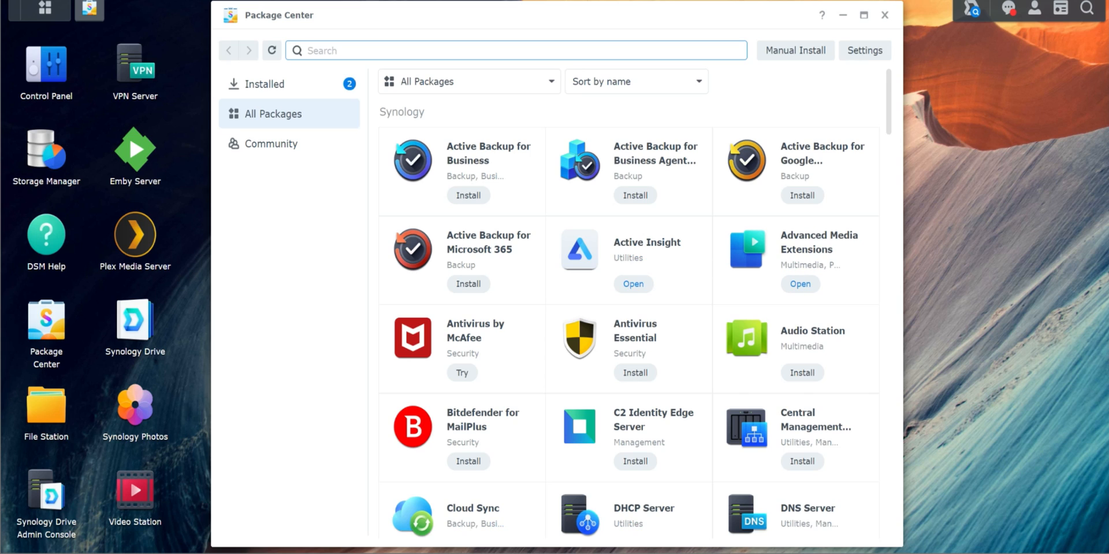
pyautogui.write('video')
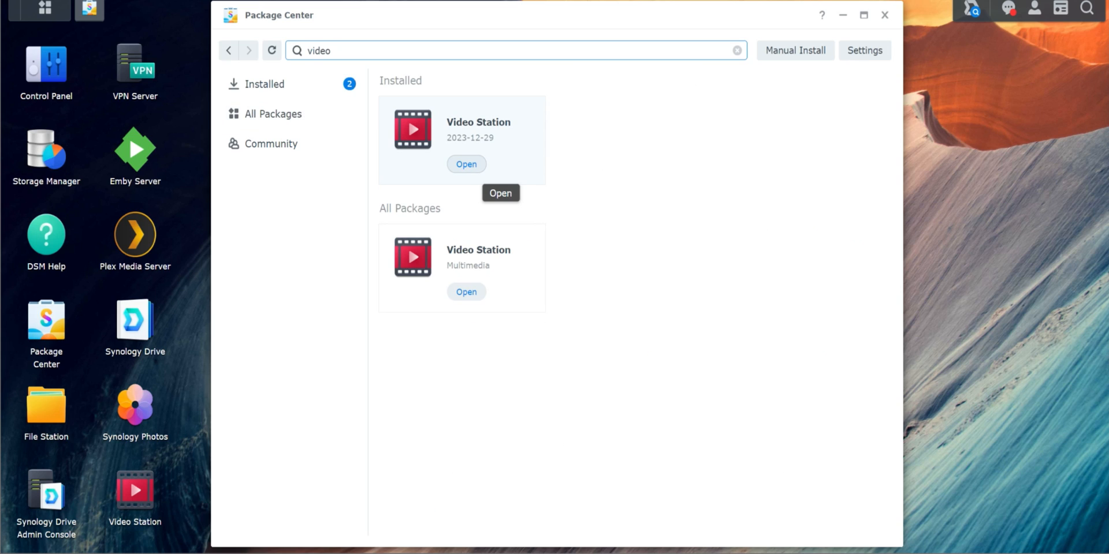
pyautogui.click(884, 15)
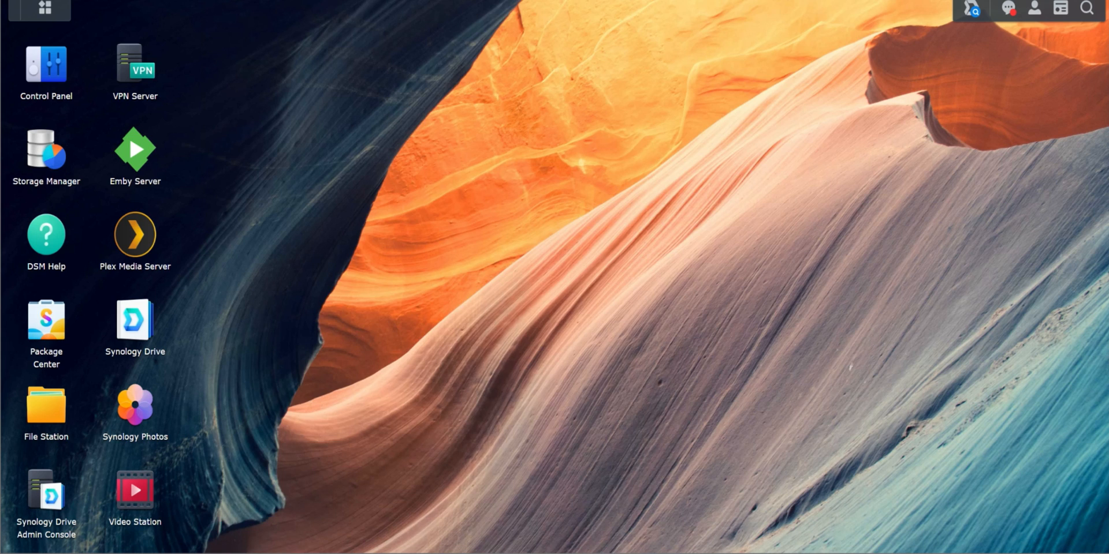
pyautogui.moveTo(42, 12)
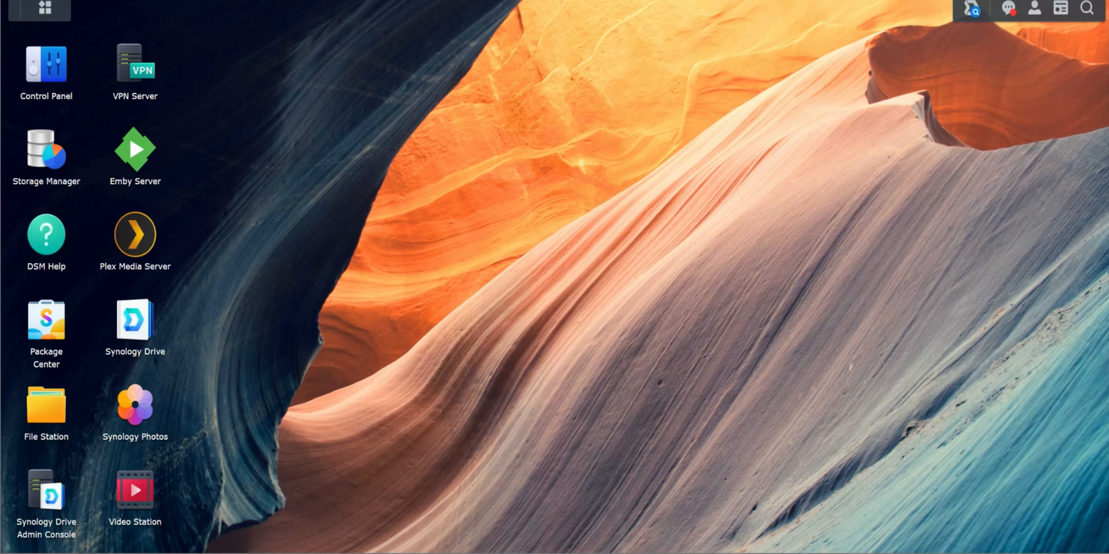
pyautogui.moveTo(34, 9)
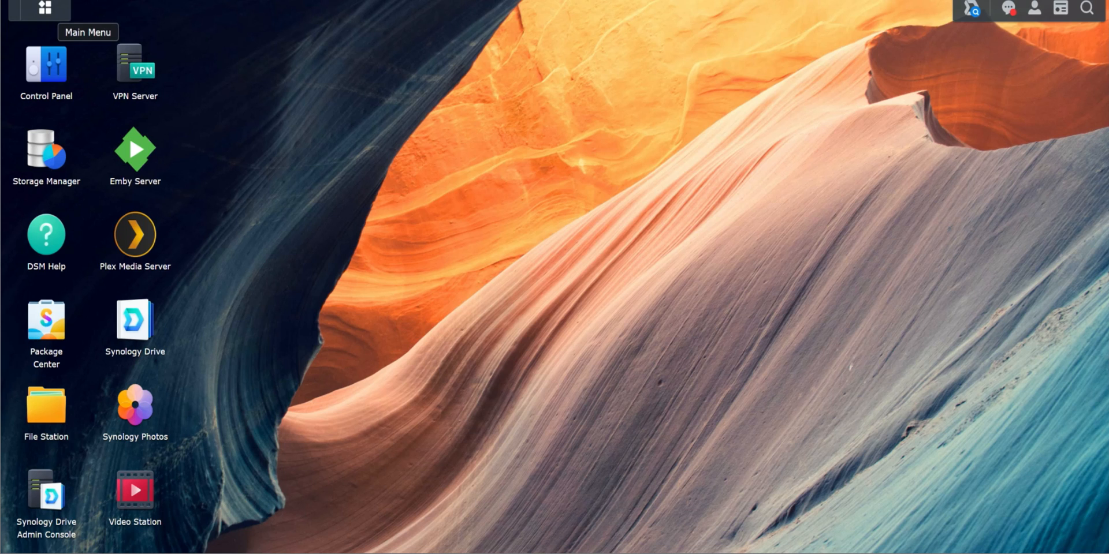
pyautogui.click(36, 9)
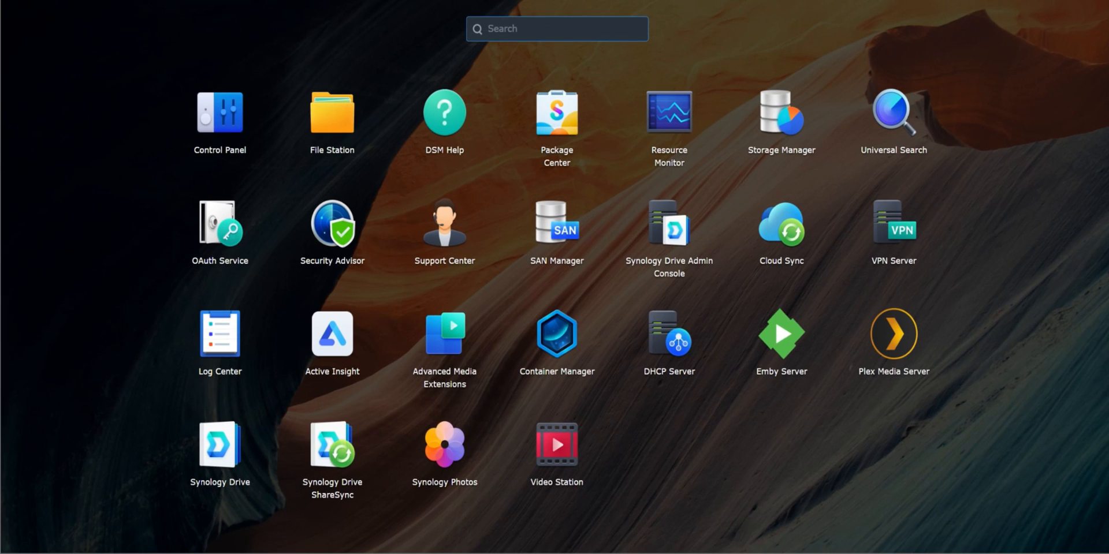
pyautogui.moveTo(556, 451)
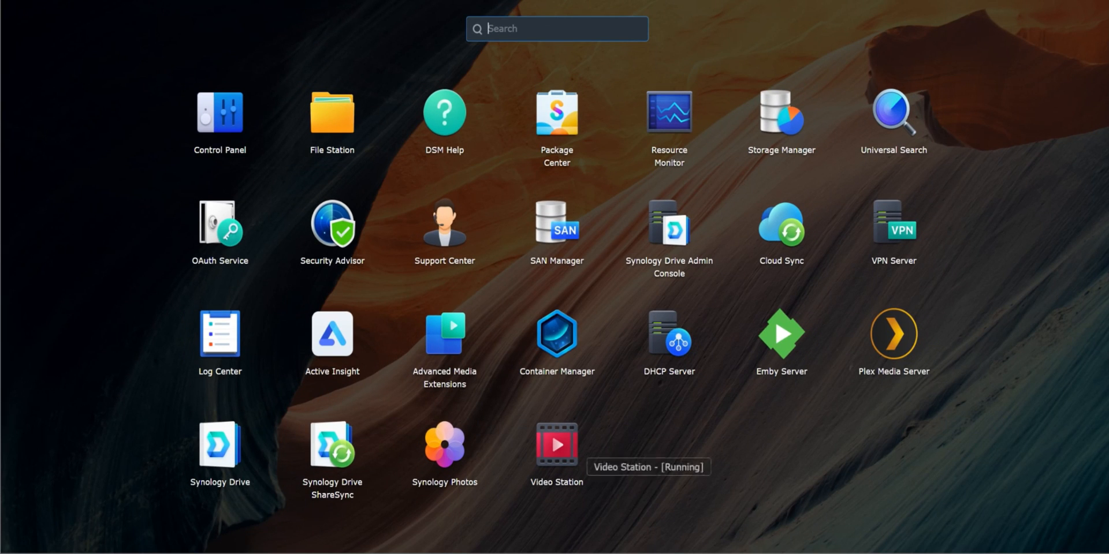
pyautogui.rightClick(556, 445)
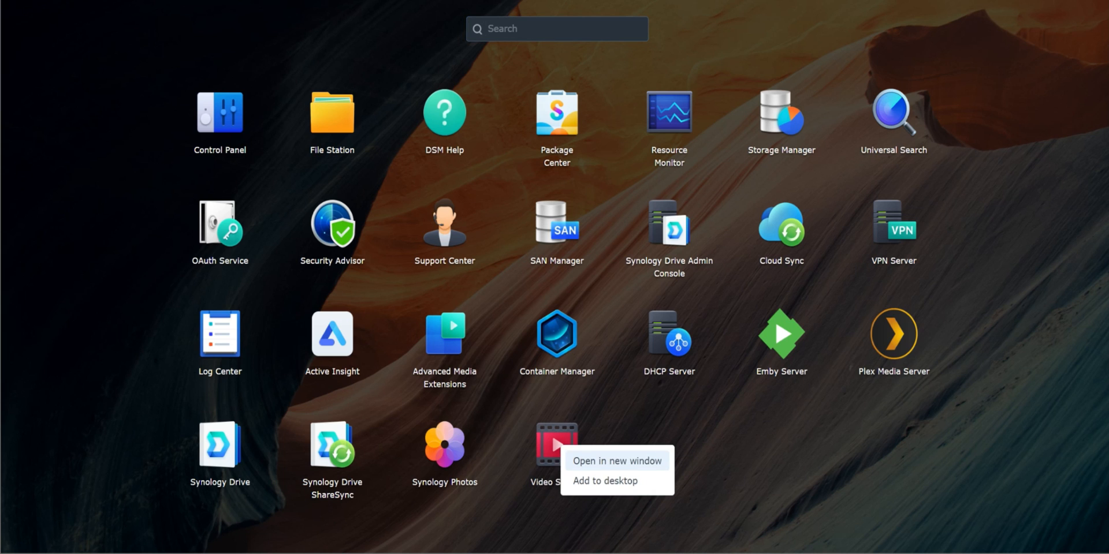
pyautogui.click(606, 481)
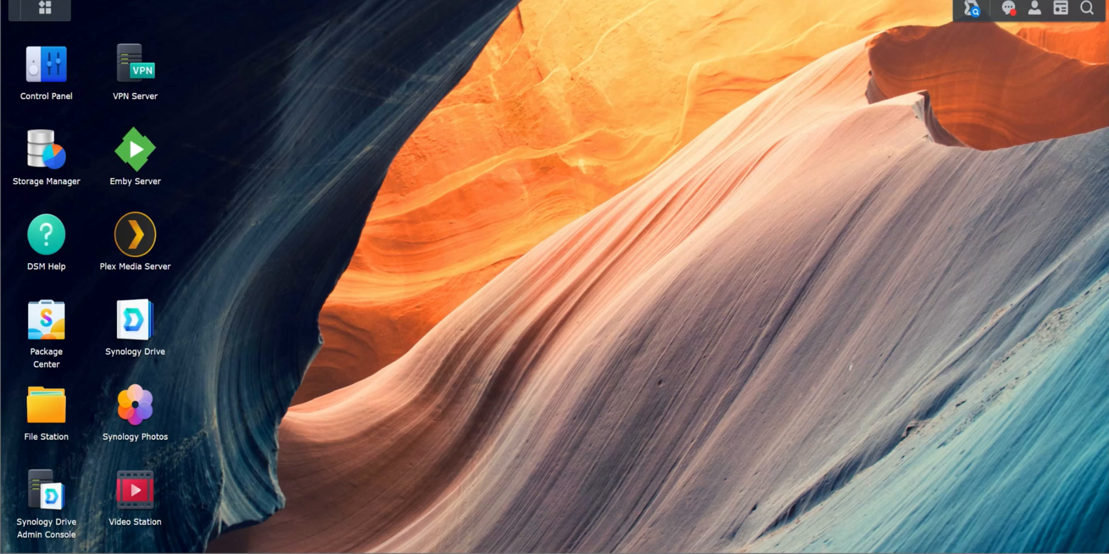
pyautogui.moveTo(46, 406)
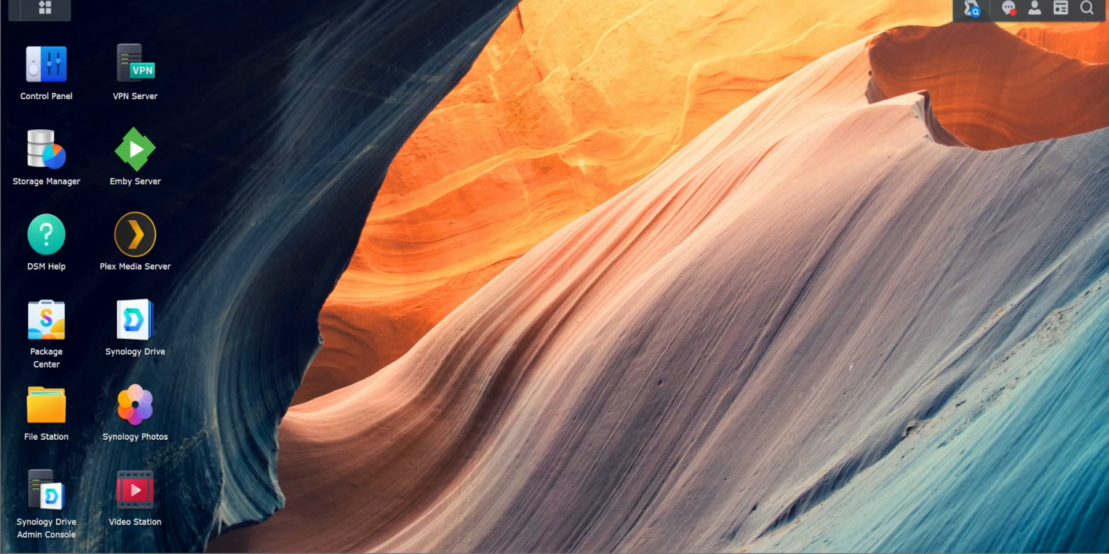
pyautogui.moveTo(45, 408)
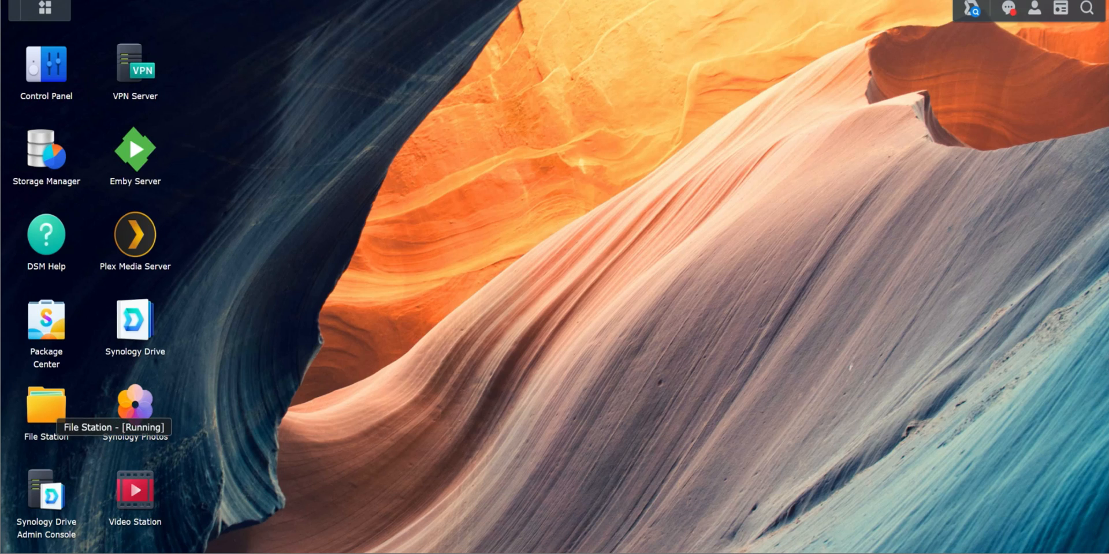
# Step: Open File Station, look inside PlexMedia's Movies folder, and return to PlexMedia
pyautogui.doubleClick(45, 408)
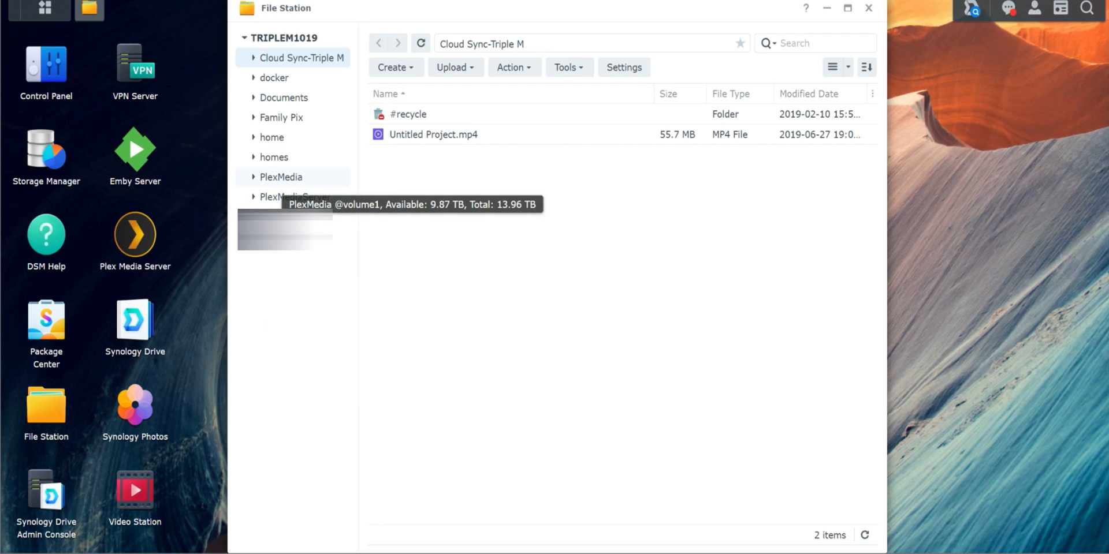
pyautogui.click(282, 177)
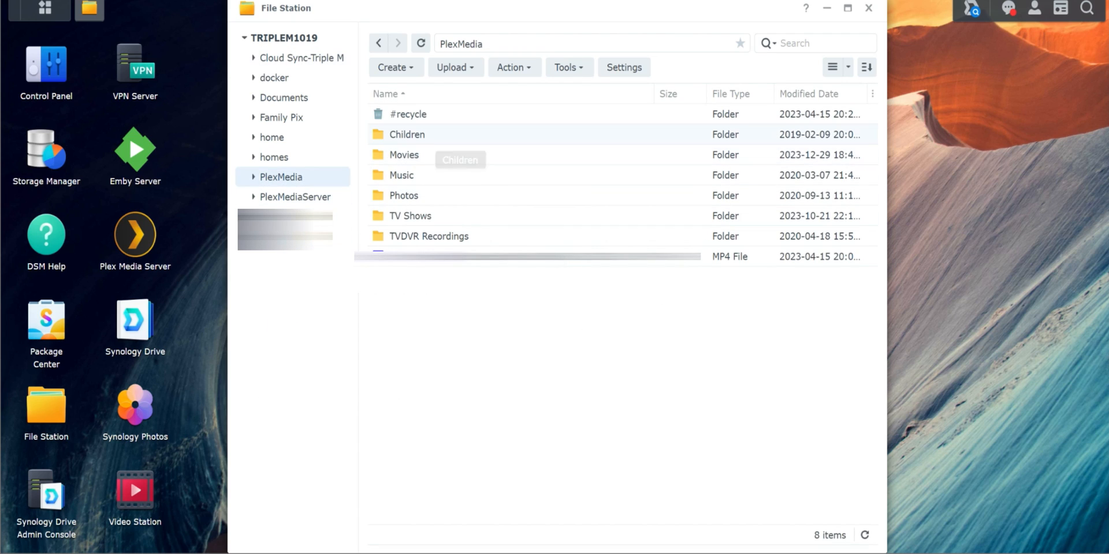
pyautogui.moveTo(404, 154)
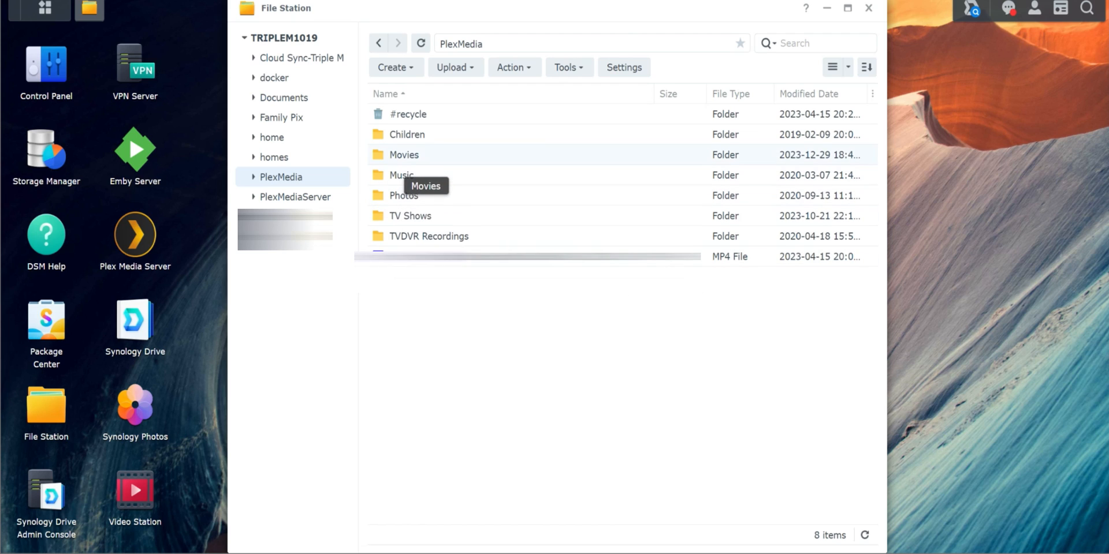
pyautogui.doubleClick(404, 155)
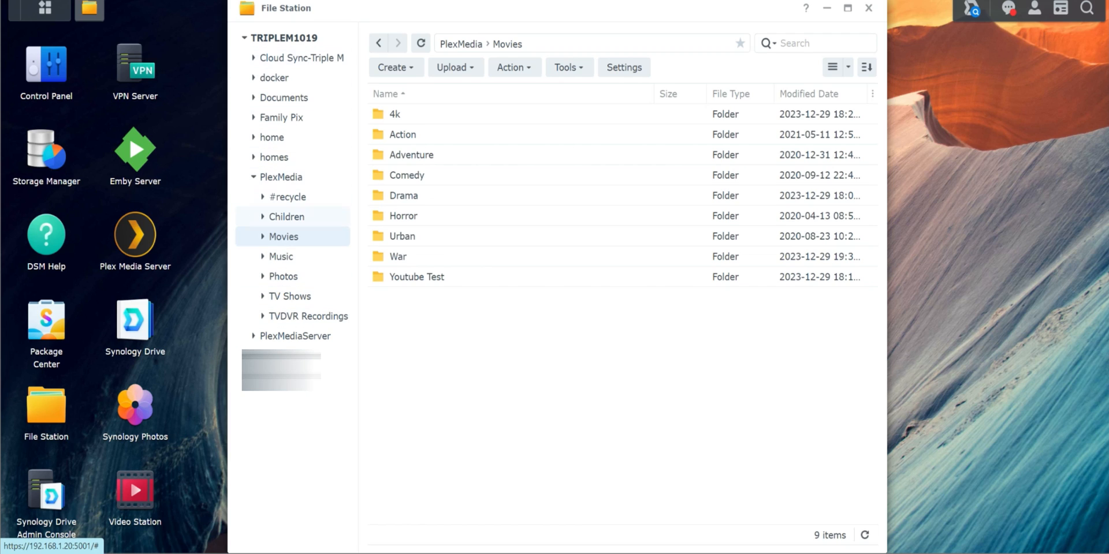
pyautogui.click(279, 177)
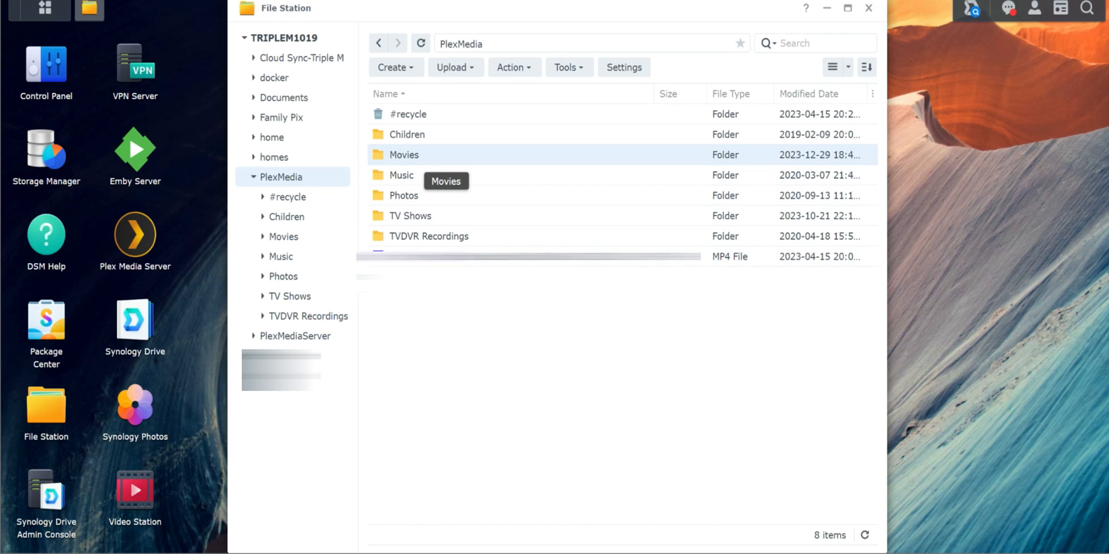
pyautogui.moveTo(426, 196)
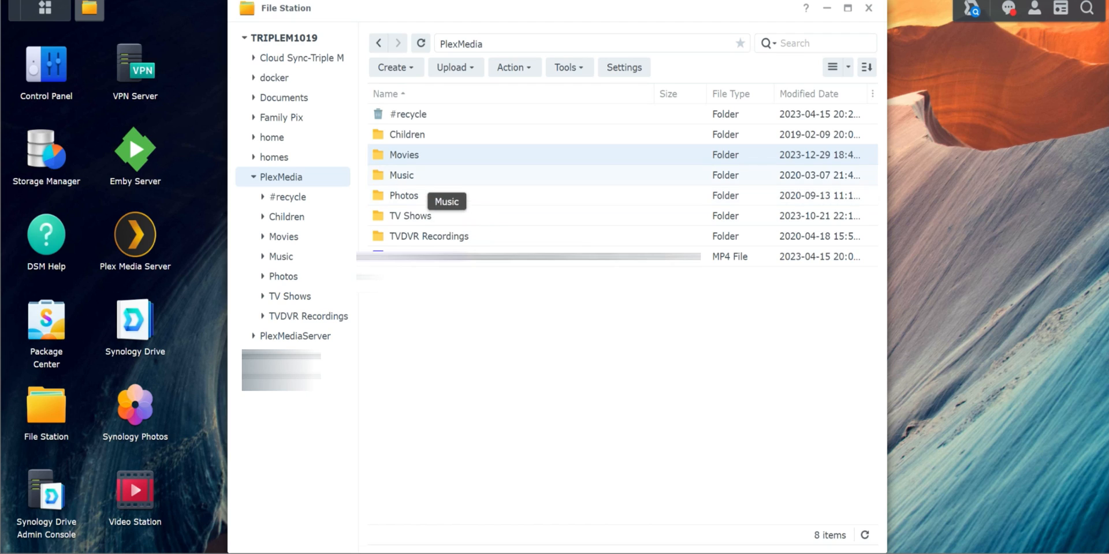
pyautogui.moveTo(404, 154)
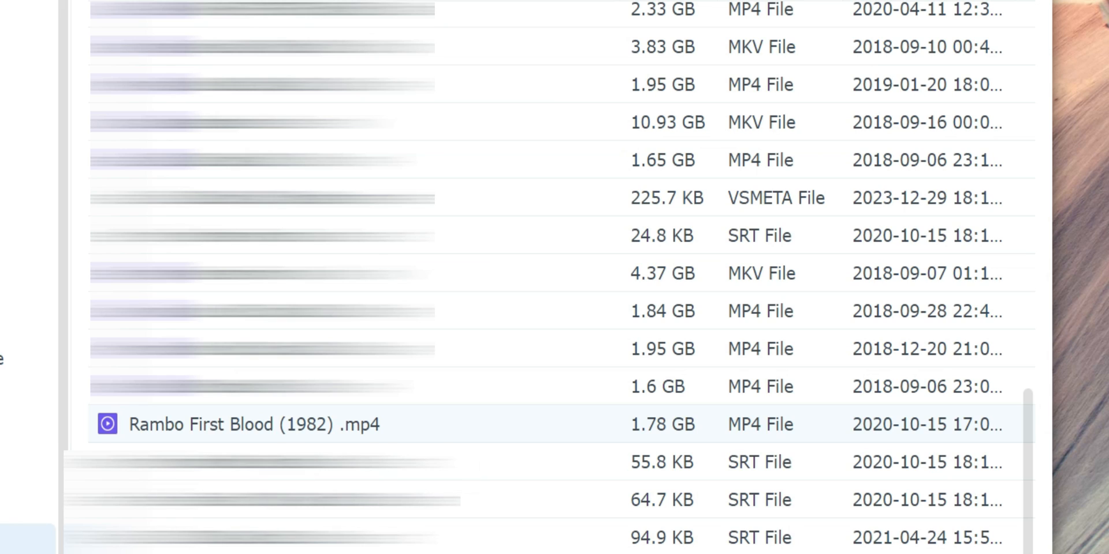
pyautogui.moveTo(253, 425)
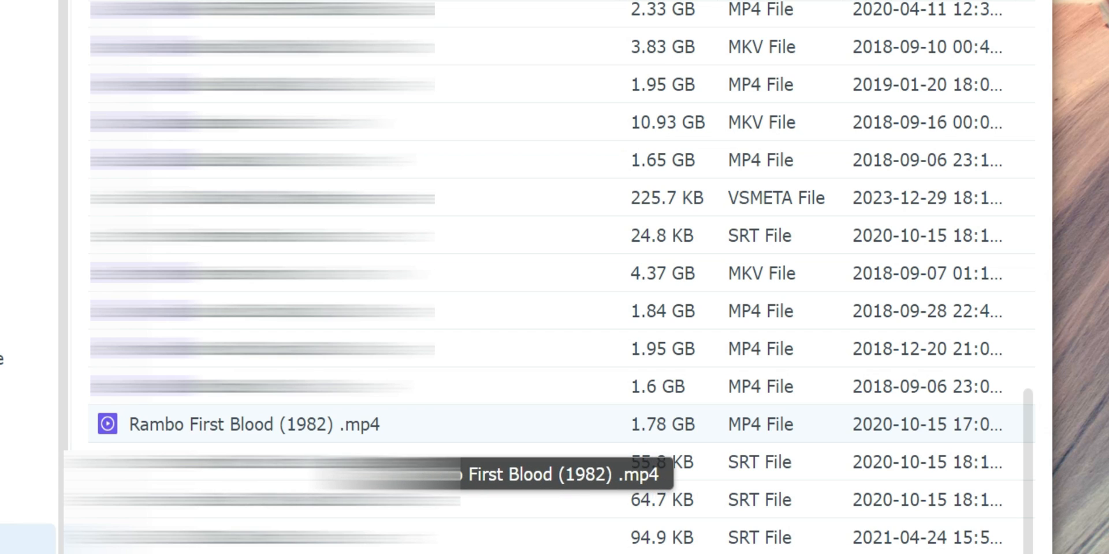
# Step: Scroll through the movie folder's video and subtitle files
pyautogui.scroll(3)
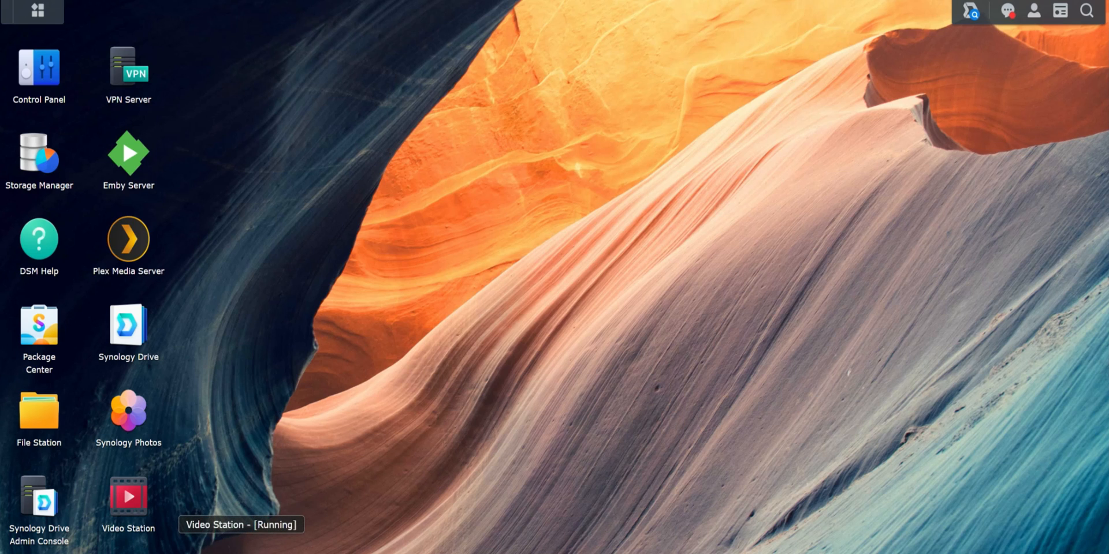
# Step: Launch Video Station and open its library settings showing /PlexMedia/Movies
pyautogui.doubleClick(126, 500)
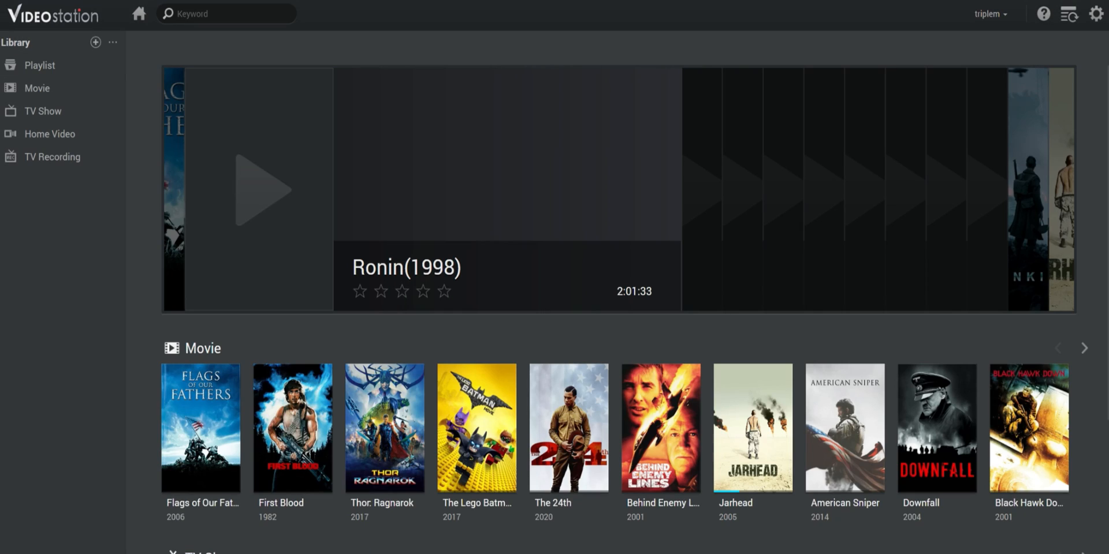
pyautogui.moveTo(36, 88)
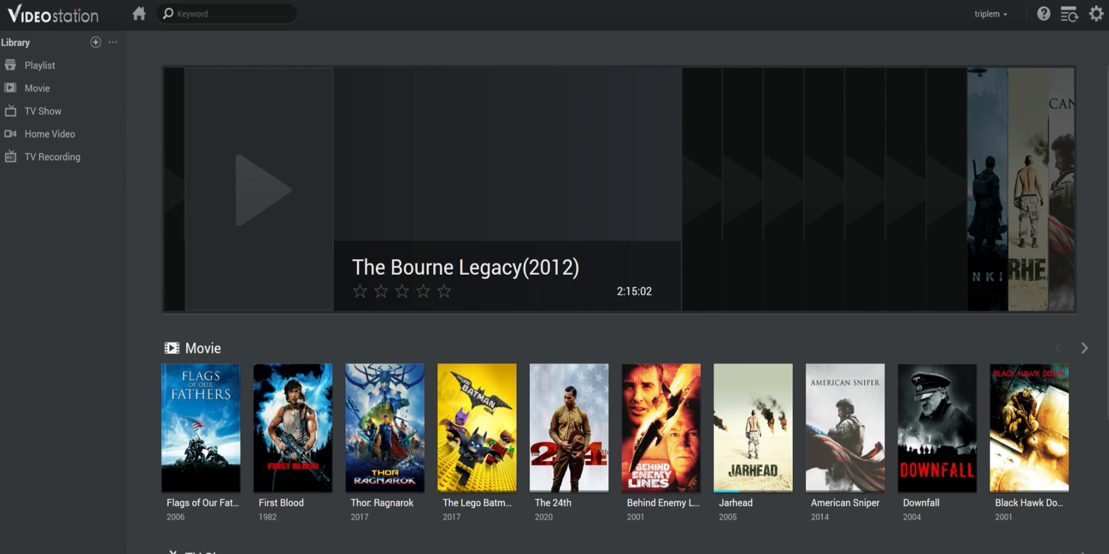
pyautogui.click(1090, 16)
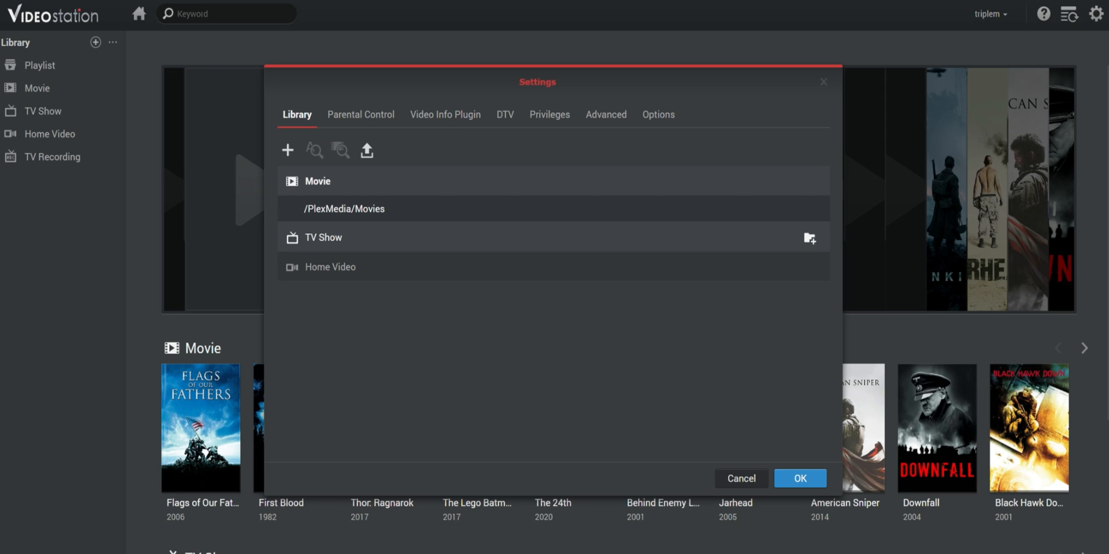
# Step: Add a public Movie-type library named 'Horror Movies'
pyautogui.click(339, 237)
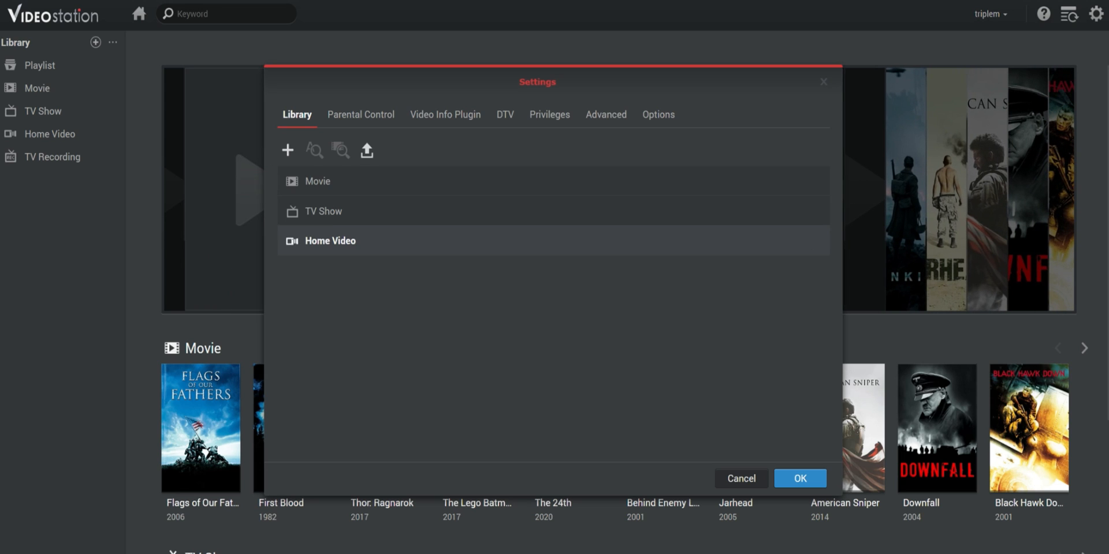
pyautogui.click(287, 150)
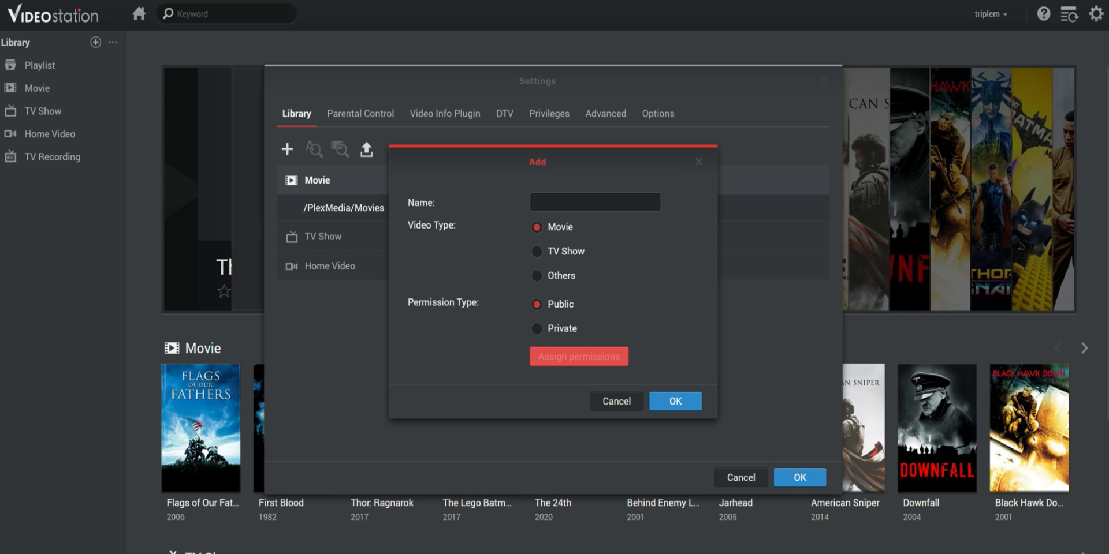
pyautogui.write('Horror Movies')
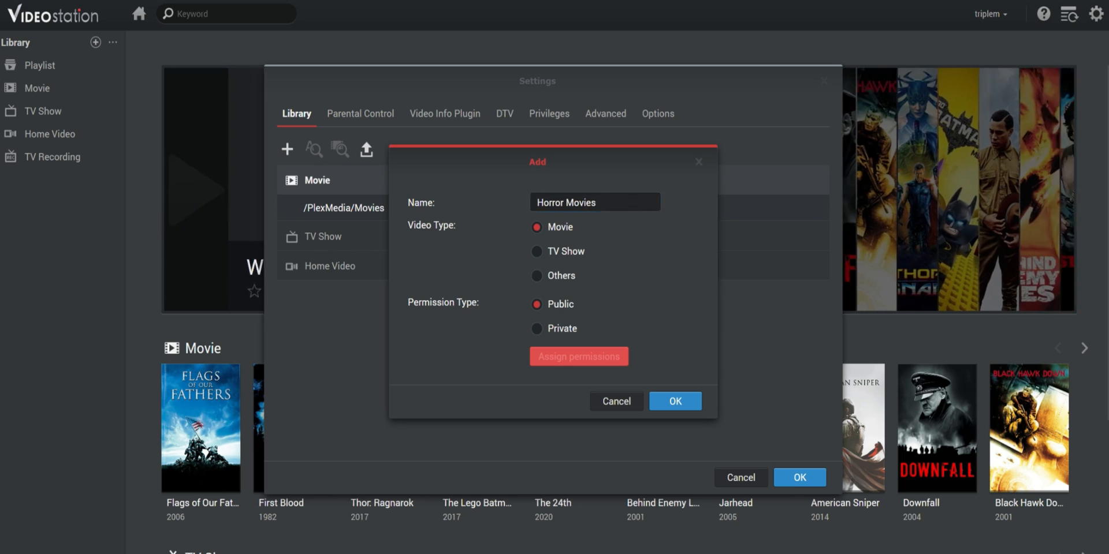
pyautogui.click(675, 402)
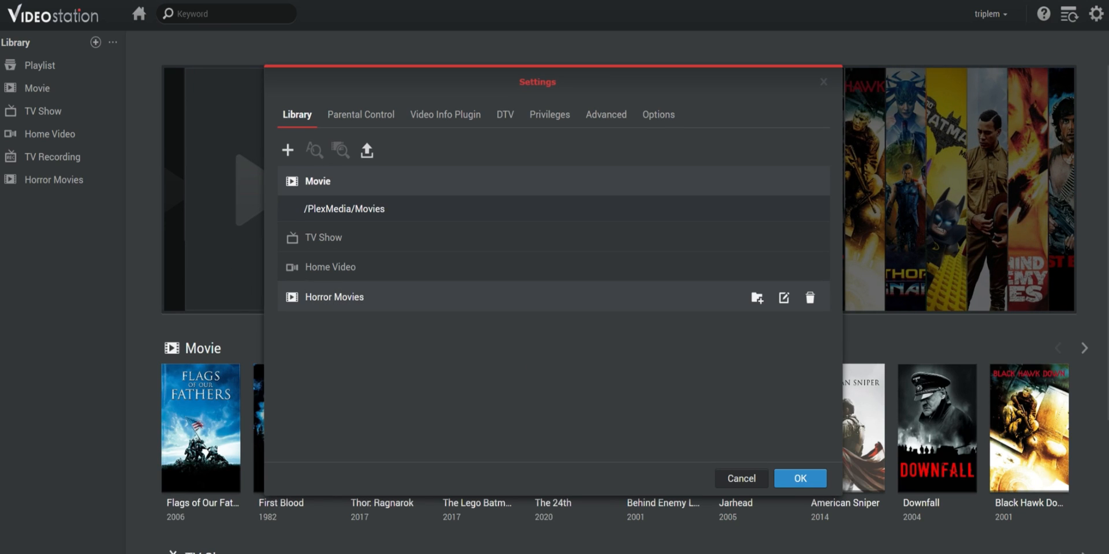
pyautogui.moveTo(756, 298)
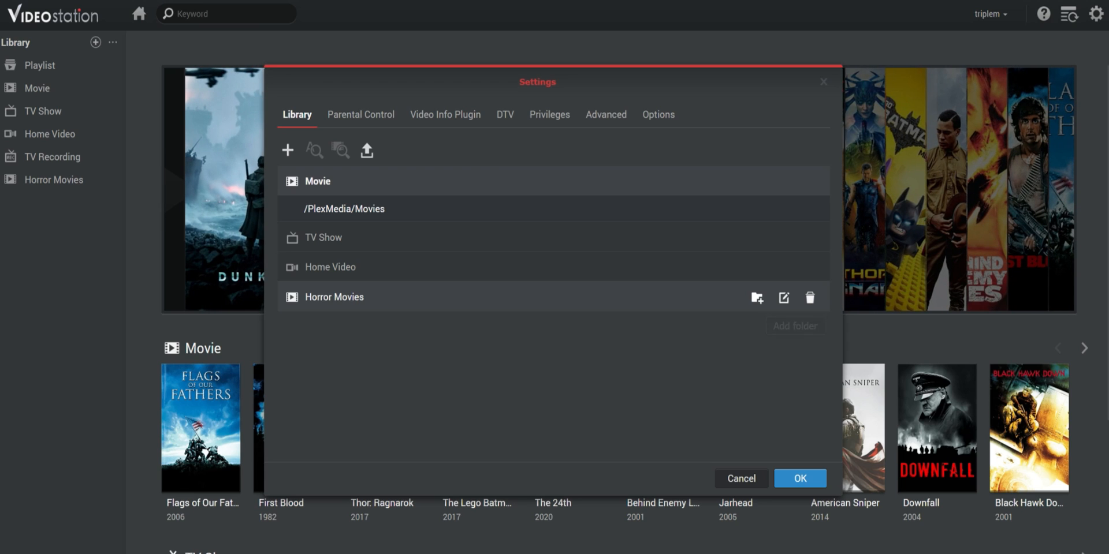
# Step: Try mapping /PlexMedia/Movies/Horror to Horror Movies, dismiss the already-indexed error, and cancel
pyautogui.click(757, 297)
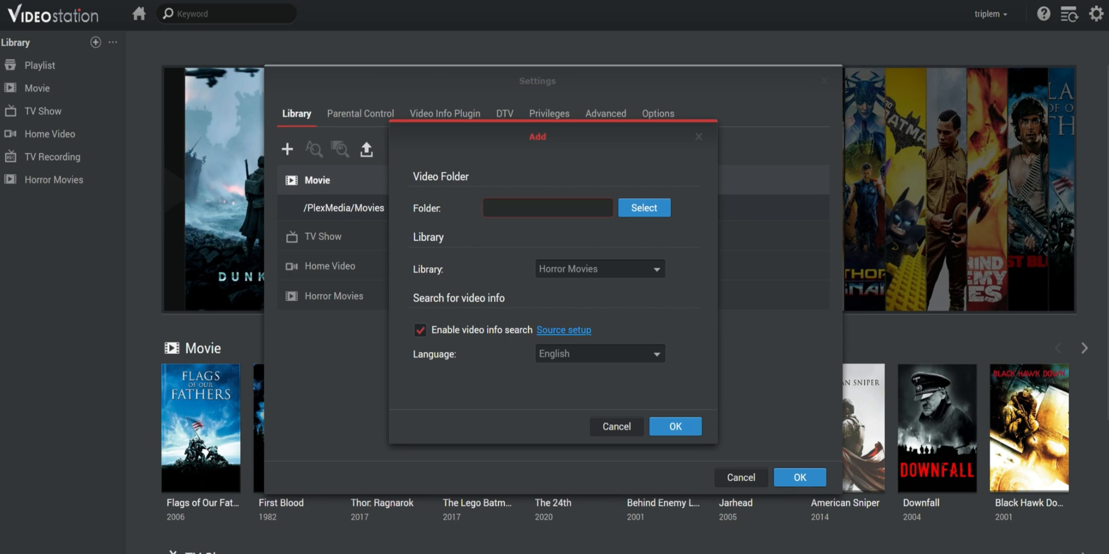
pyautogui.click(644, 208)
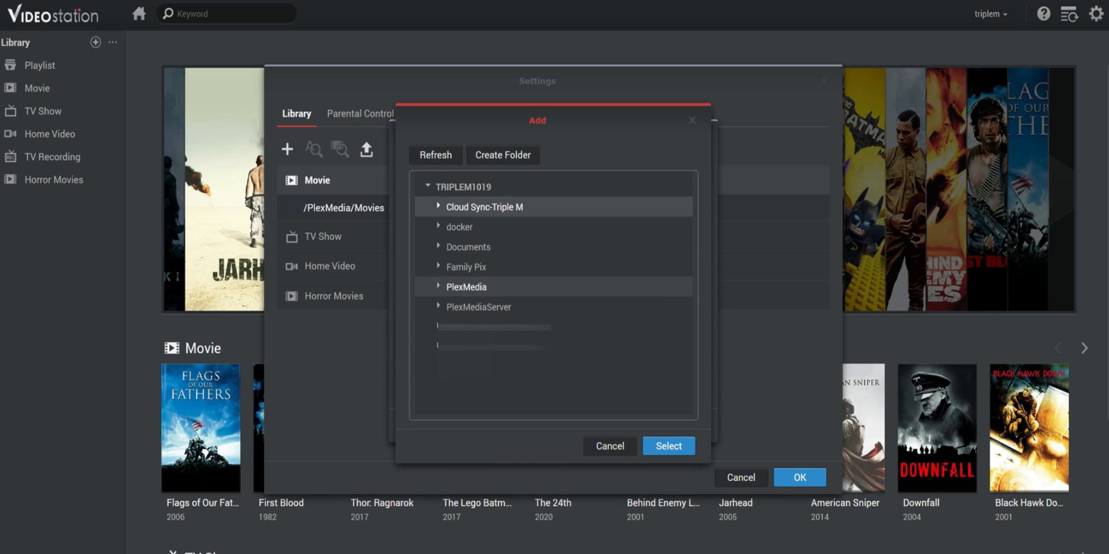
pyautogui.click(479, 307)
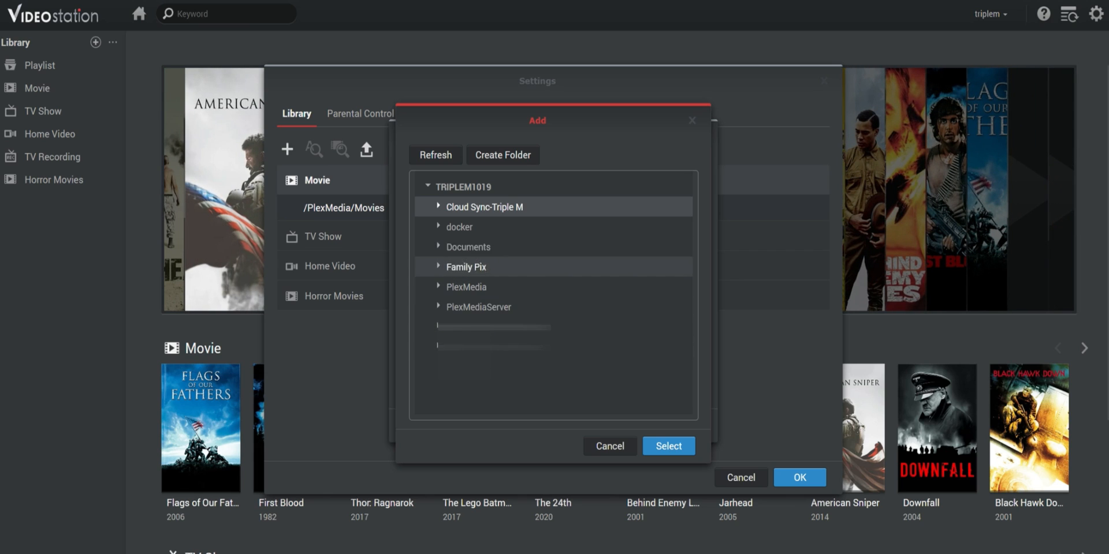
pyautogui.click(439, 287)
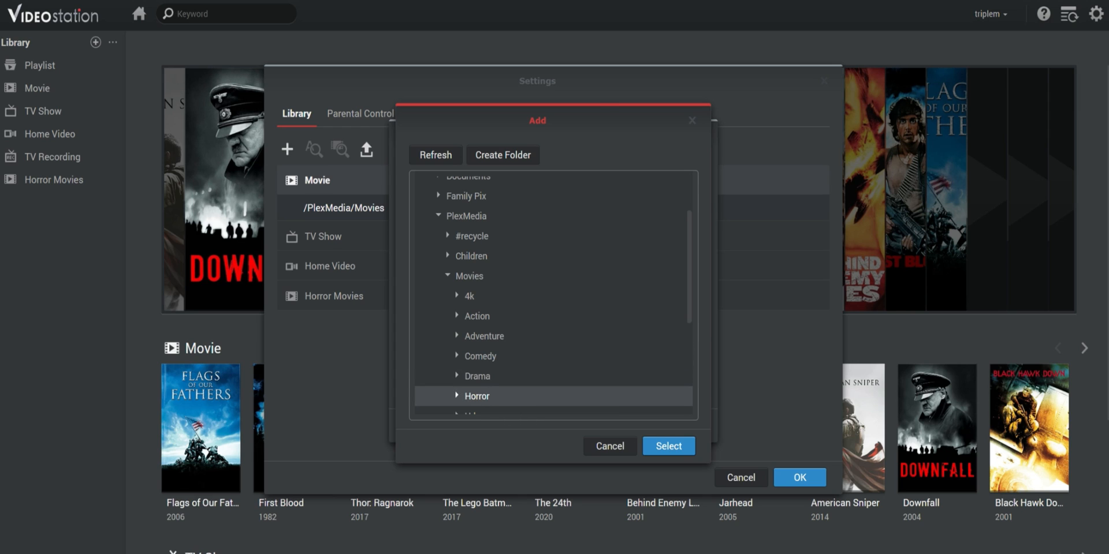
pyautogui.click(669, 446)
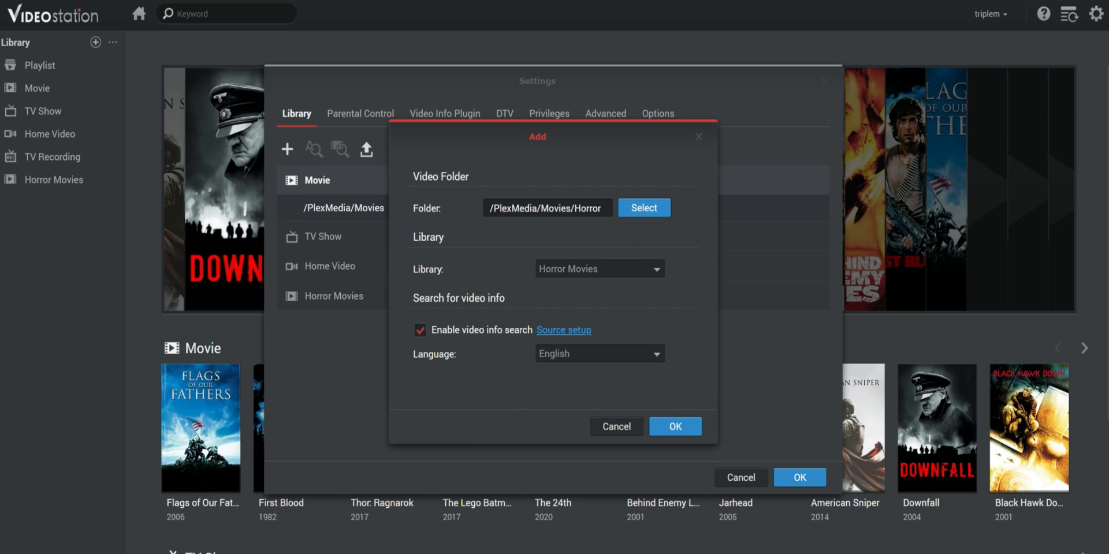
pyautogui.click(675, 426)
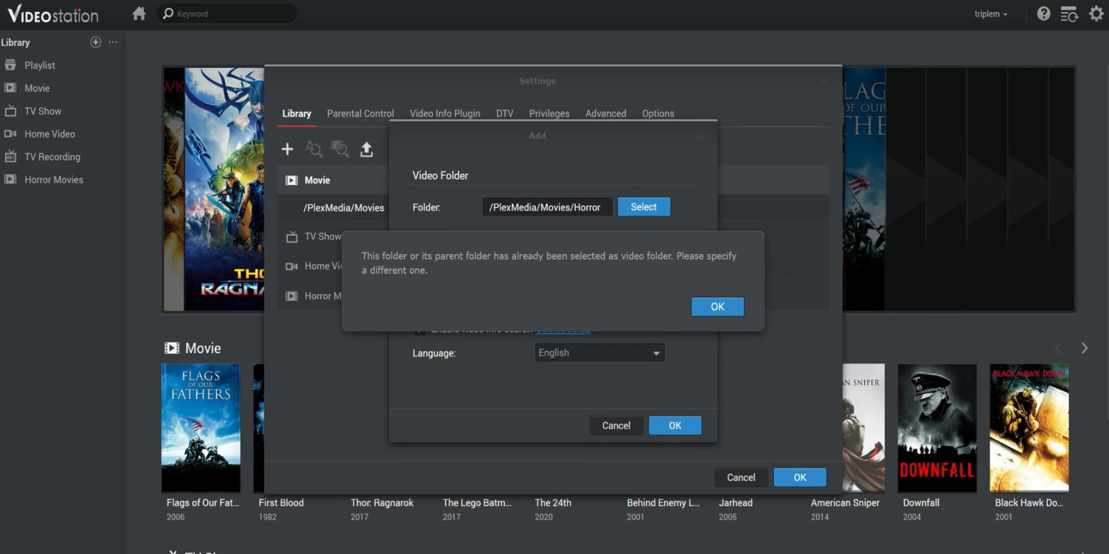
pyautogui.click(718, 307)
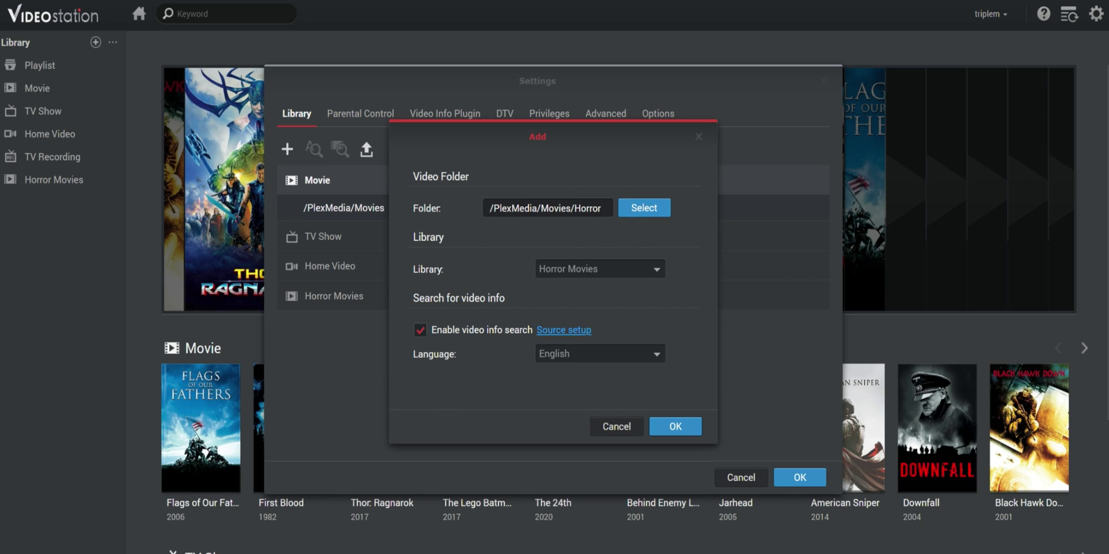
pyautogui.click(616, 426)
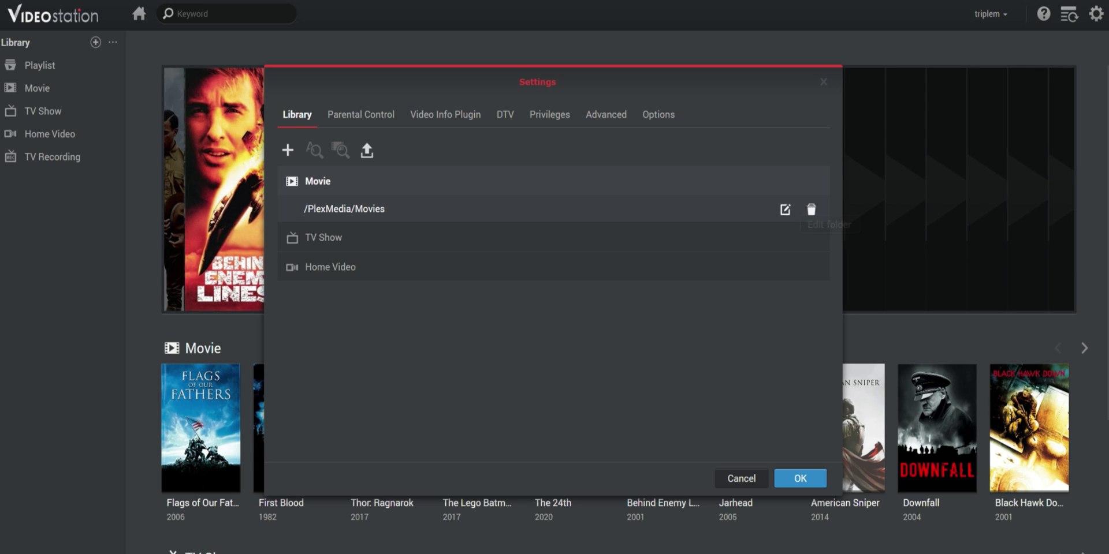
# Step: Browse the Movie library's PlexMedia folder tree, then cancel the folder edit unchanged
pyautogui.click(785, 209)
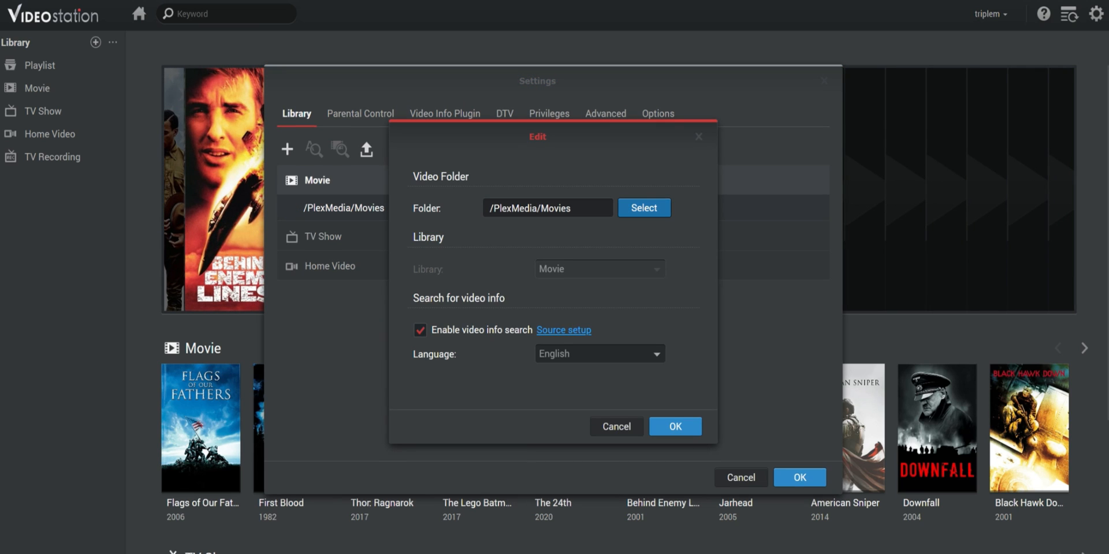
pyautogui.click(644, 208)
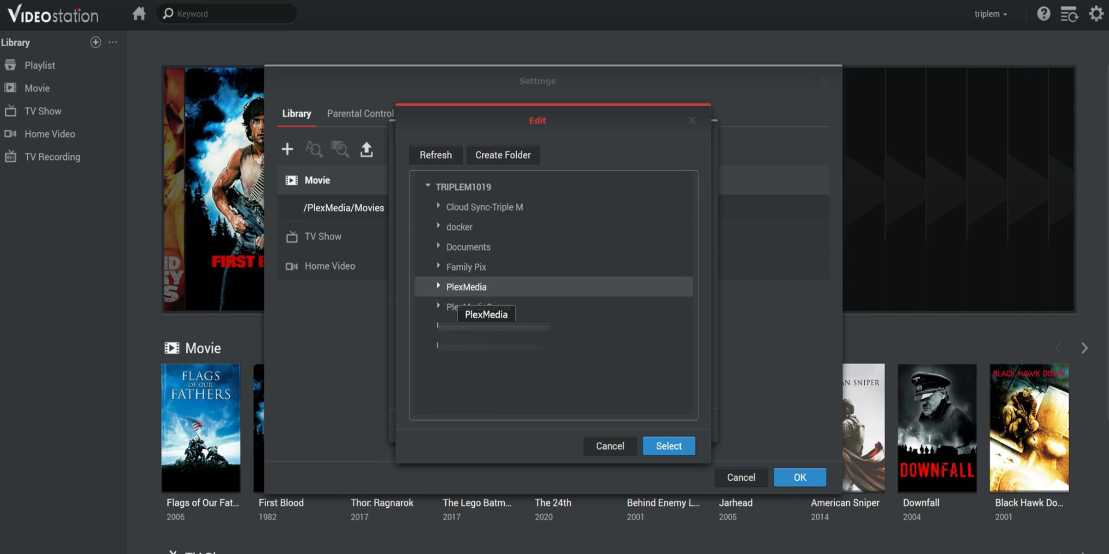
pyautogui.click(437, 287)
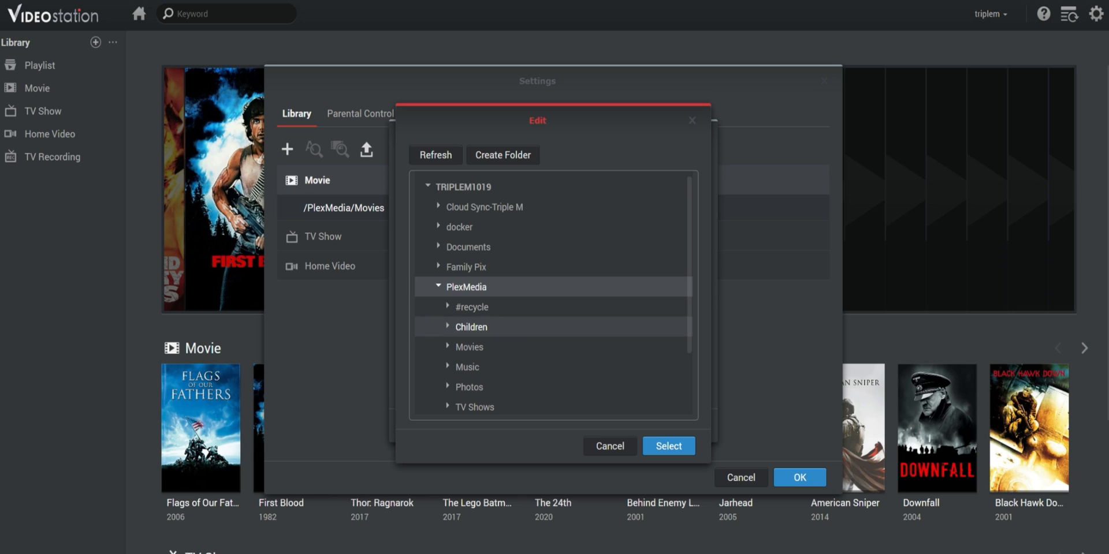
pyautogui.click(669, 445)
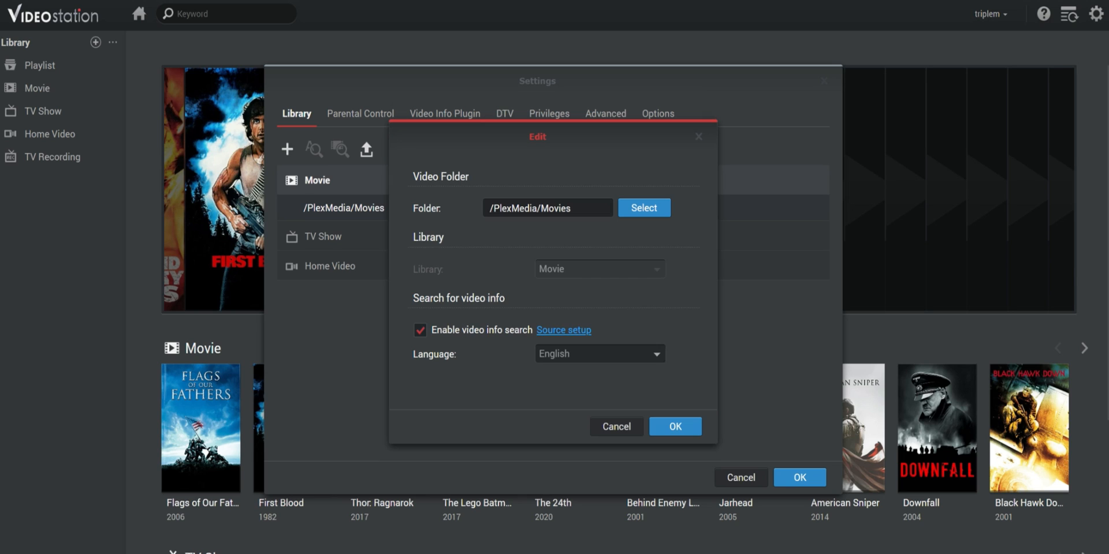
pyautogui.click(674, 426)
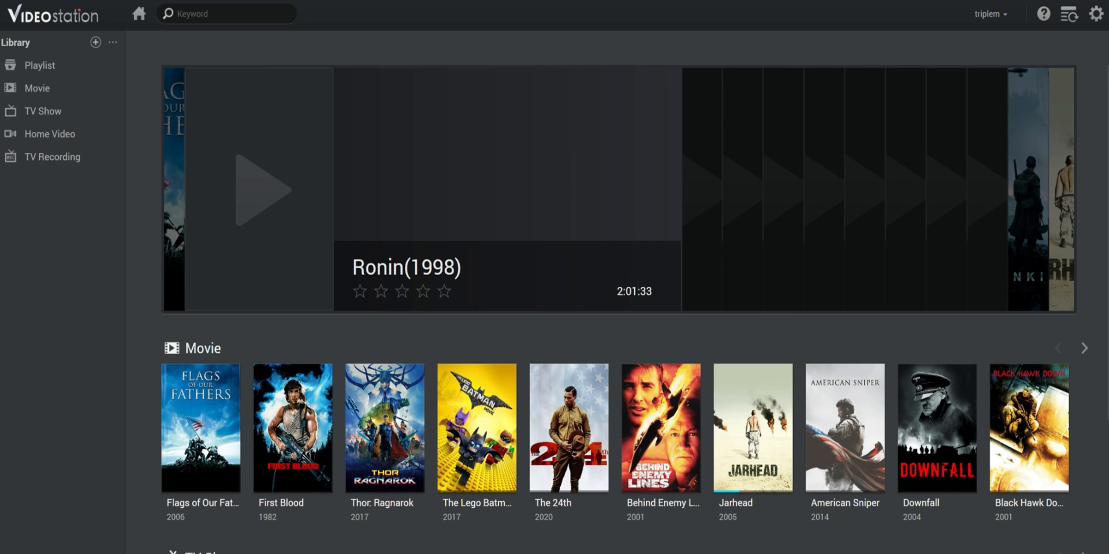
pyautogui.moveTo(36, 88)
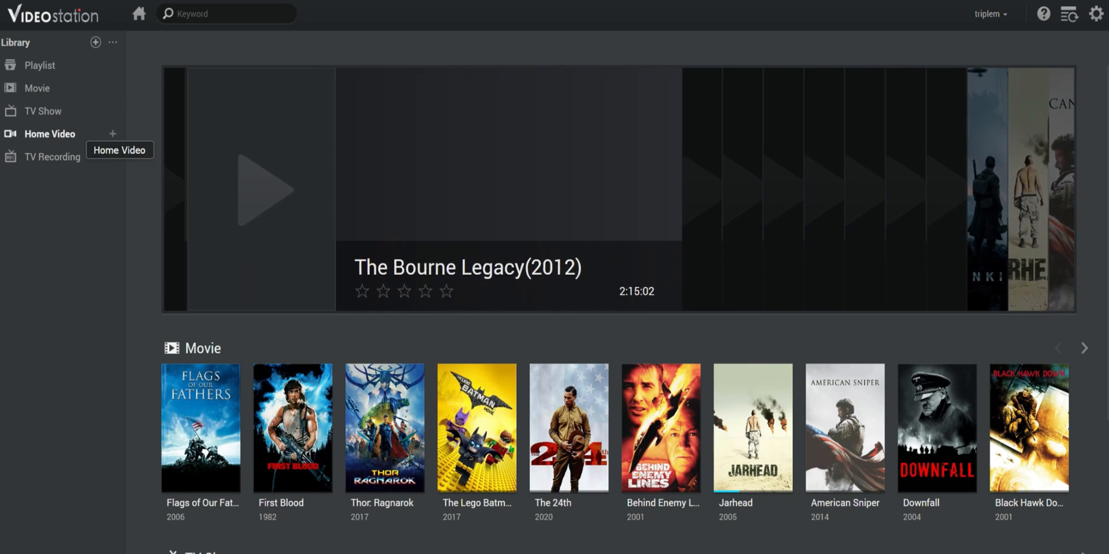
# Step: Browse the Movie, TV Show and Home Video libraries, ending back on Movie
pyautogui.click(41, 111)
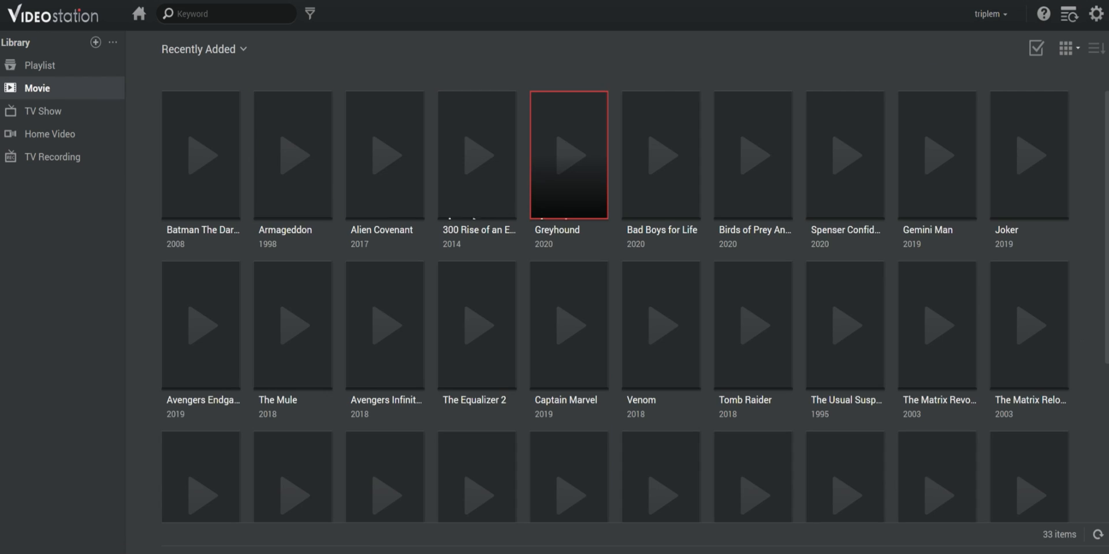
pyautogui.scroll(-3)
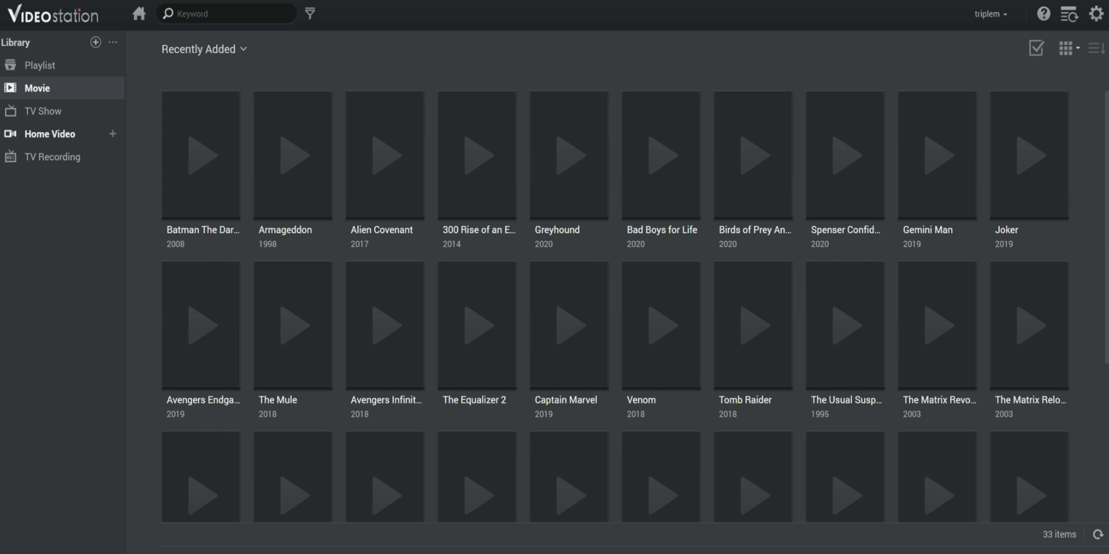
pyautogui.click(40, 110)
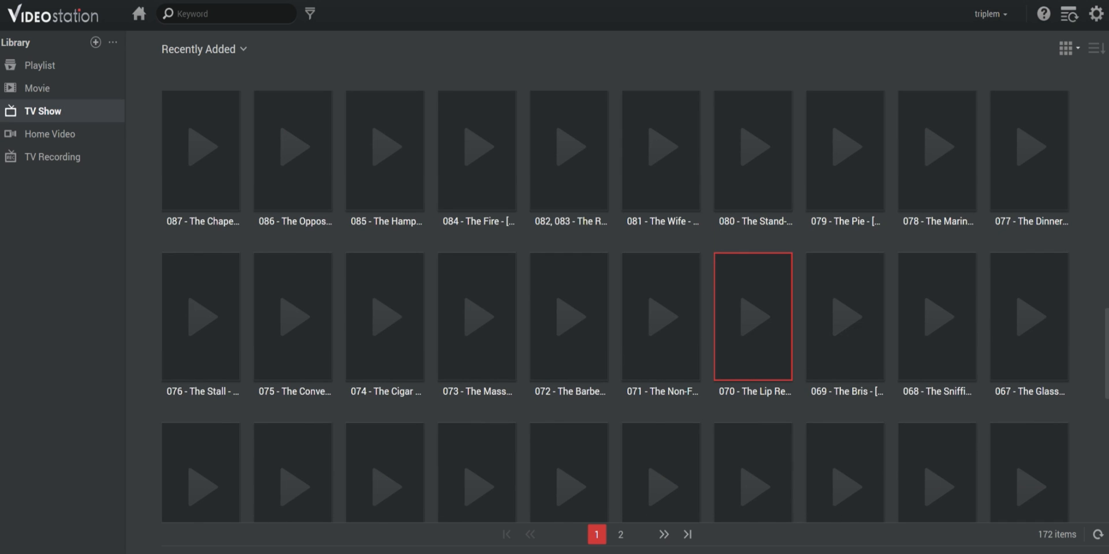
pyautogui.click(49, 134)
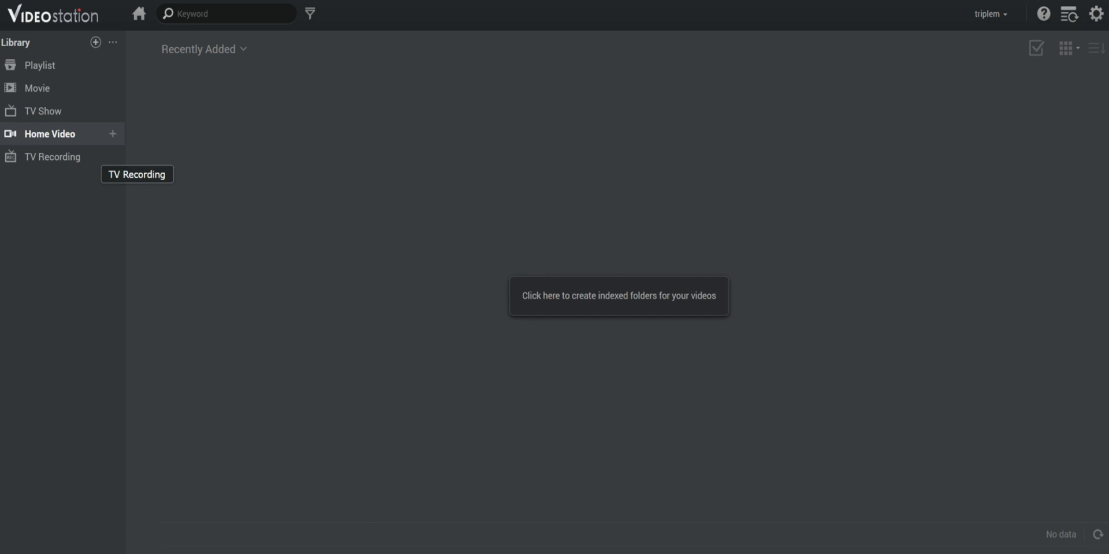
pyautogui.click(35, 88)
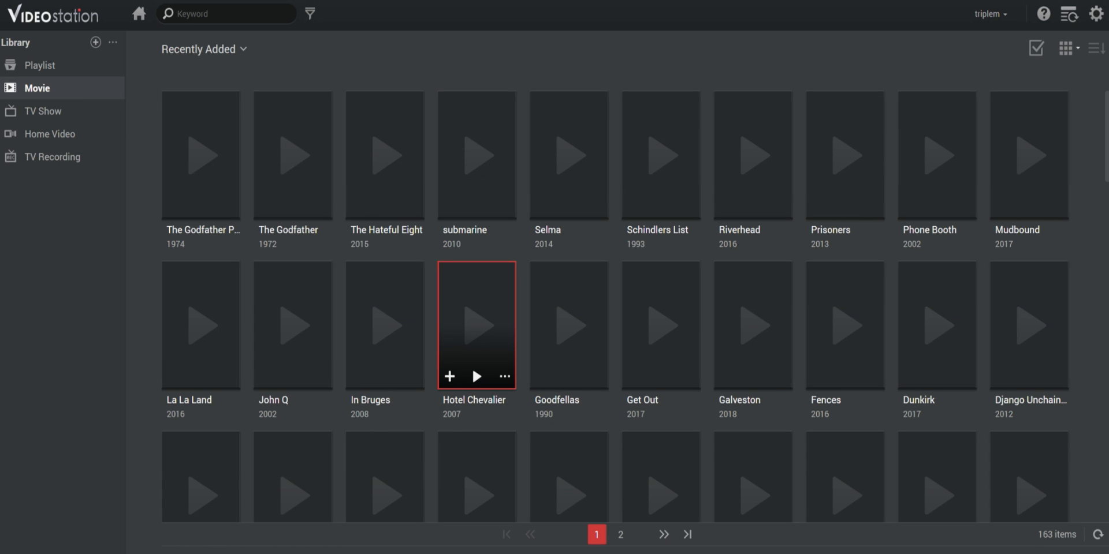
pyautogui.scroll(-3)
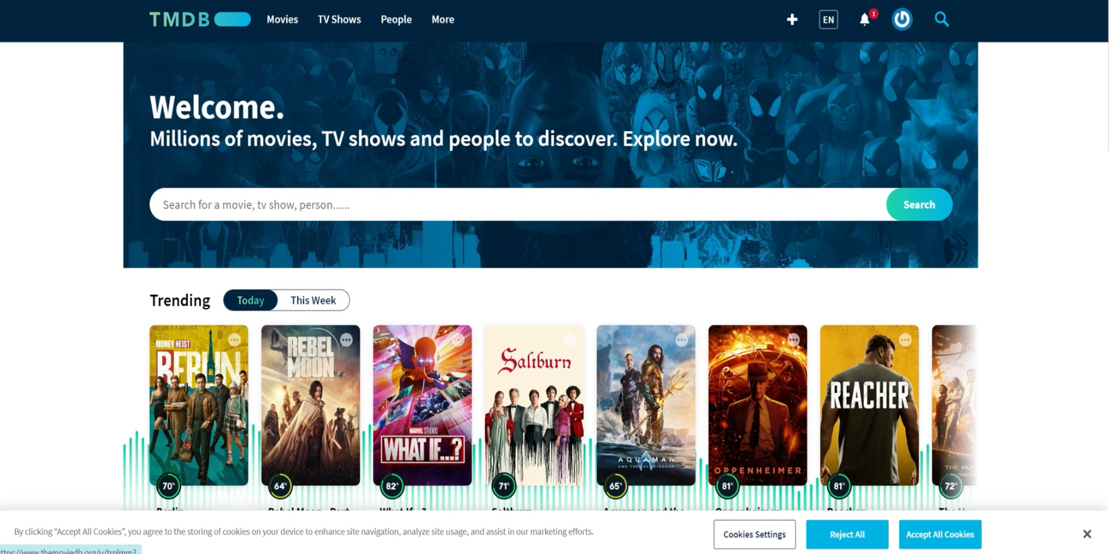
# Step: Open the API page in the TMDB account settings
pyautogui.click(903, 19)
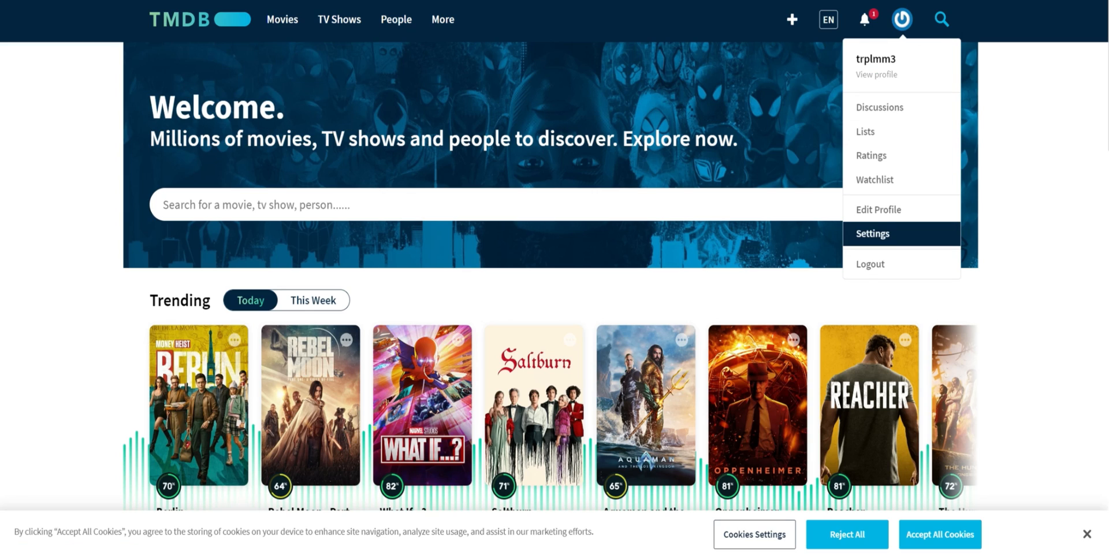
pyautogui.click(872, 234)
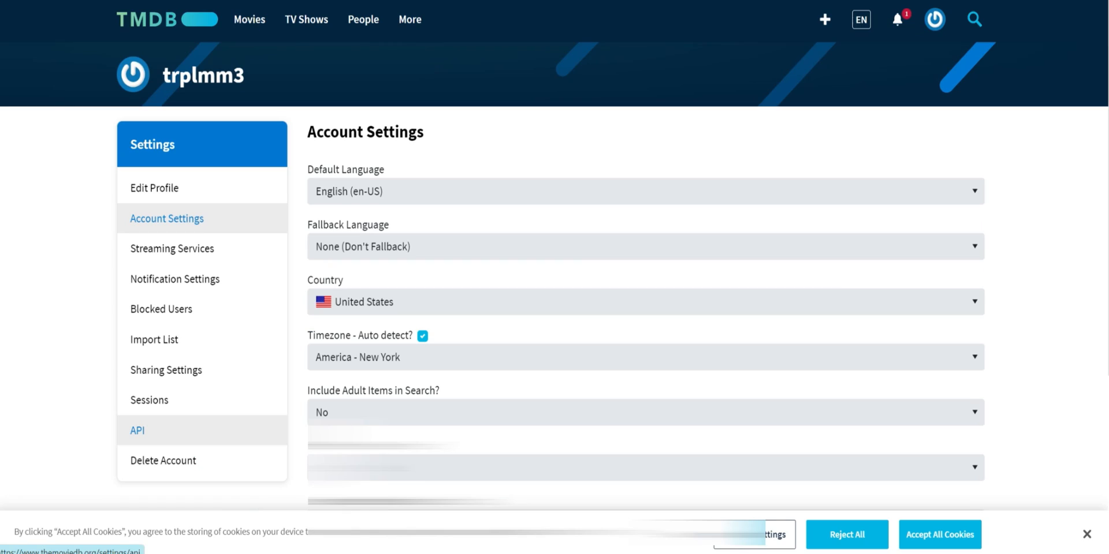
pyautogui.click(137, 431)
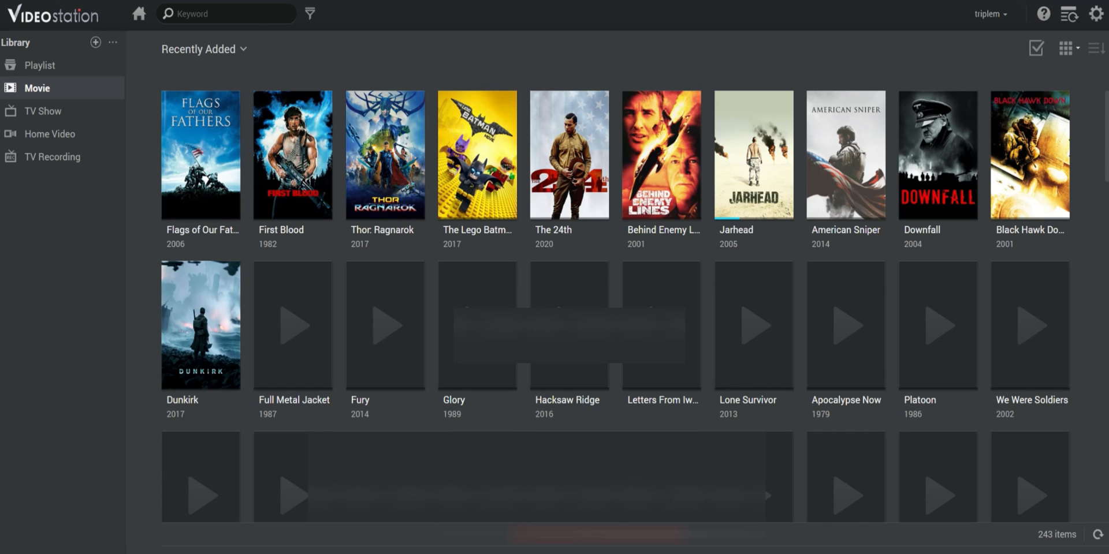
# Step: Open Video Station settings on the Video Info Plugin tab
pyautogui.click(1082, 14)
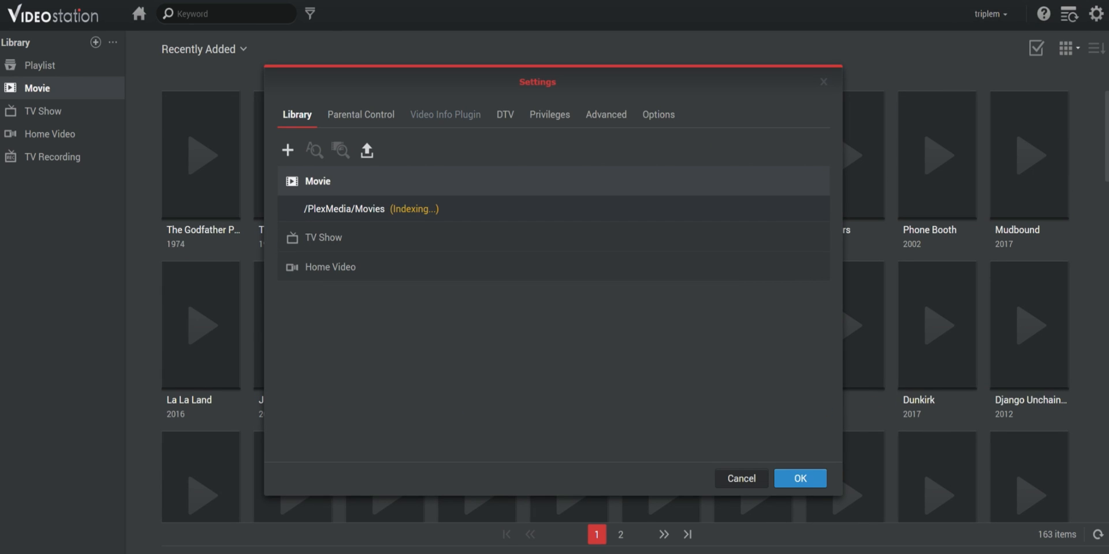
pyautogui.click(445, 114)
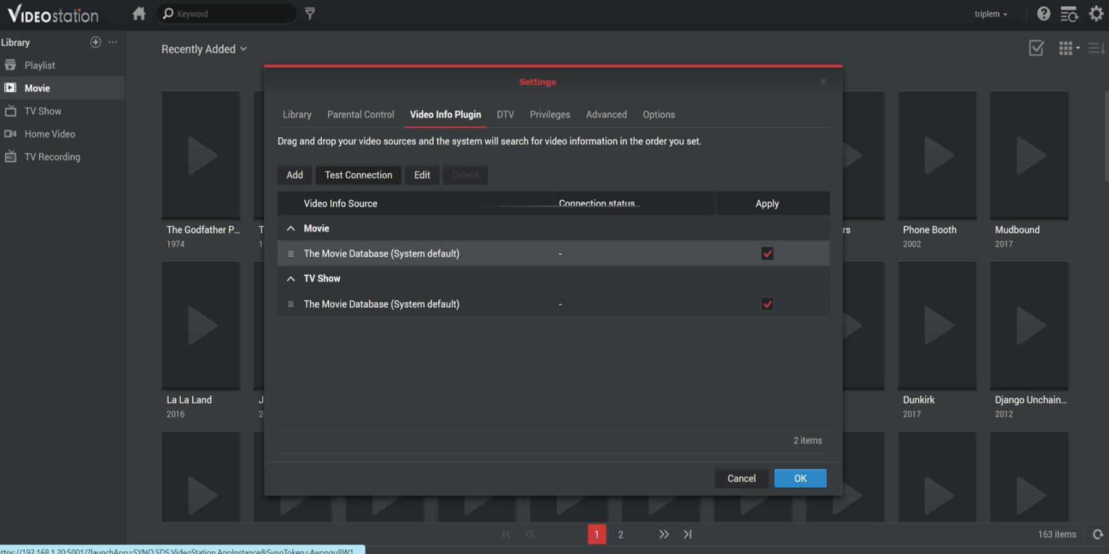
# Step: Test The Movie Database plugin's API key, save it, and close the settings
pyautogui.click(421, 175)
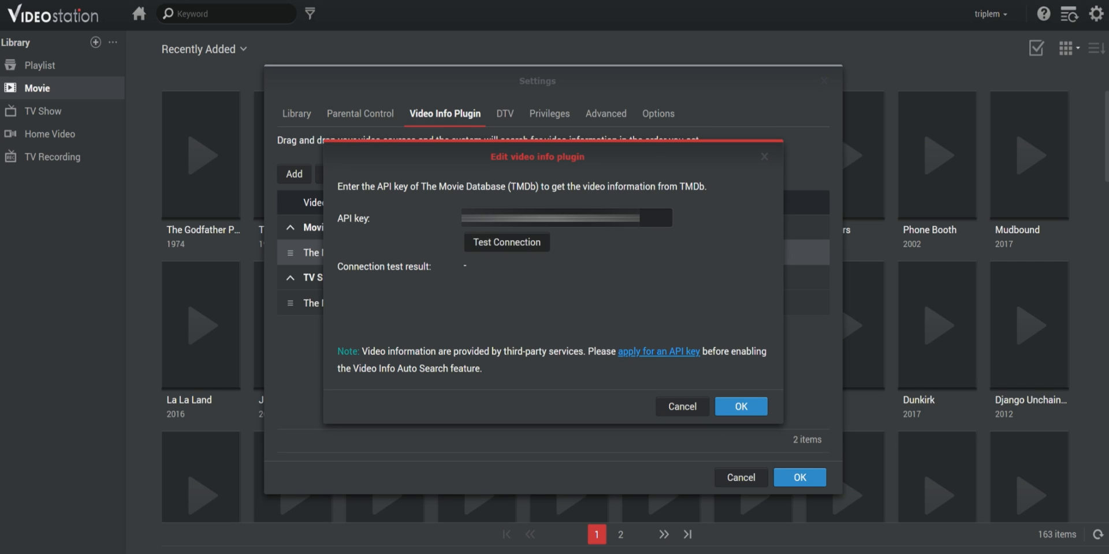
pyautogui.click(507, 242)
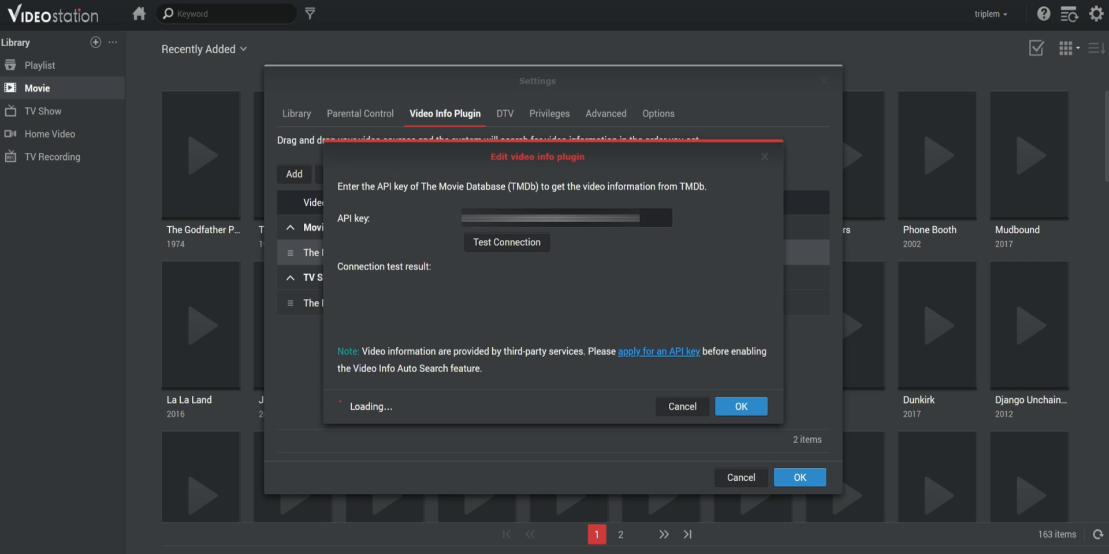
pyautogui.click(506, 242)
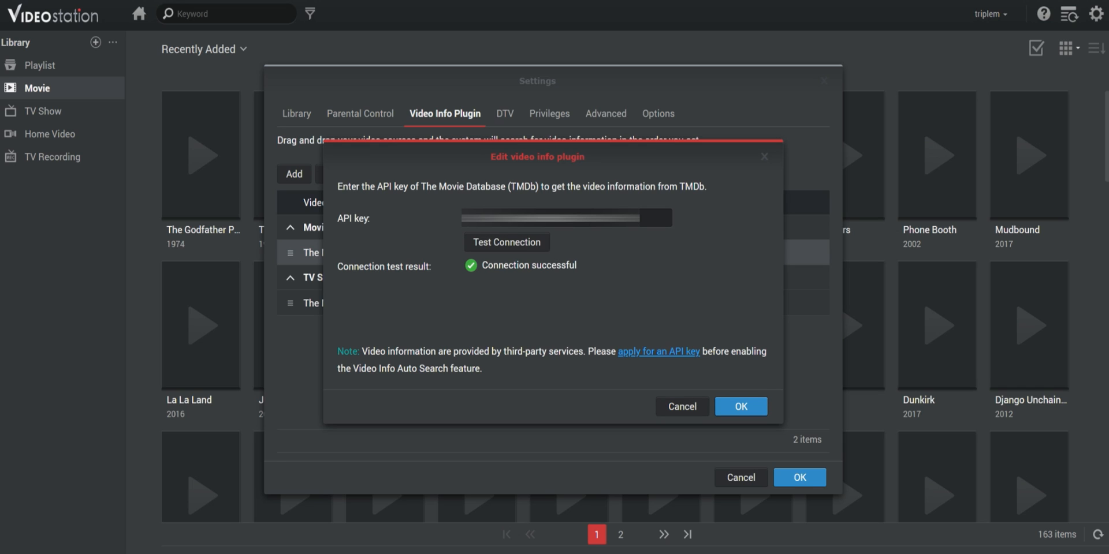
pyautogui.click(741, 406)
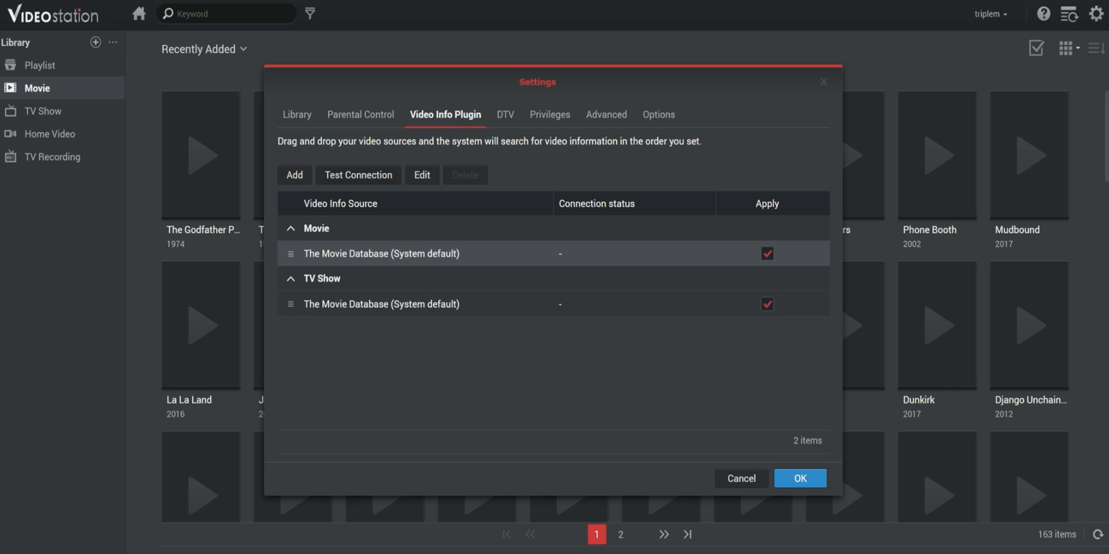
pyautogui.click(422, 175)
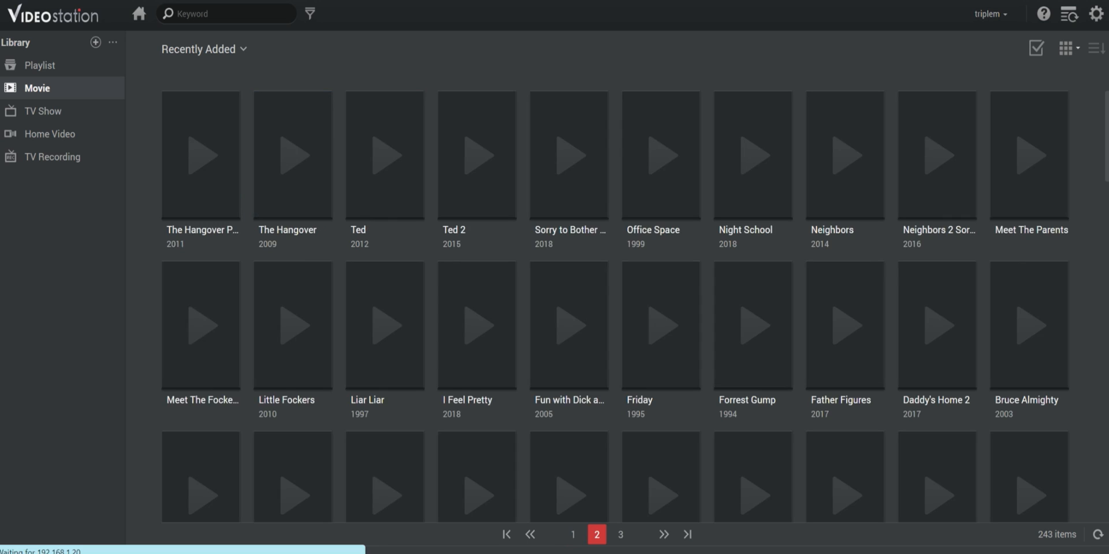
pyautogui.click(622, 550)
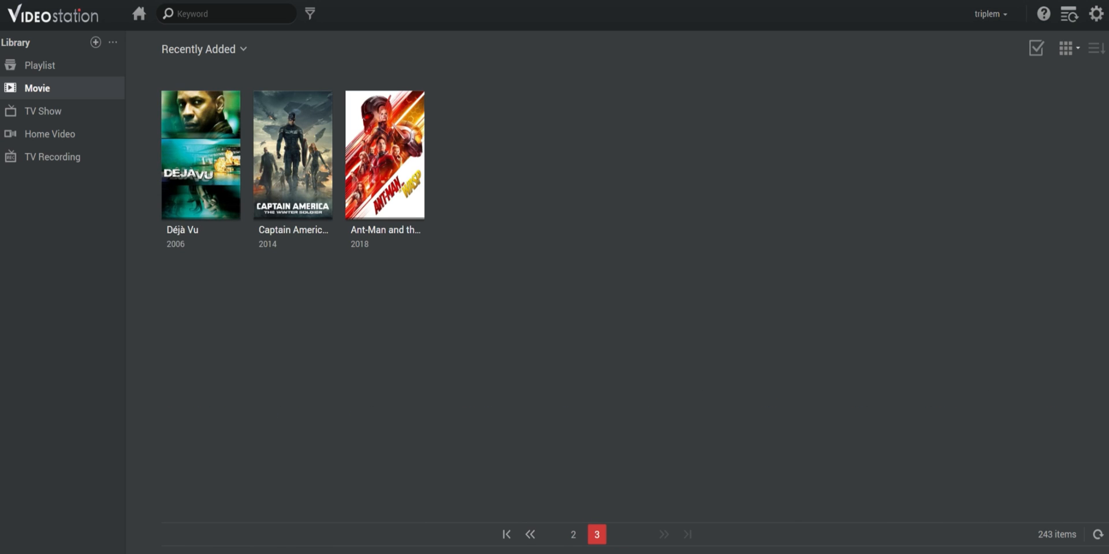
pyautogui.click(575, 534)
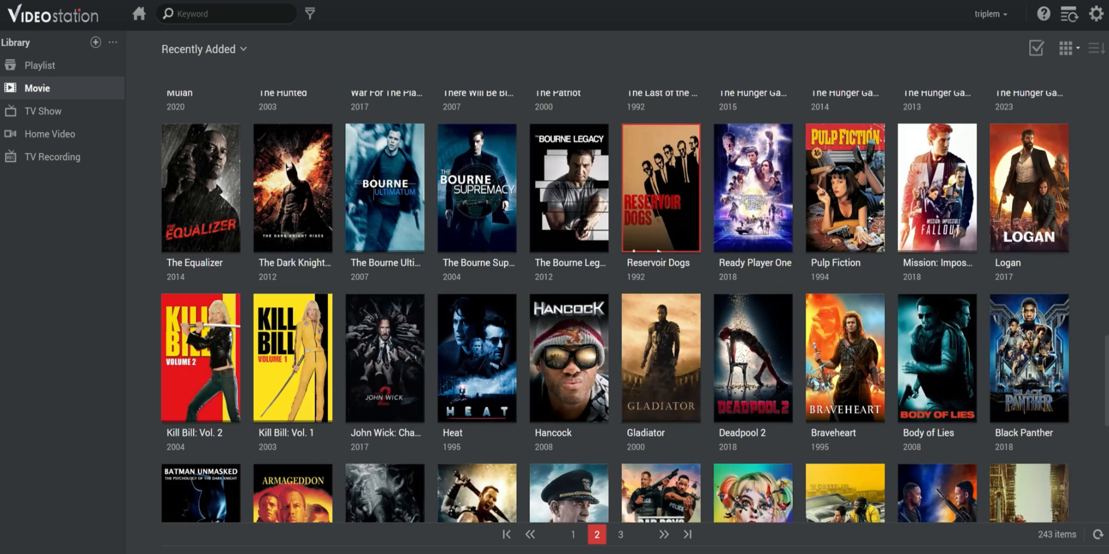
pyautogui.scroll(-3)
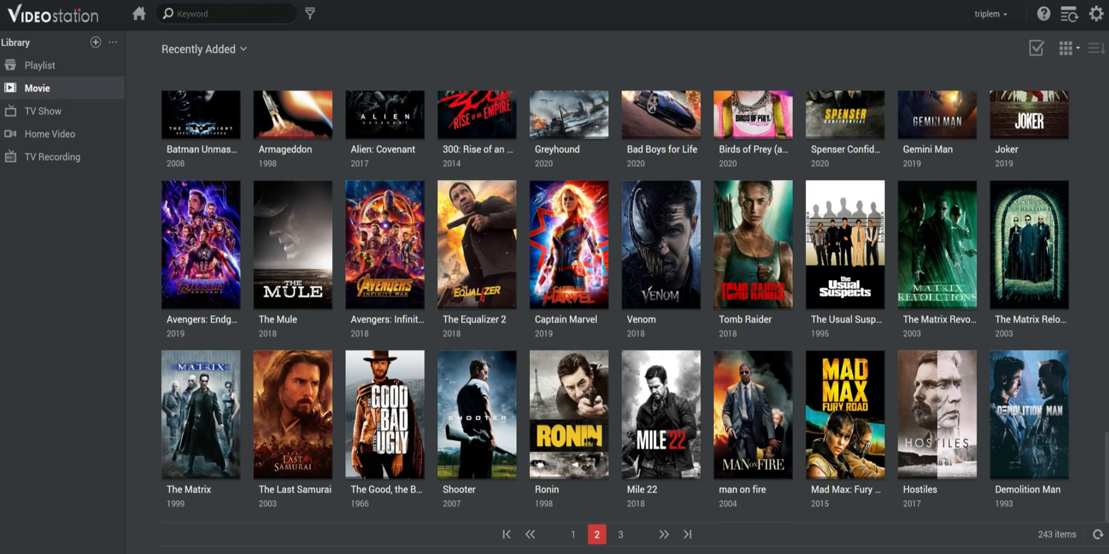
pyautogui.click(569, 550)
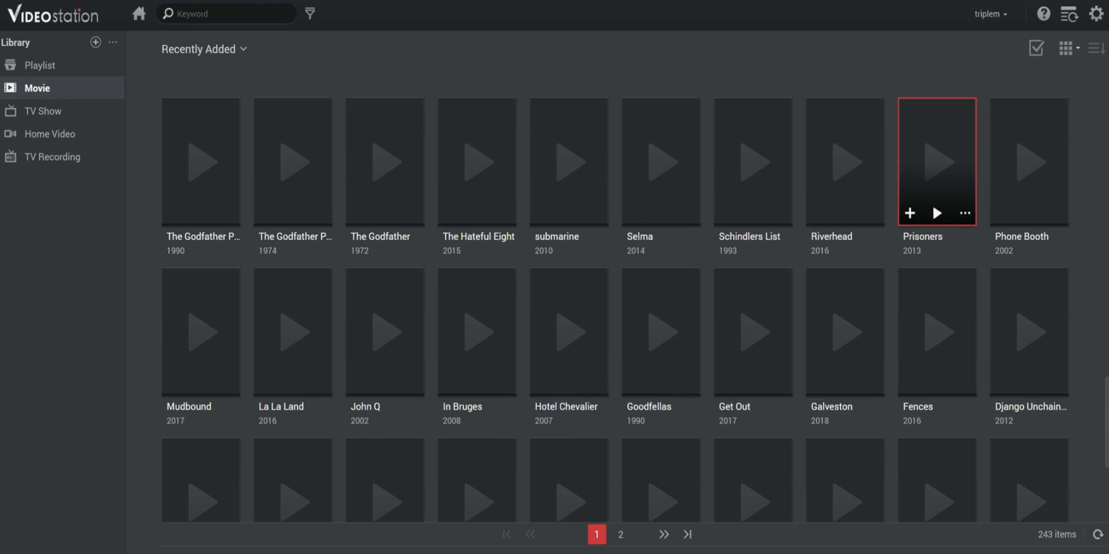
pyautogui.click(1061, 49)
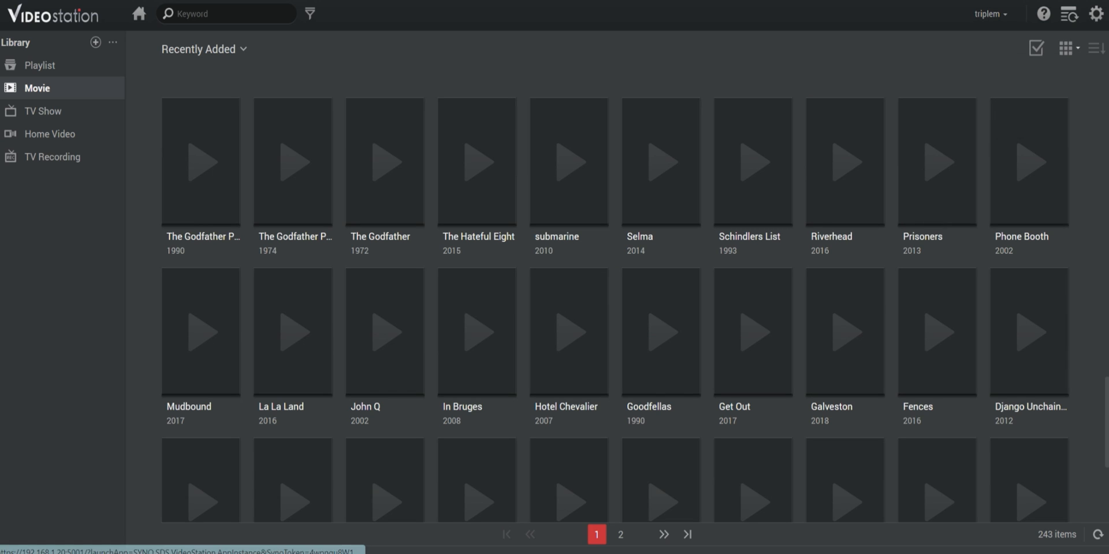
pyautogui.click(1066, 48)
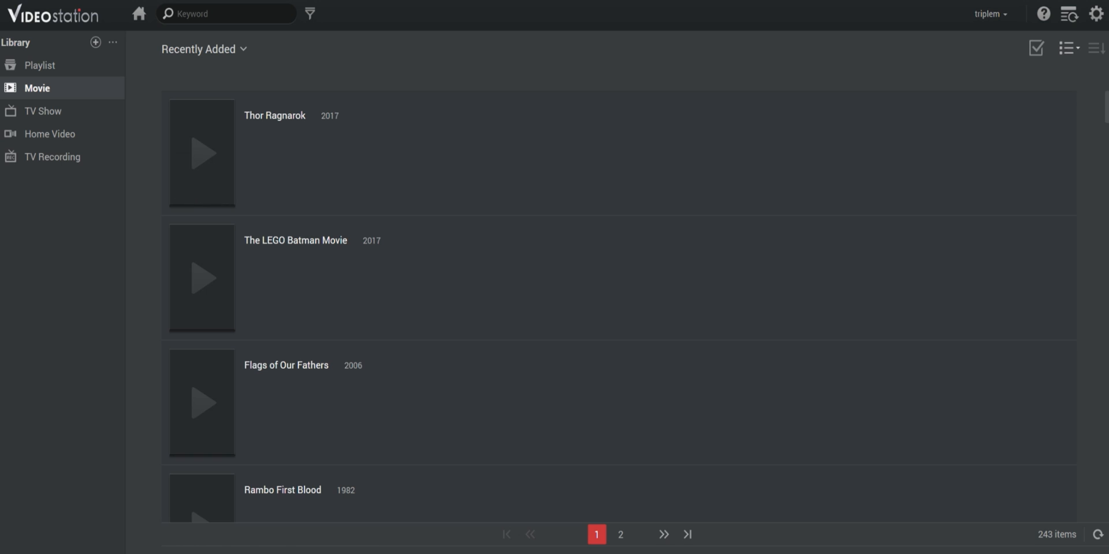
pyautogui.click(1064, 49)
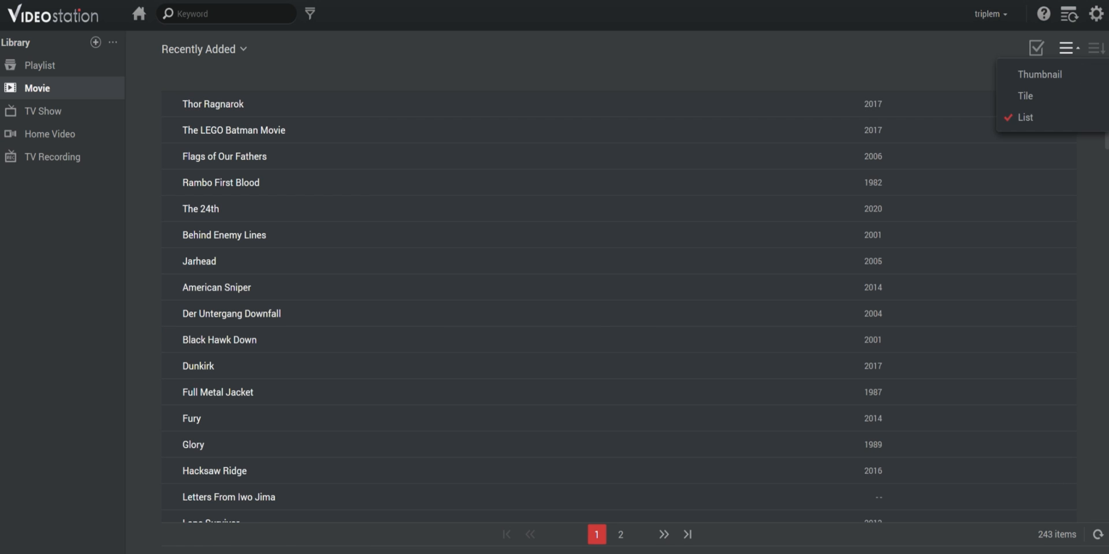
pyautogui.click(1038, 74)
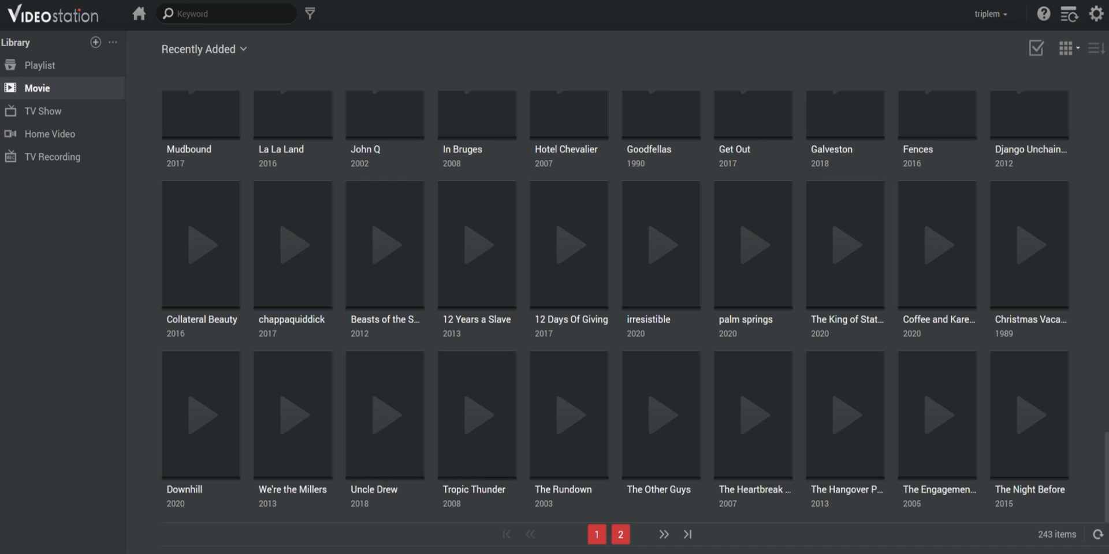
pyautogui.click(620, 534)
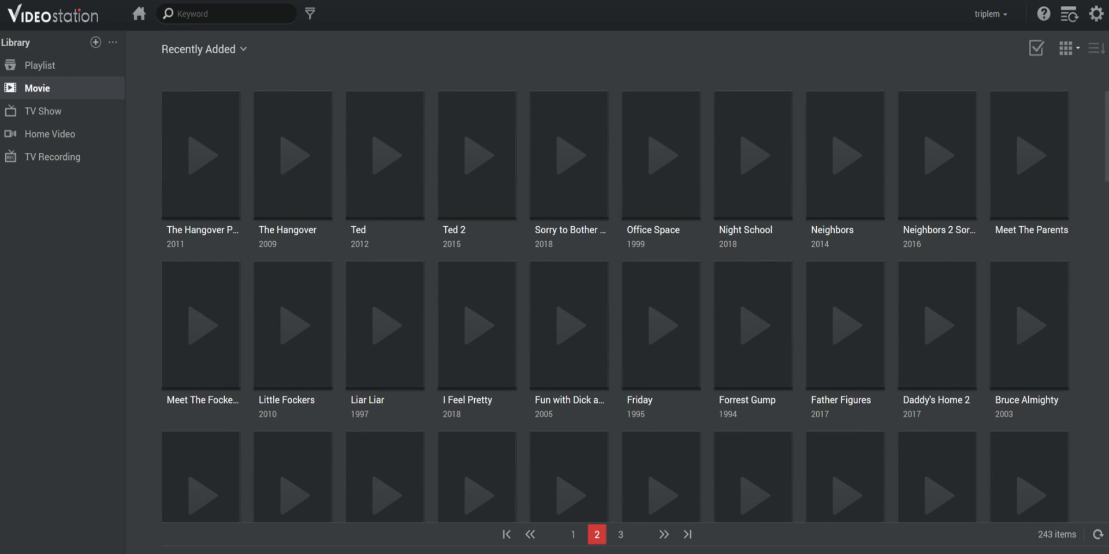
pyautogui.moveTo(568, 156)
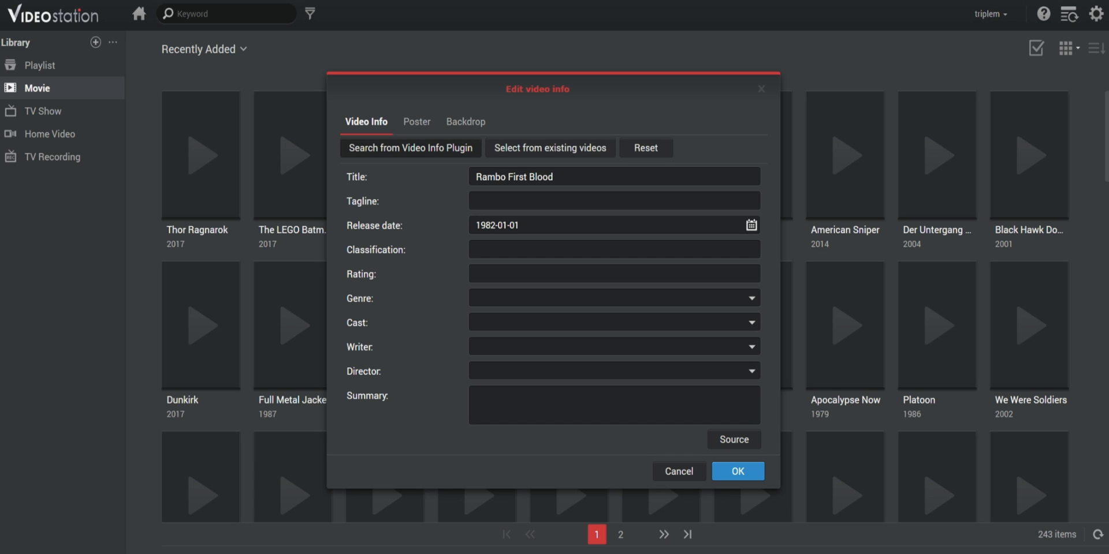
# Step: Match the video to TMDB's First Blood (1982), review its poster and backdrop, and save
pyautogui.click(411, 148)
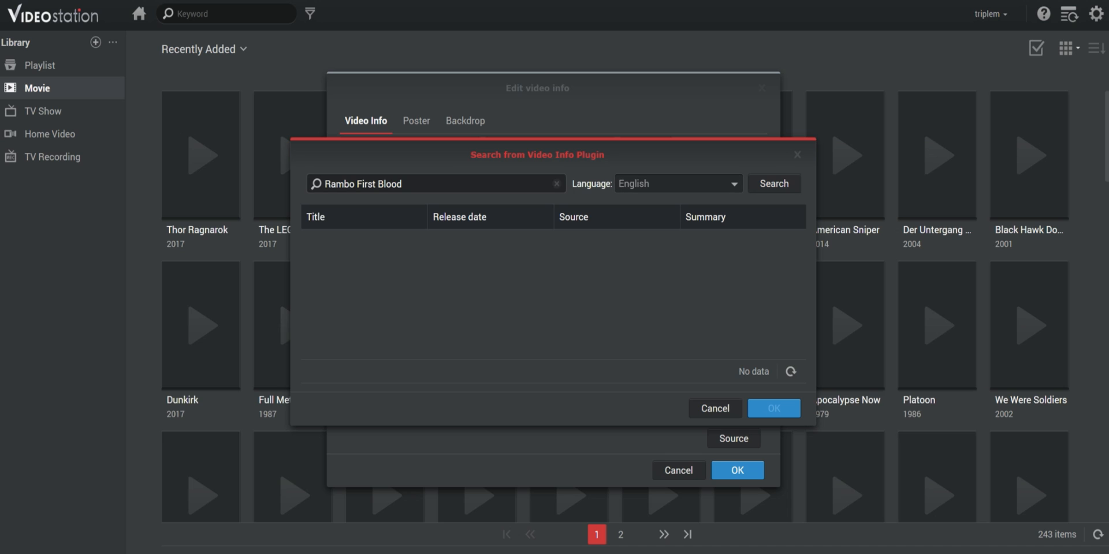
pyautogui.click(774, 183)
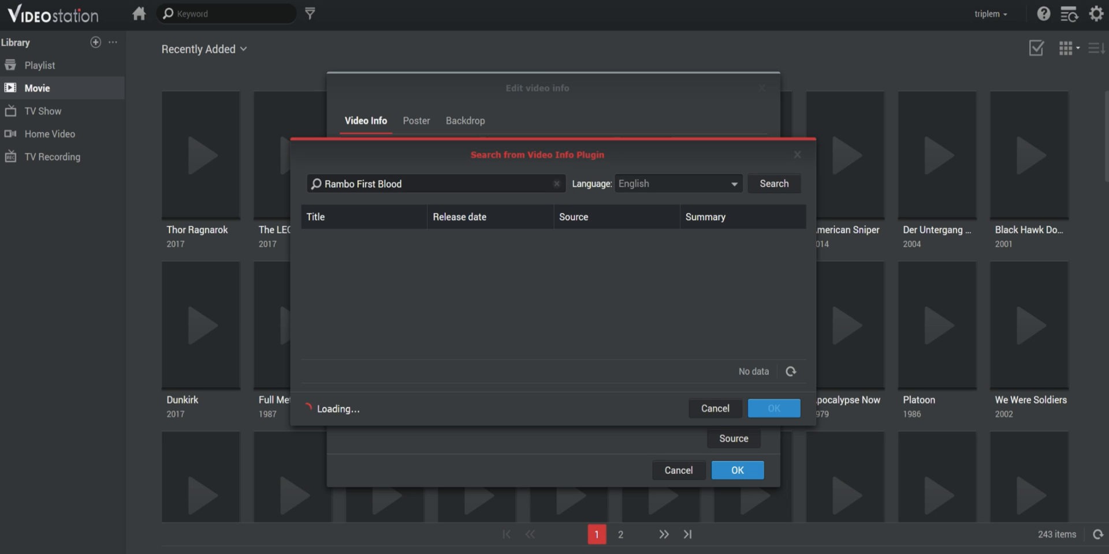
pyautogui.click(774, 184)
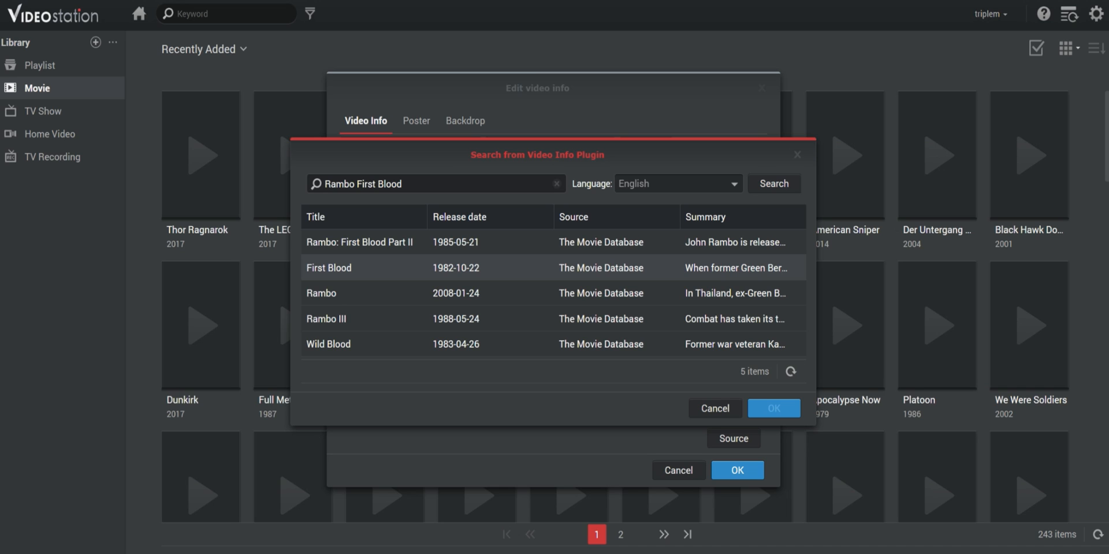
pyautogui.click(773, 408)
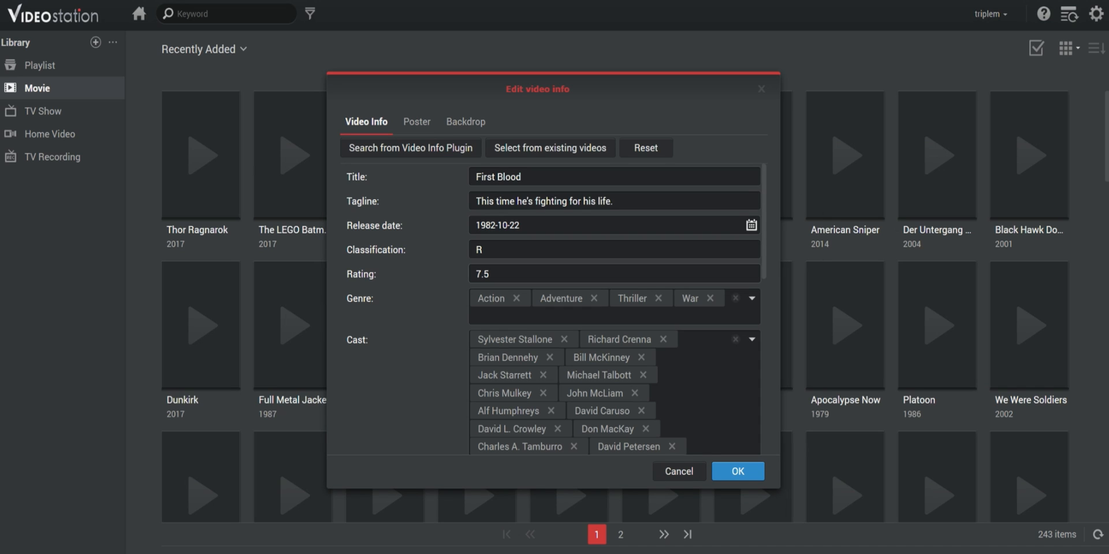
pyautogui.click(416, 122)
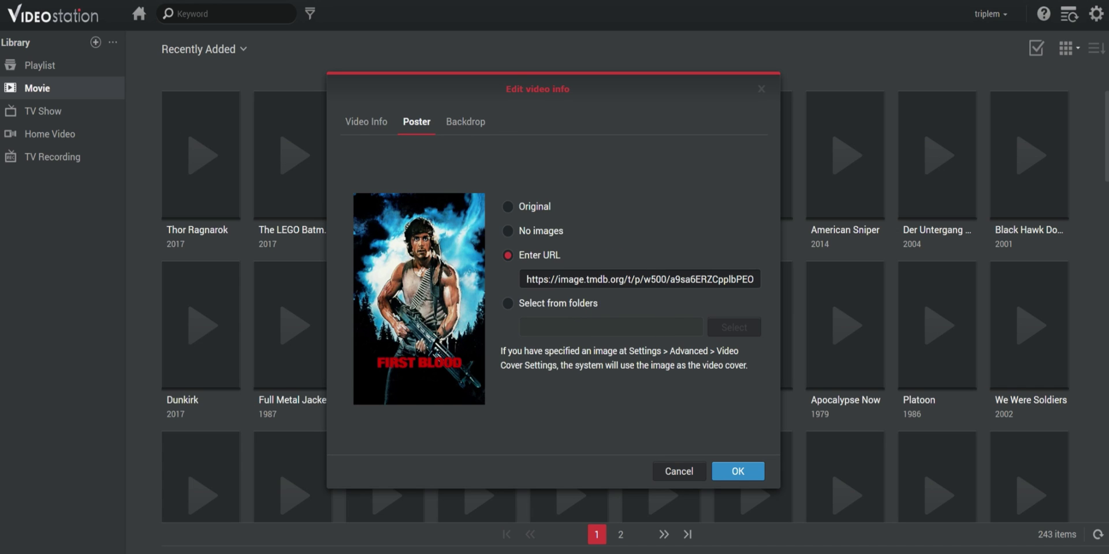
pyautogui.click(465, 122)
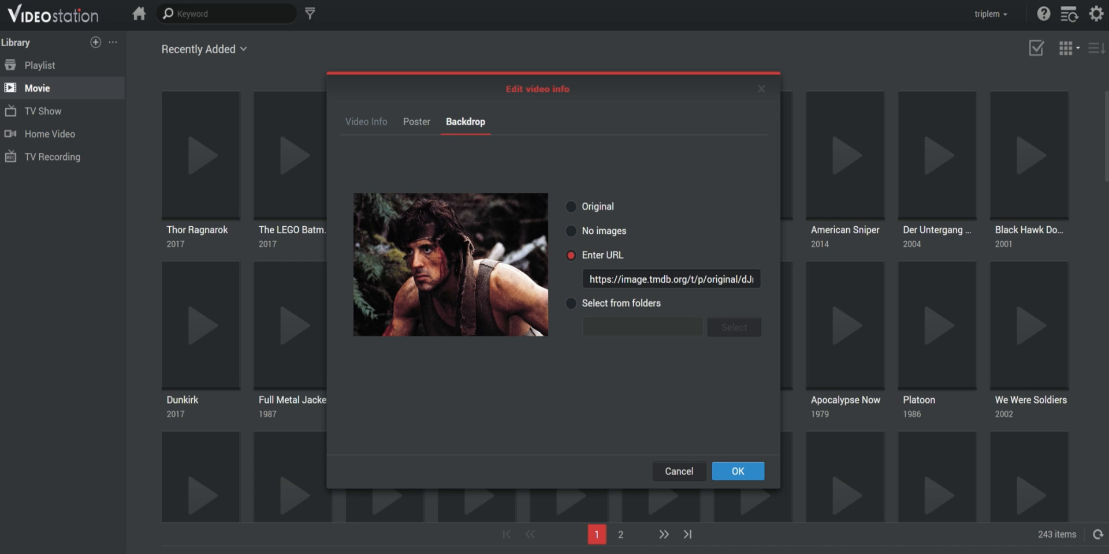
pyautogui.click(366, 121)
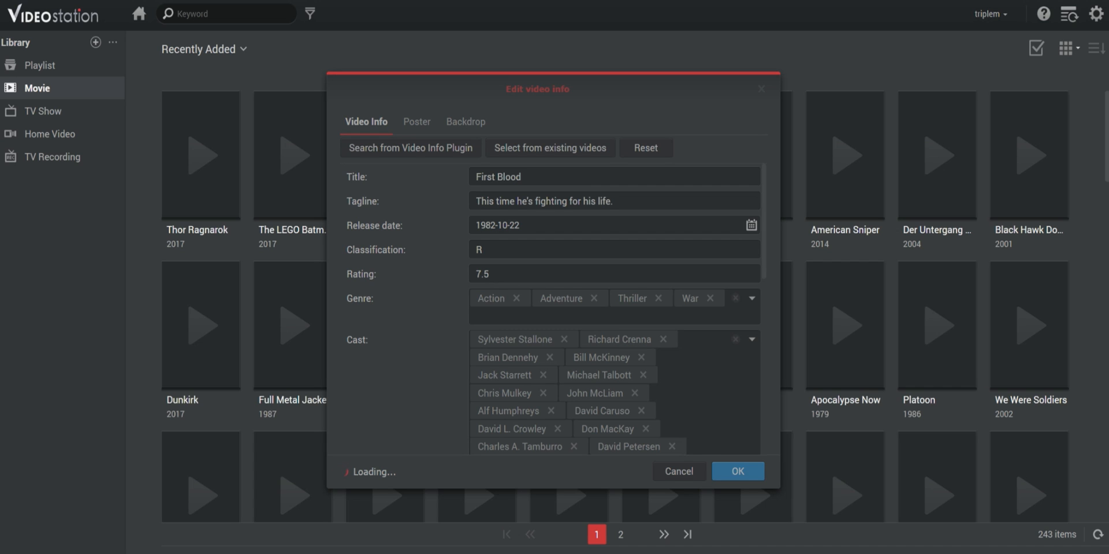
# Step: Scroll page 1 of the movie grid past First Blood's poster, then open page 2
pyautogui.click(738, 471)
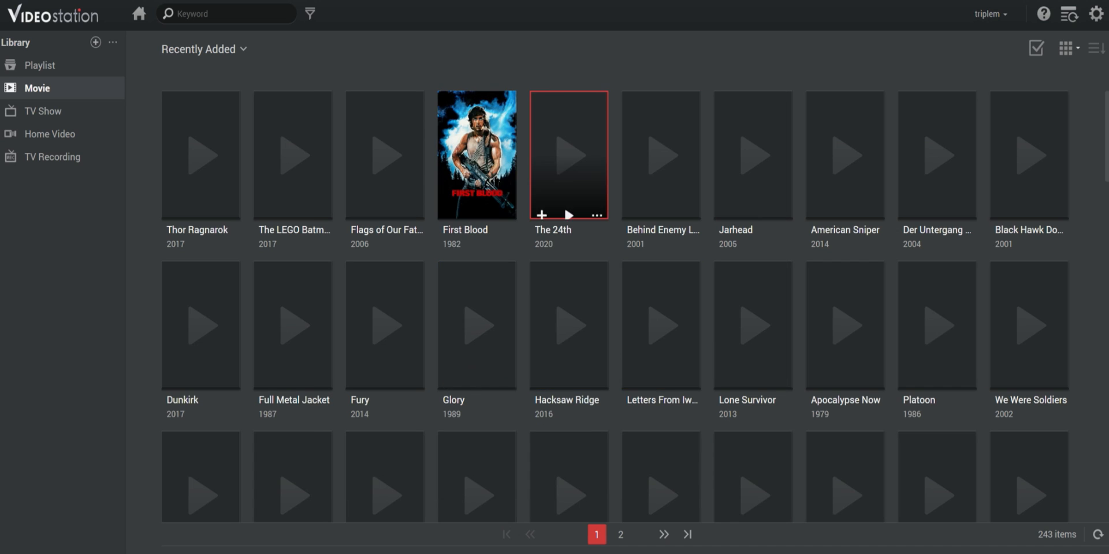
pyautogui.scroll(-3)
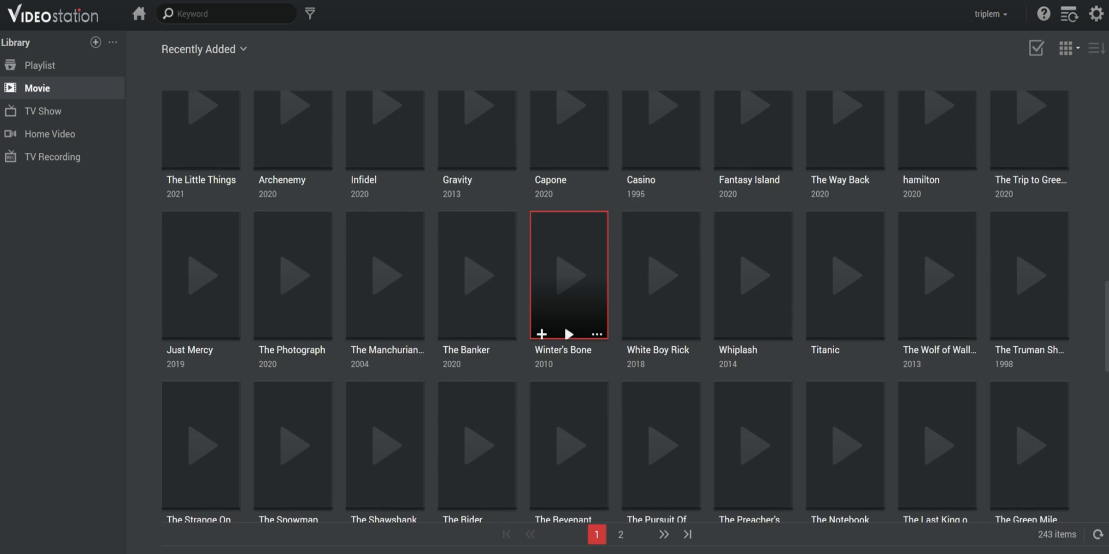
pyautogui.scroll(-3)
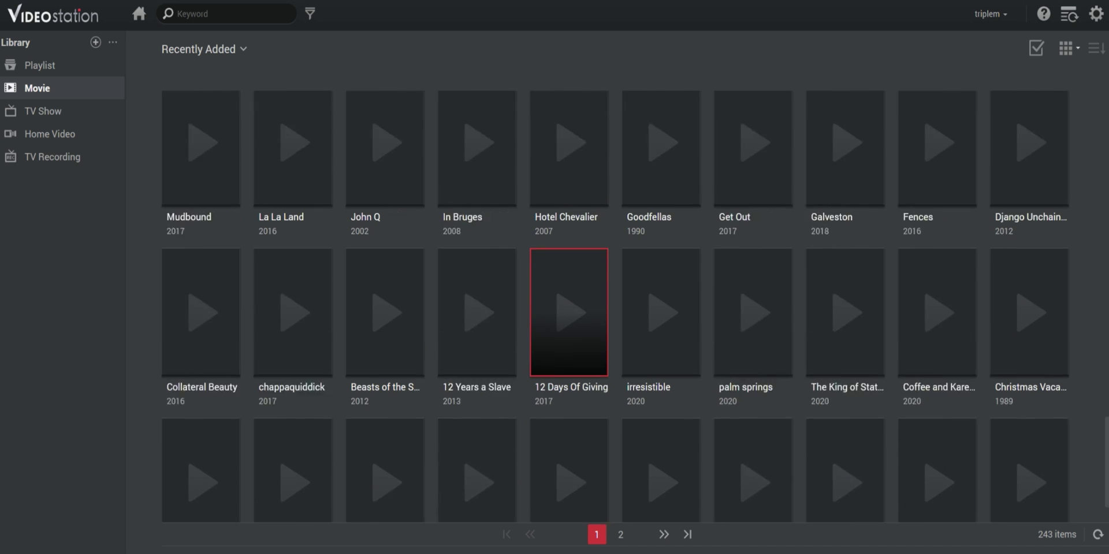
pyautogui.scroll(-3)
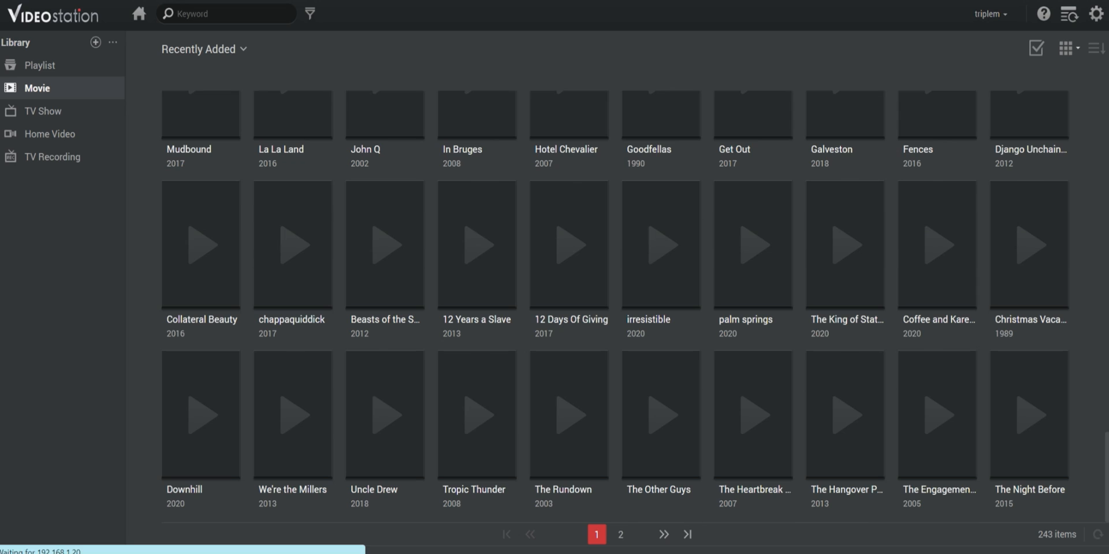
pyautogui.click(621, 534)
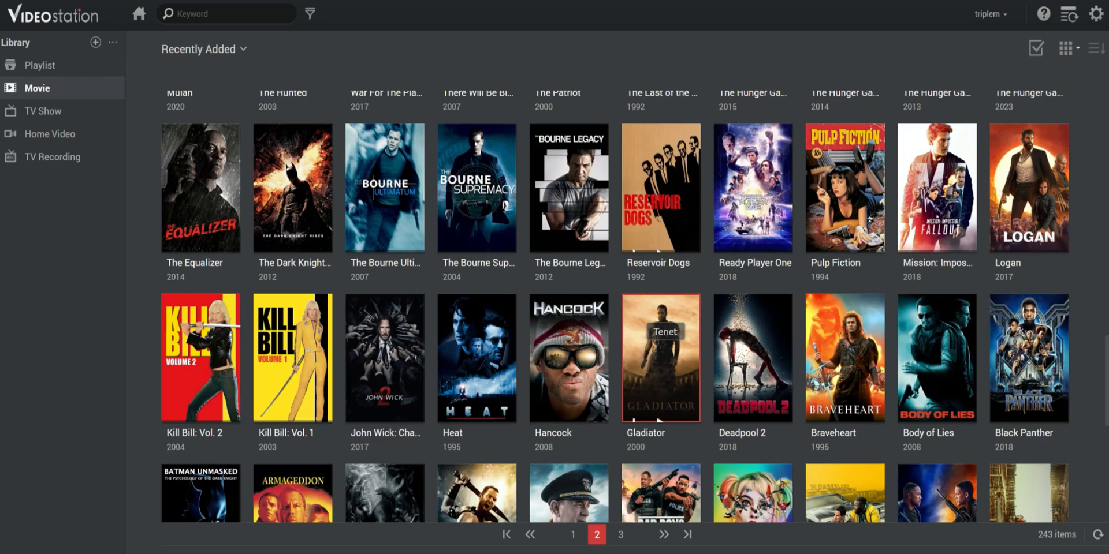
pyautogui.moveTo(662, 359)
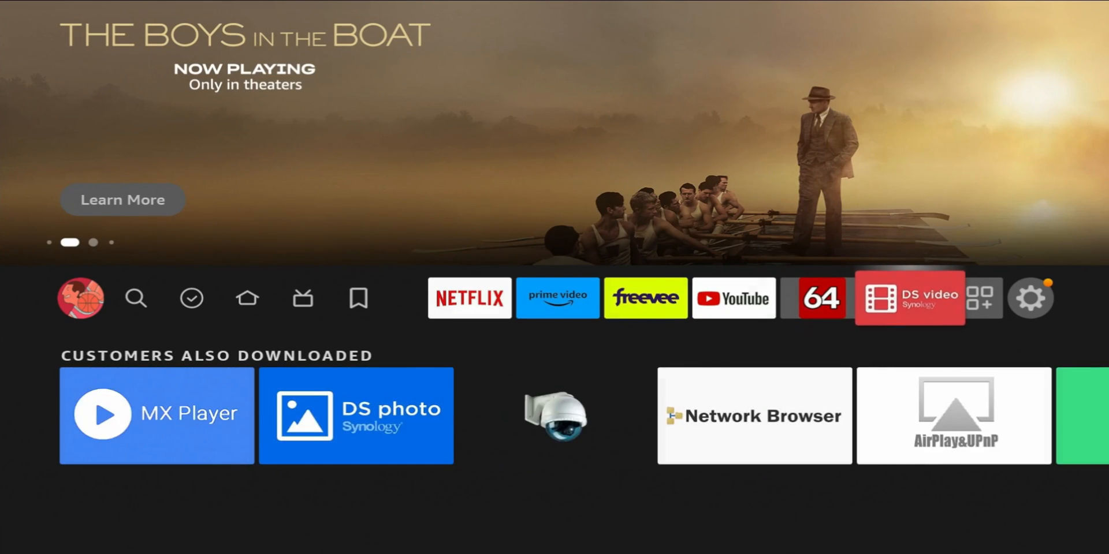
# Step: Launch DS video on Fire TV and log in with the NAS address, account and password
pyautogui.click(910, 299)
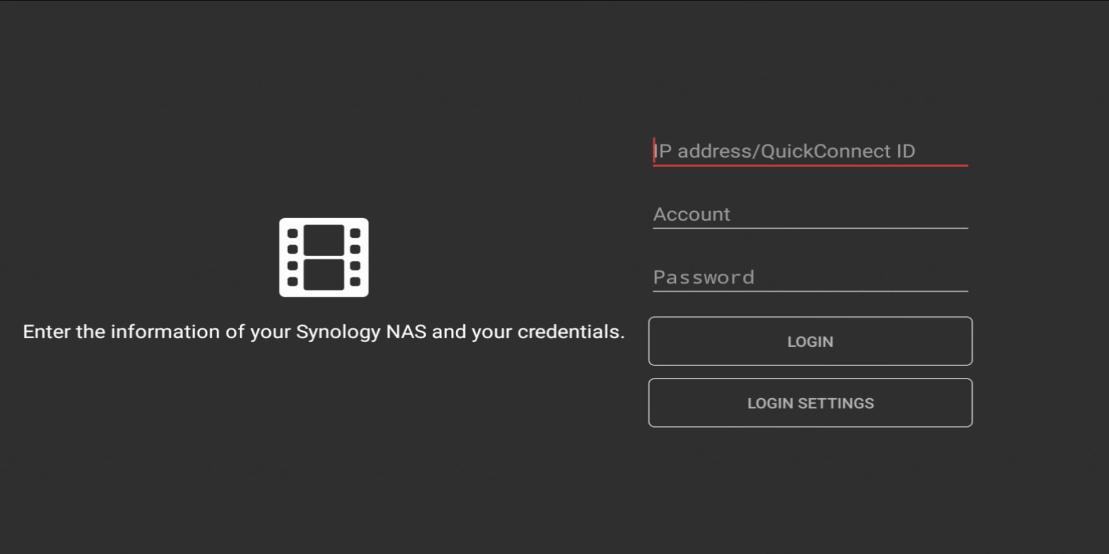
pyautogui.click(786, 152)
pyautogui.write('tr')
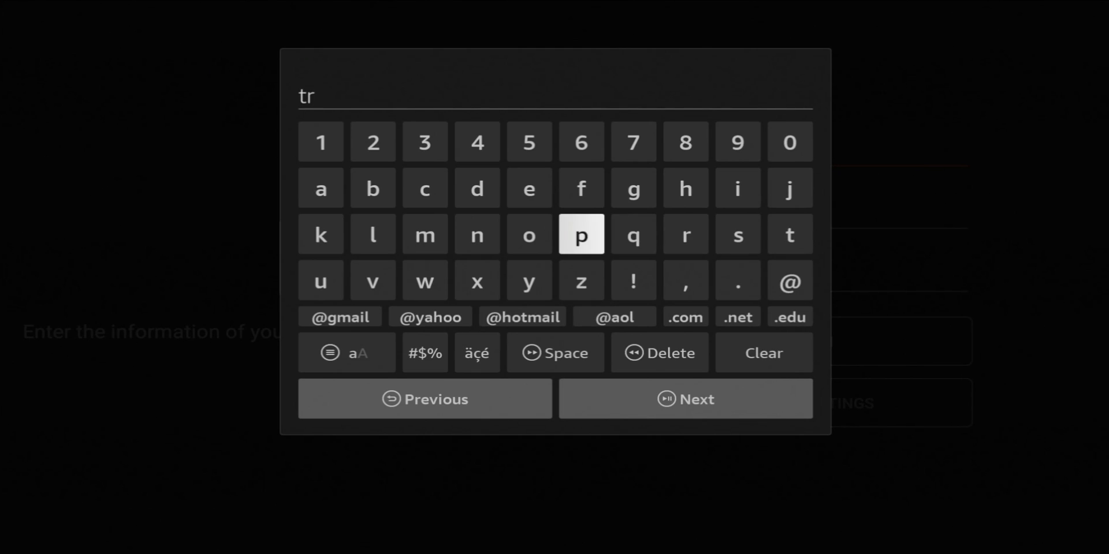
pyautogui.click(580, 235)
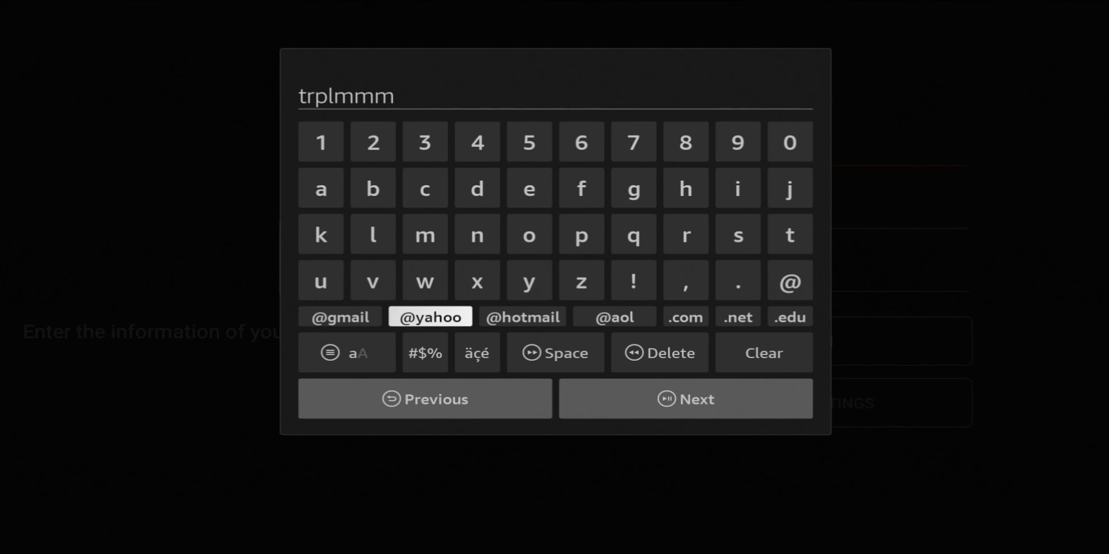
pyautogui.click(763, 352)
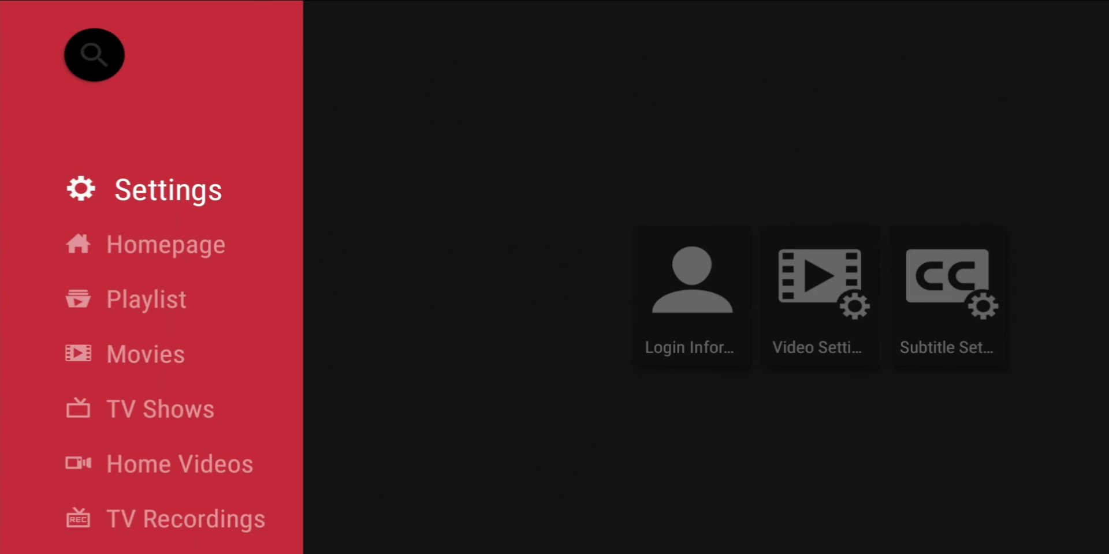
# Step: Move from the DS video homepage and playlists into the movie library's Just Watched list
pyautogui.click(166, 245)
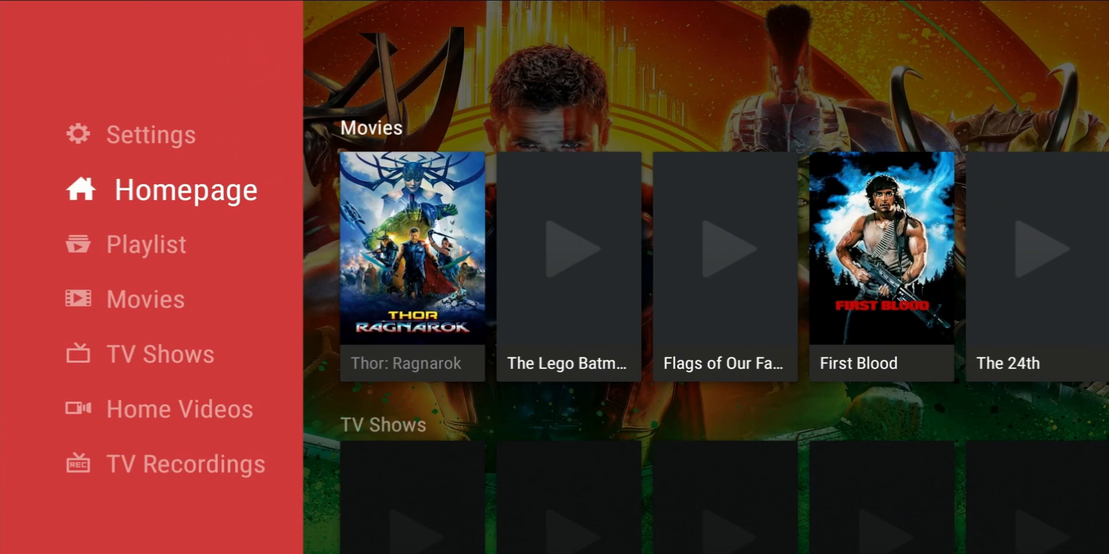
pyautogui.click(146, 244)
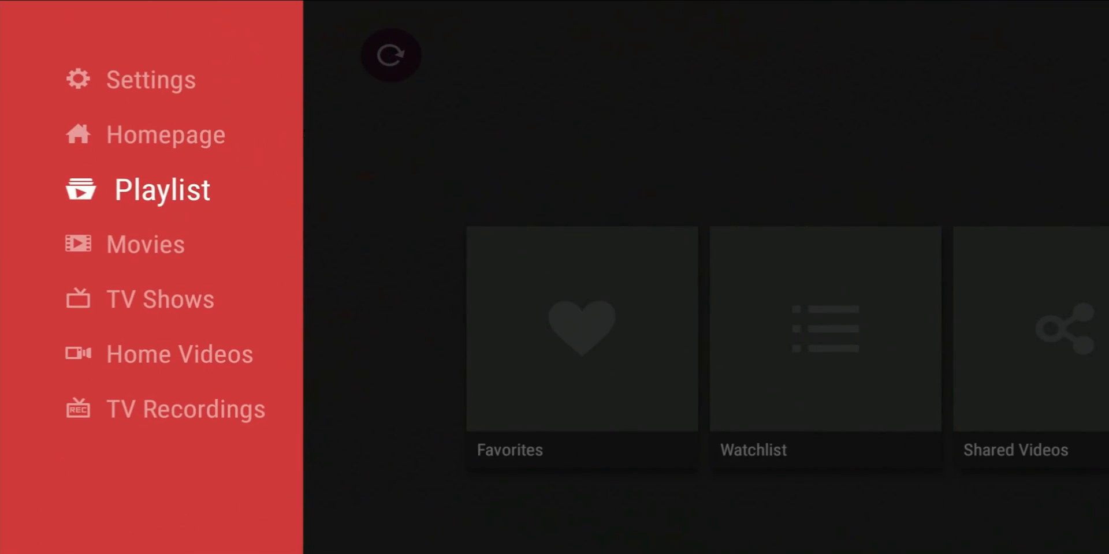
pyautogui.click(144, 245)
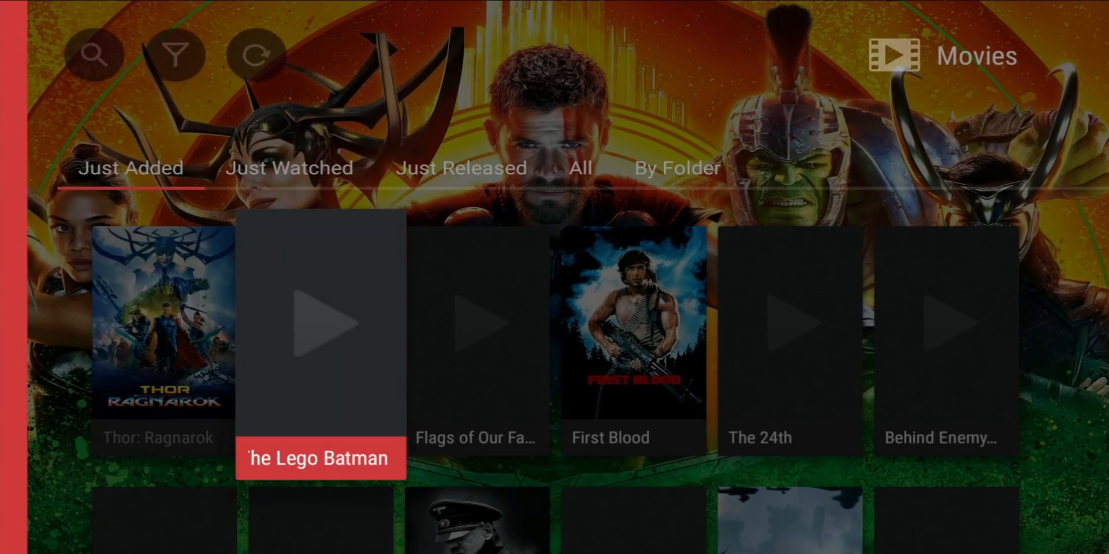
pyautogui.click(289, 169)
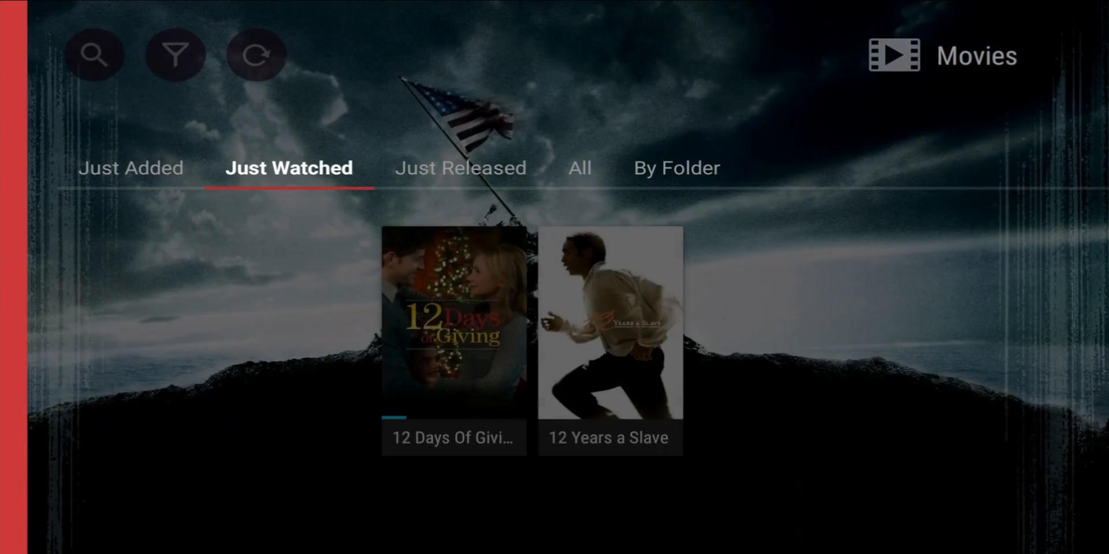
# Step: Scroll through All movies, revisit Just Watched, and finish on By Folder genre groups
pyautogui.click(578, 168)
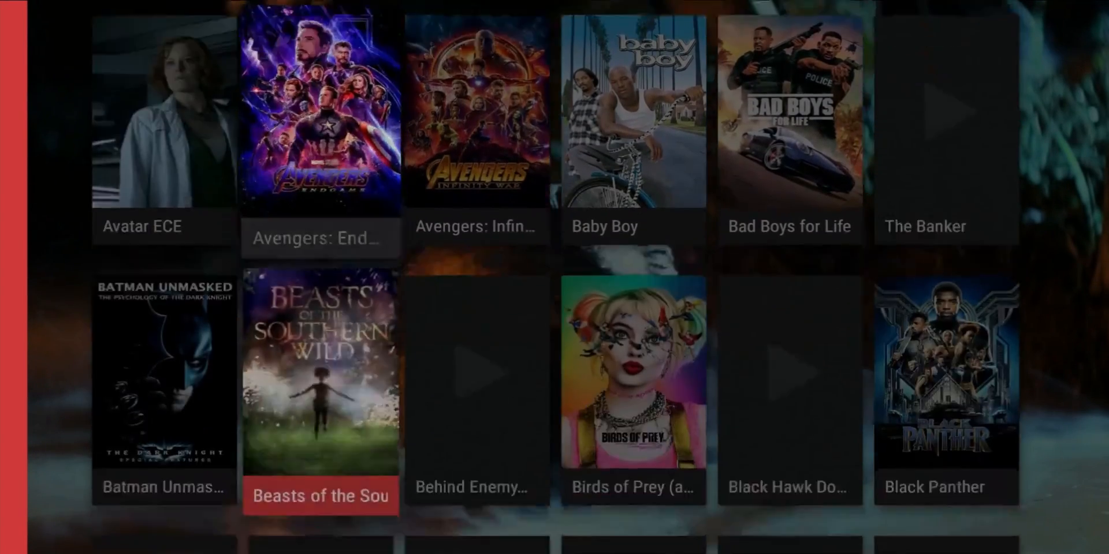
pyautogui.scroll(-3)
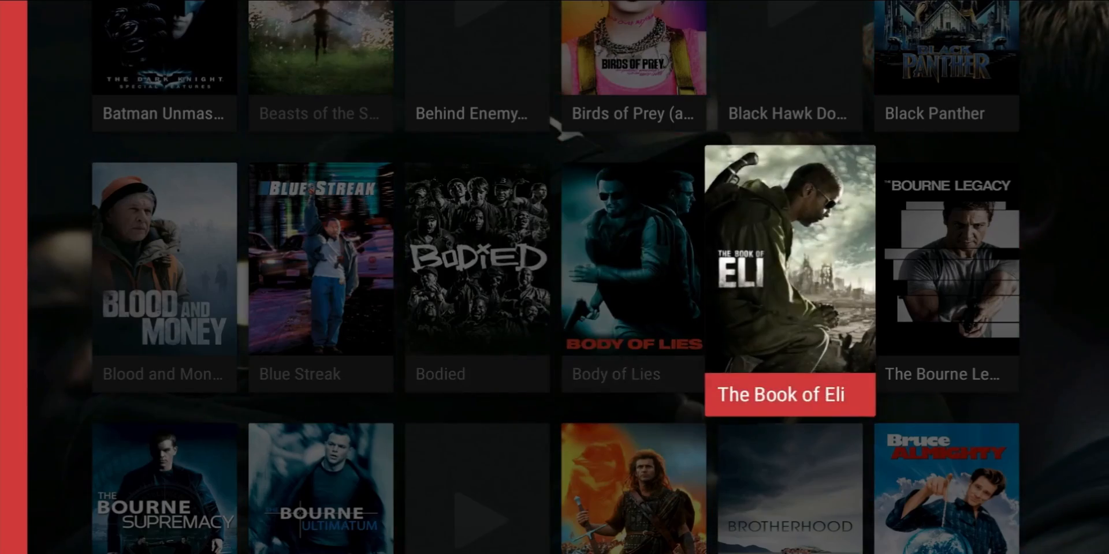
pyautogui.scroll(-3)
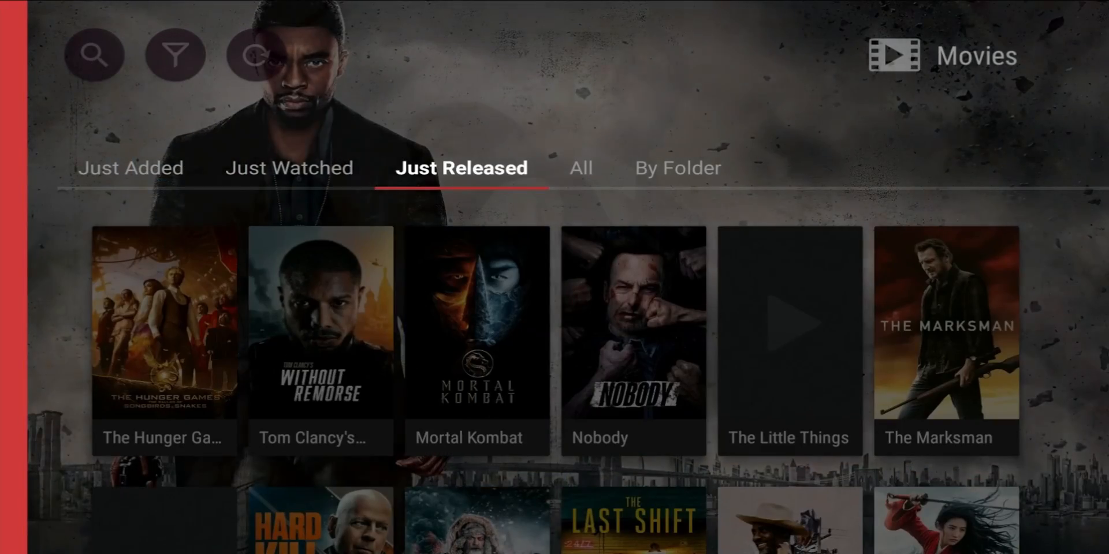
pyautogui.scroll(-3)
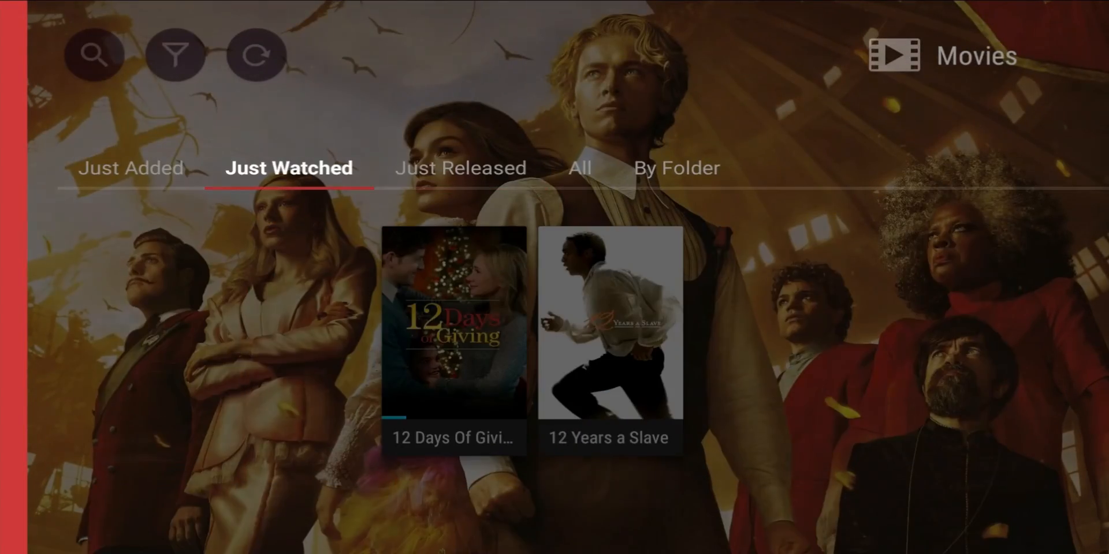
pyautogui.click(454, 169)
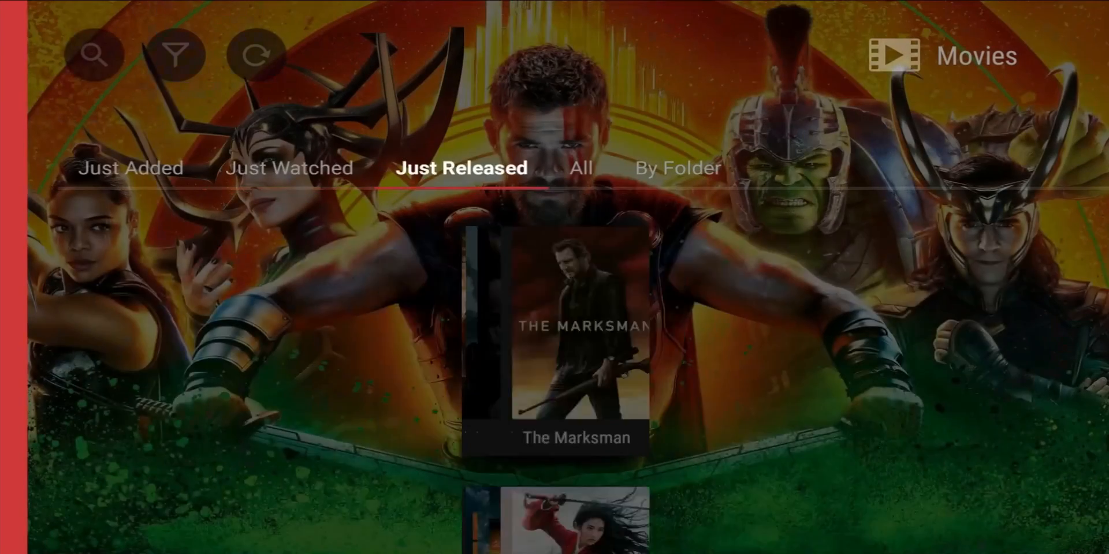
pyautogui.click(673, 169)
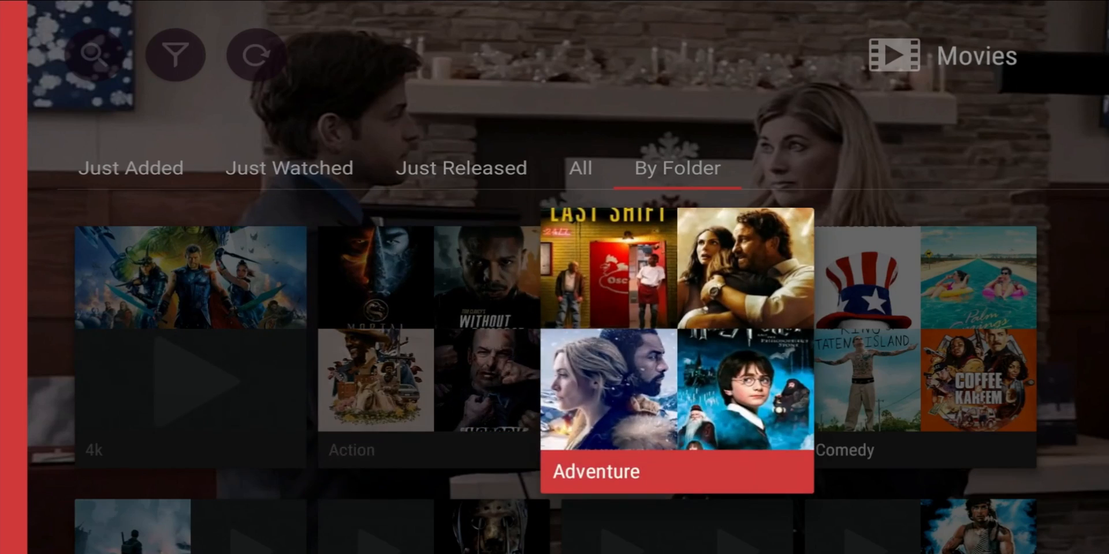
# Step: Browse a genre folder's posters from Schindler's List over to In Bruges and select it
pyautogui.scroll(-3)
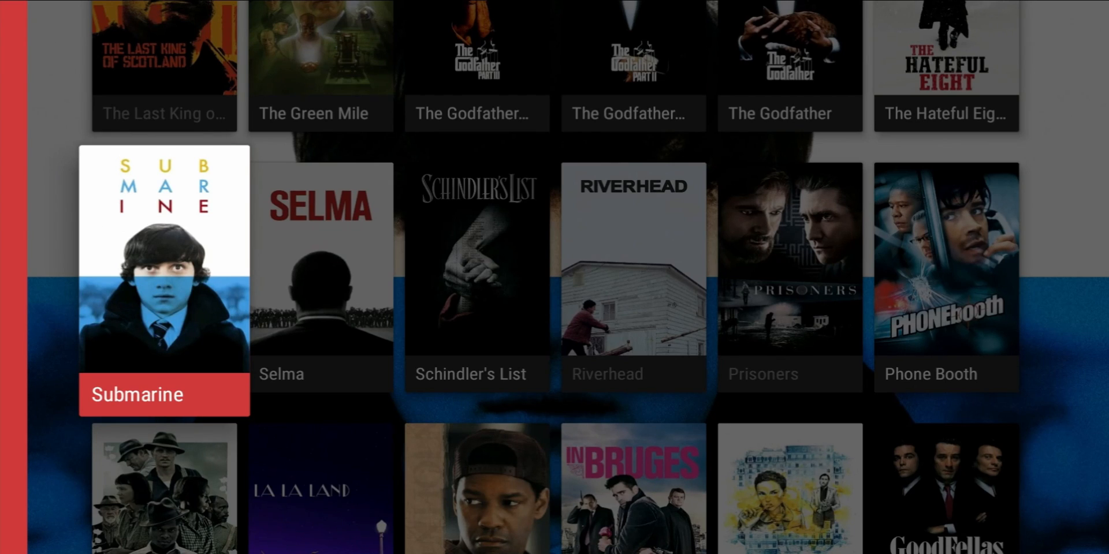
pyautogui.press('right')
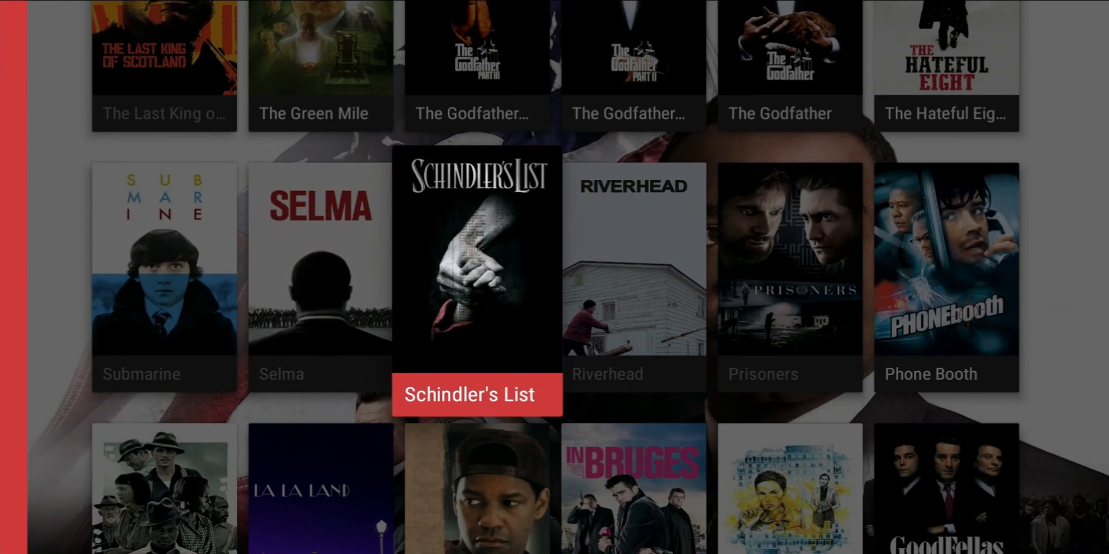
pyautogui.press('right')
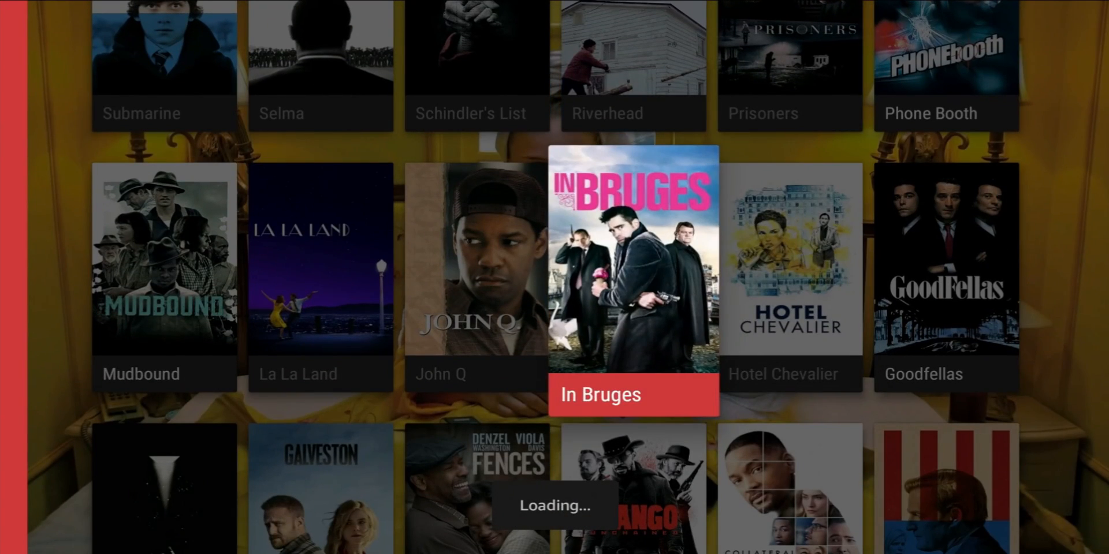
pyautogui.press('left')
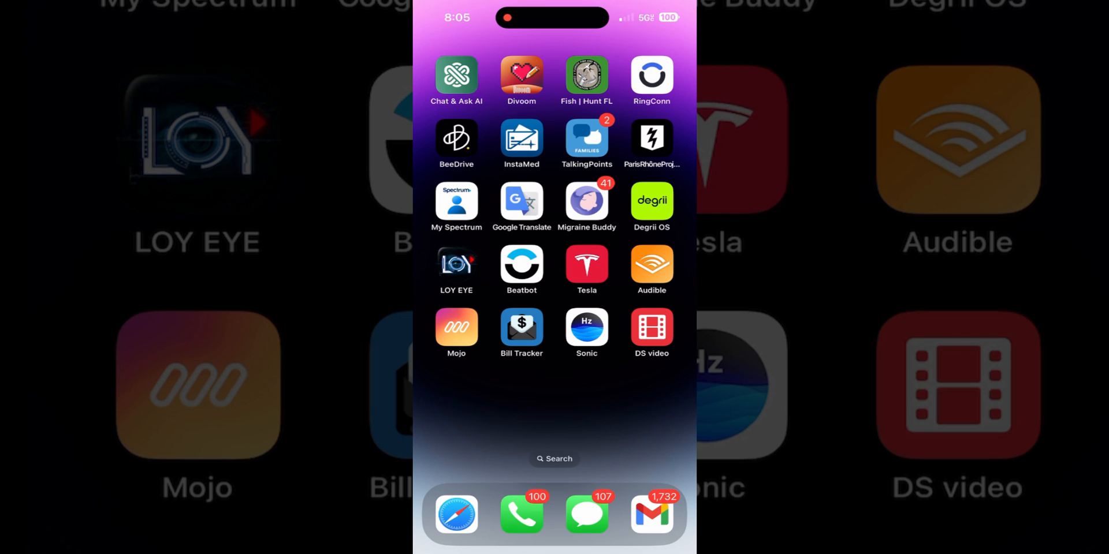
# Step: Launch DS video on the iPhone to show Just Added titles like Thor: Ragnarok
pyautogui.click(652, 333)
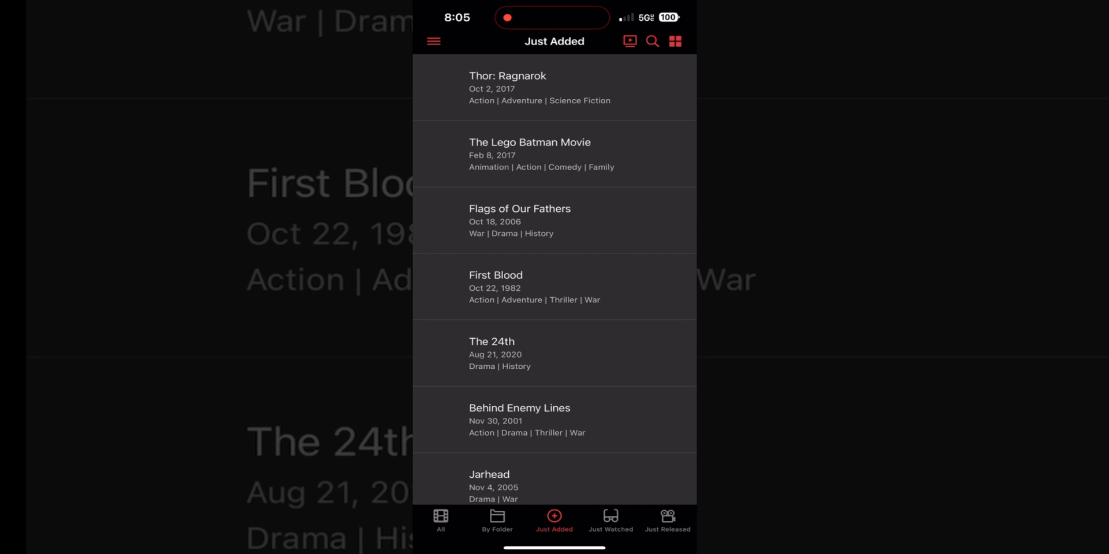
# Step: Scroll the All movies list and open, then close, the side menu
pyautogui.click(440, 528)
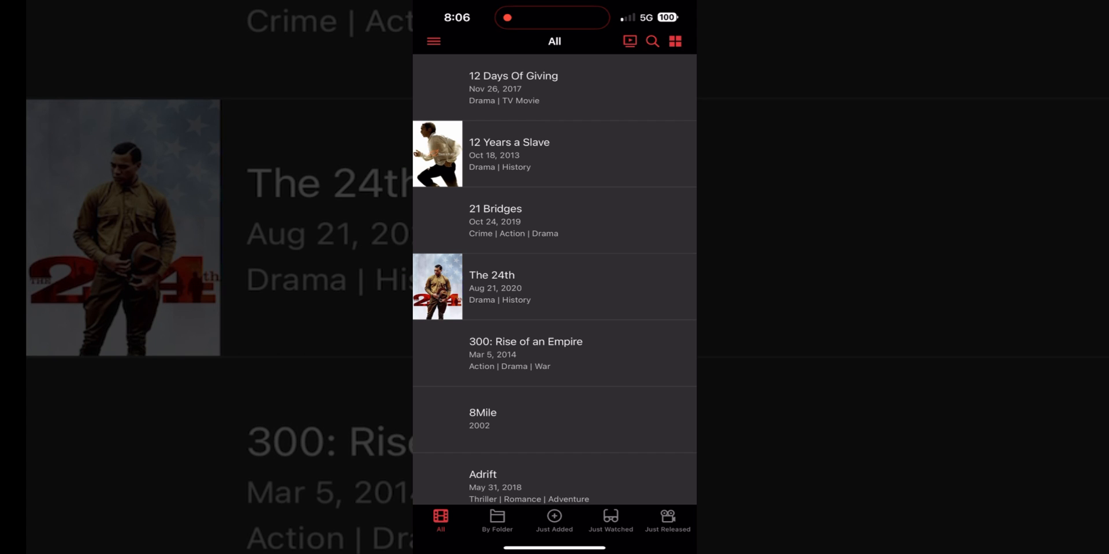
pyautogui.scroll(-3)
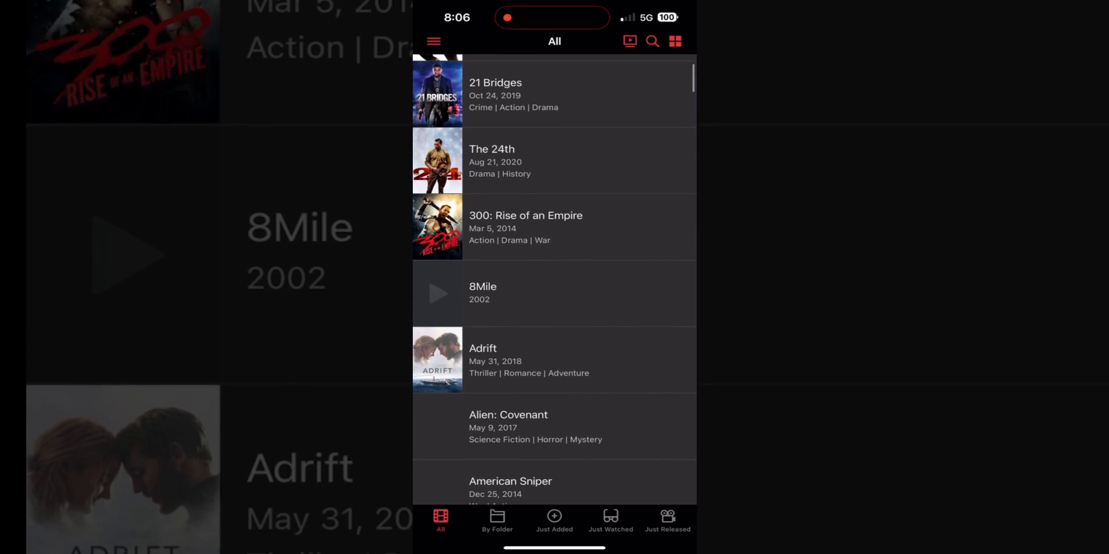
pyautogui.scroll(-3)
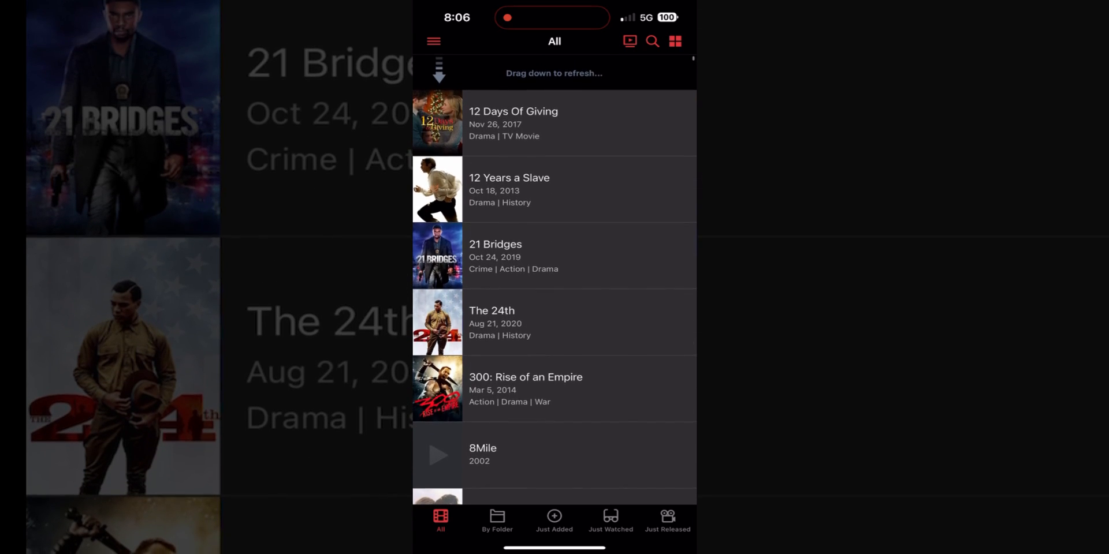
pyautogui.scroll(-3)
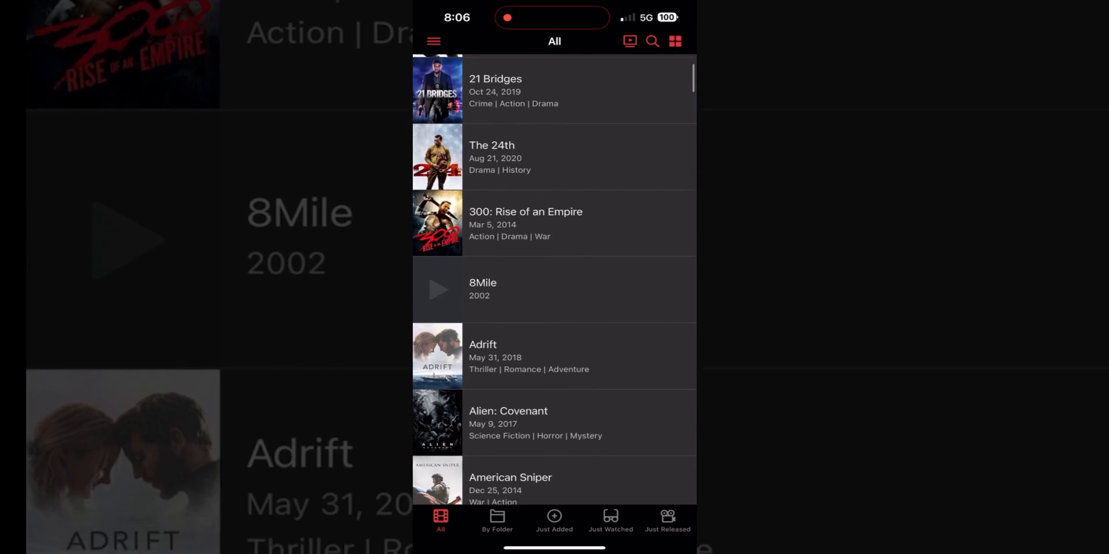
pyautogui.scroll(-3)
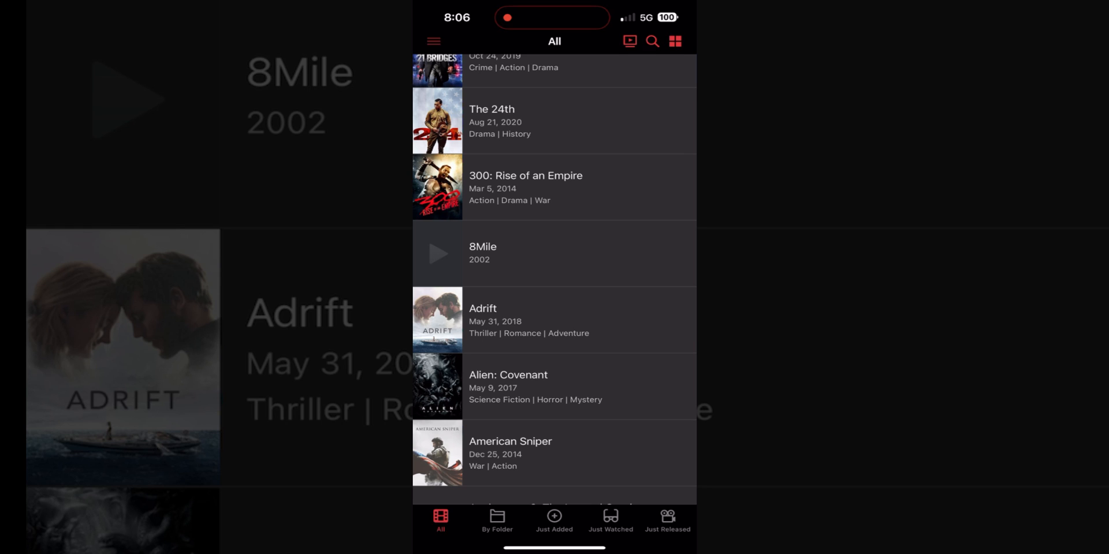
pyautogui.click(434, 41)
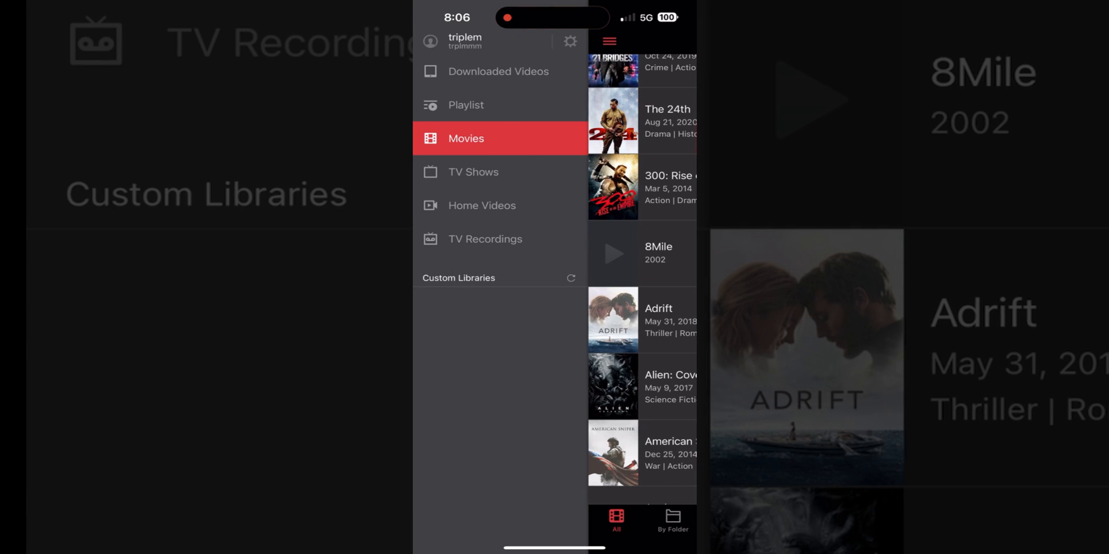
pyautogui.click(473, 172)
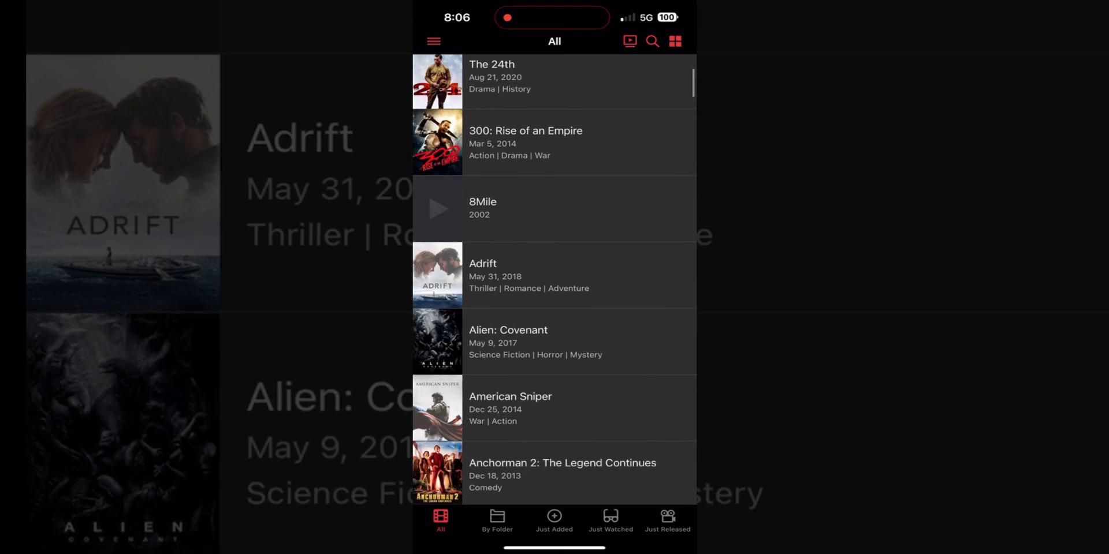
# Step: Scroll further, then view the By Folder and Just Added lists
pyautogui.scroll(-3)
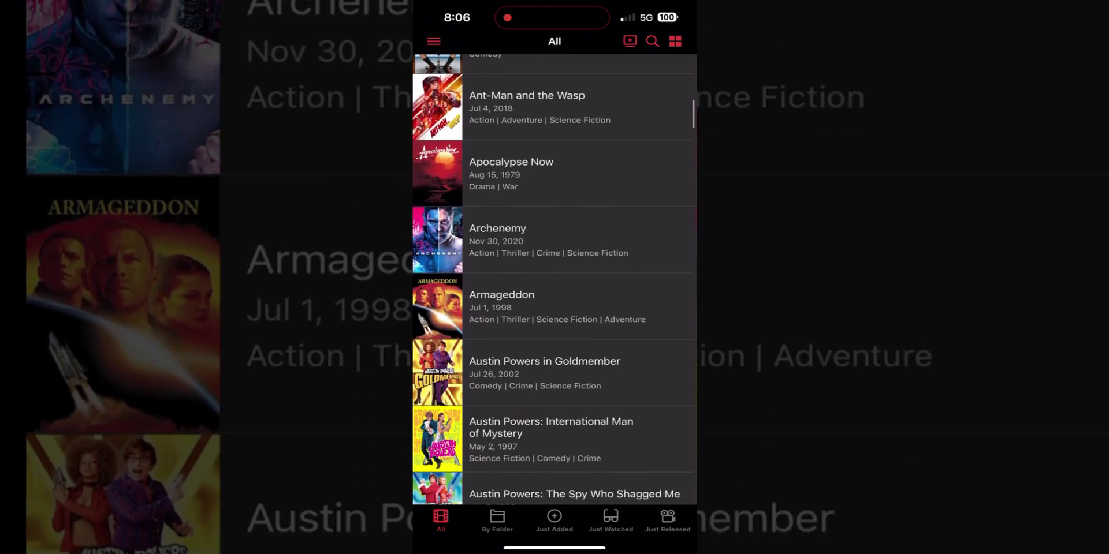
pyautogui.scroll(-3)
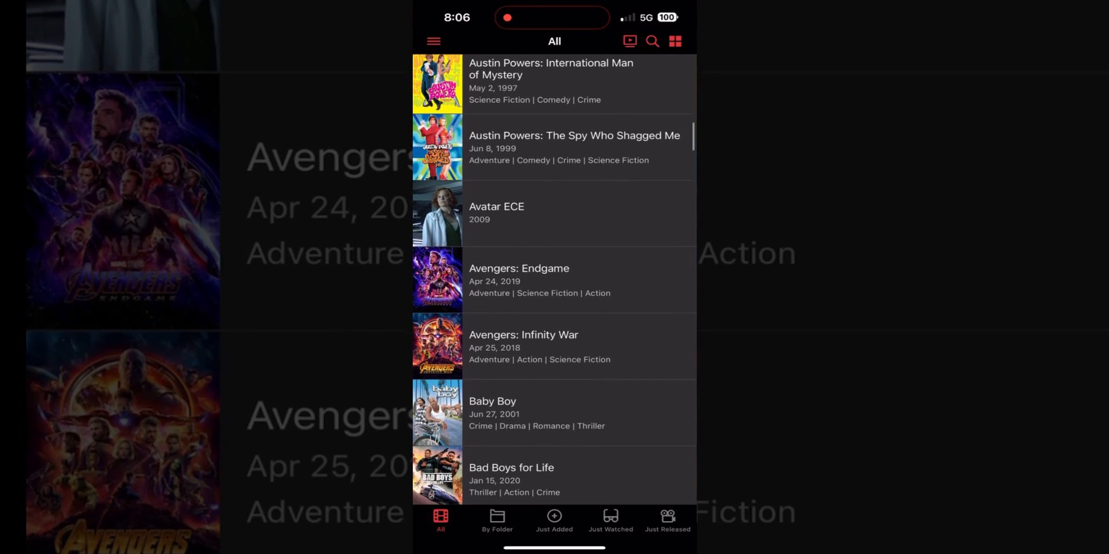
pyautogui.scroll(-3)
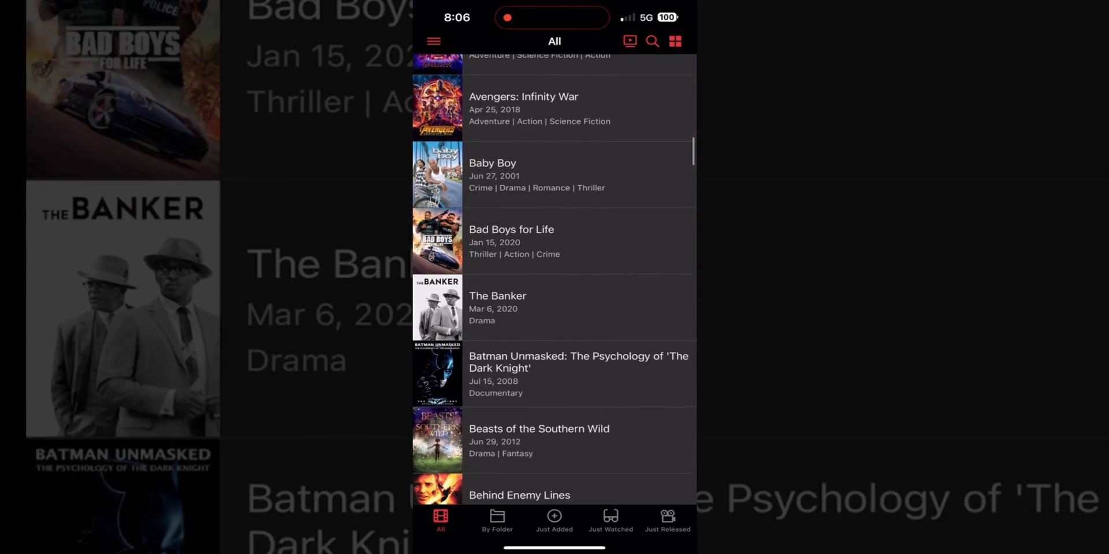
pyautogui.click(496, 522)
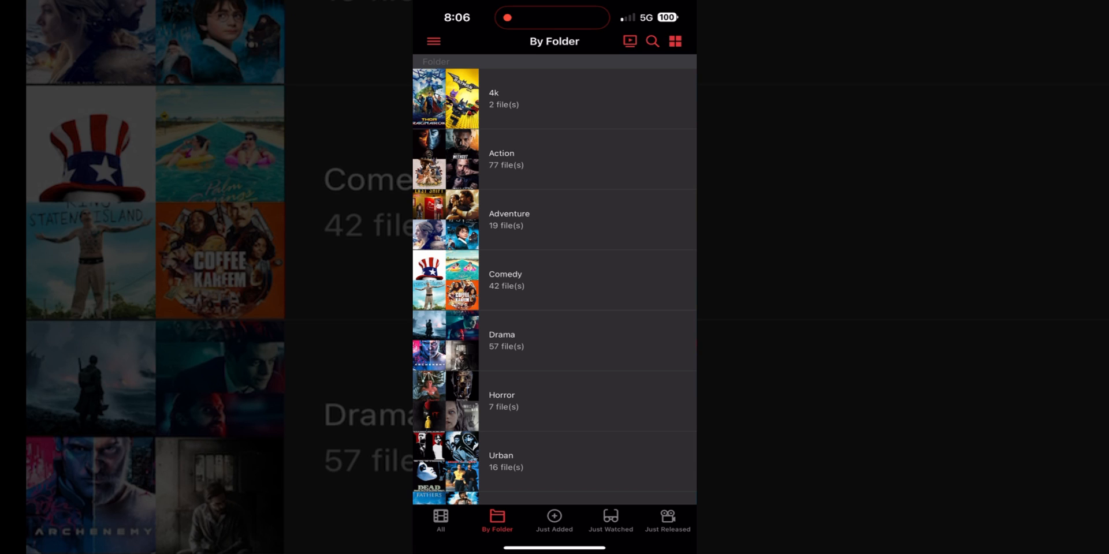
pyautogui.scroll(-3)
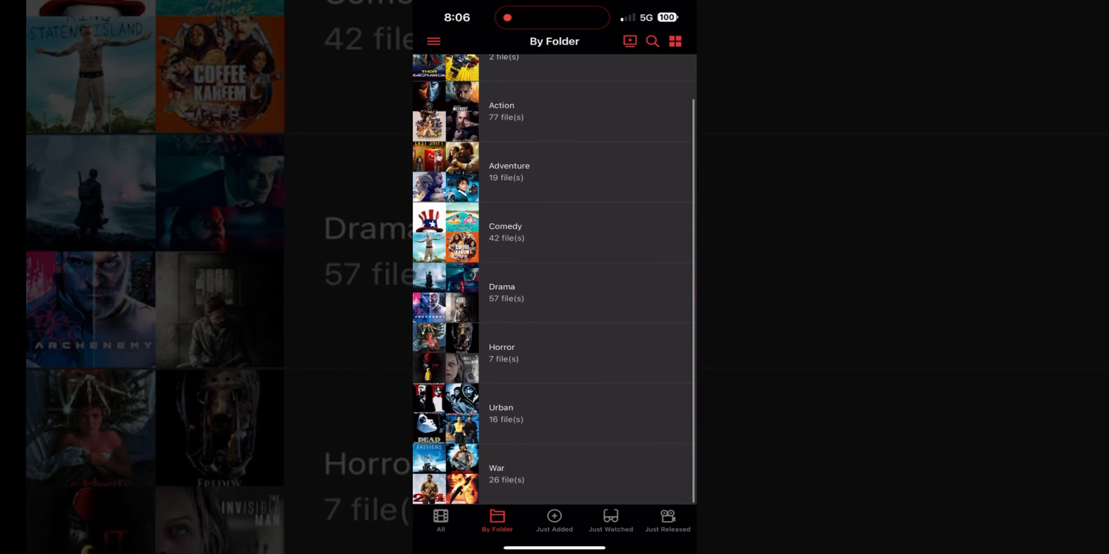
pyautogui.click(553, 526)
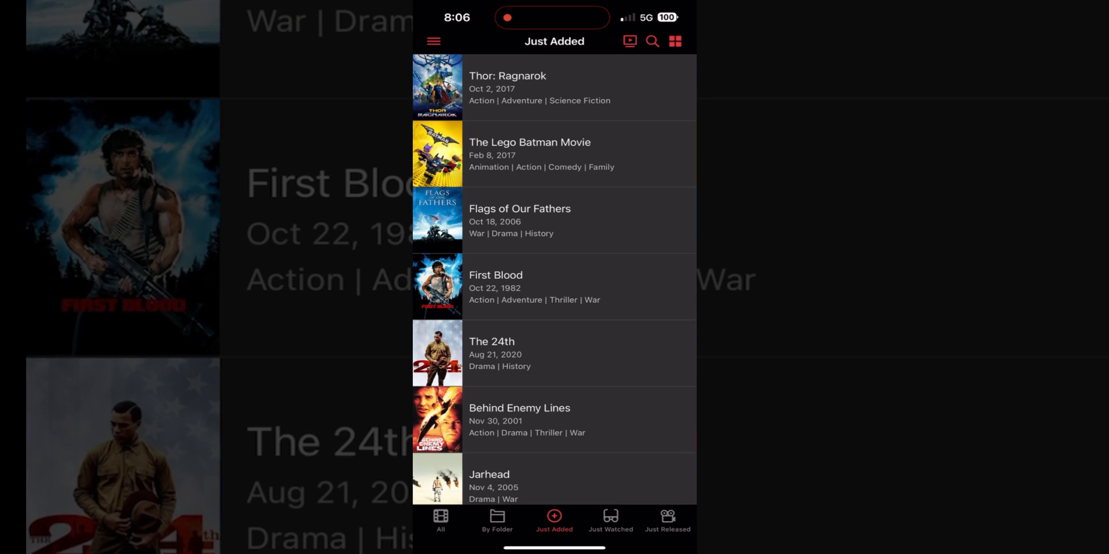
# Step: Return to All movies and toggle layouts, ending on the poster grid
pyautogui.click(440, 530)
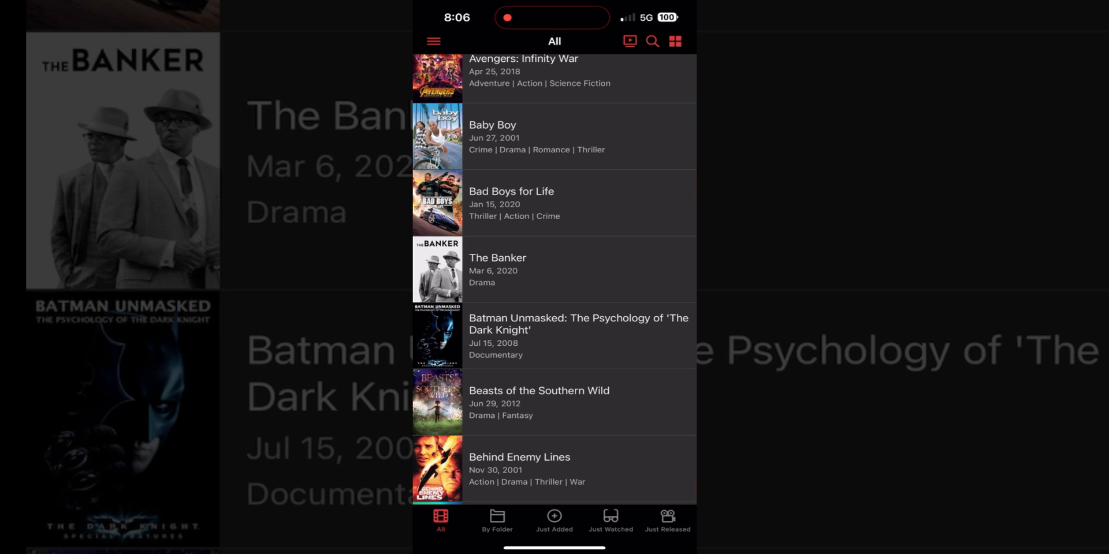
pyautogui.click(676, 41)
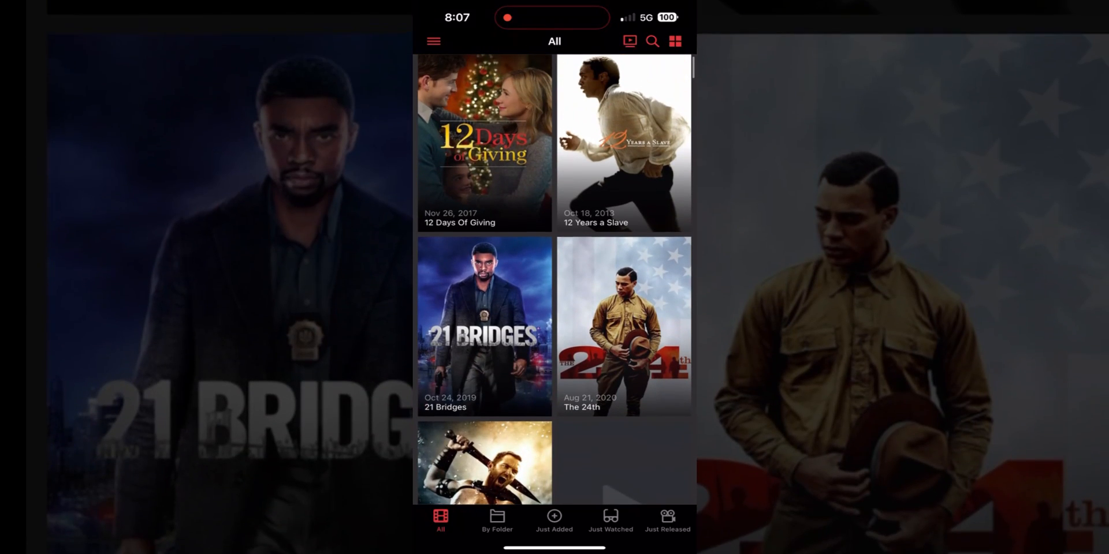
pyautogui.click(676, 42)
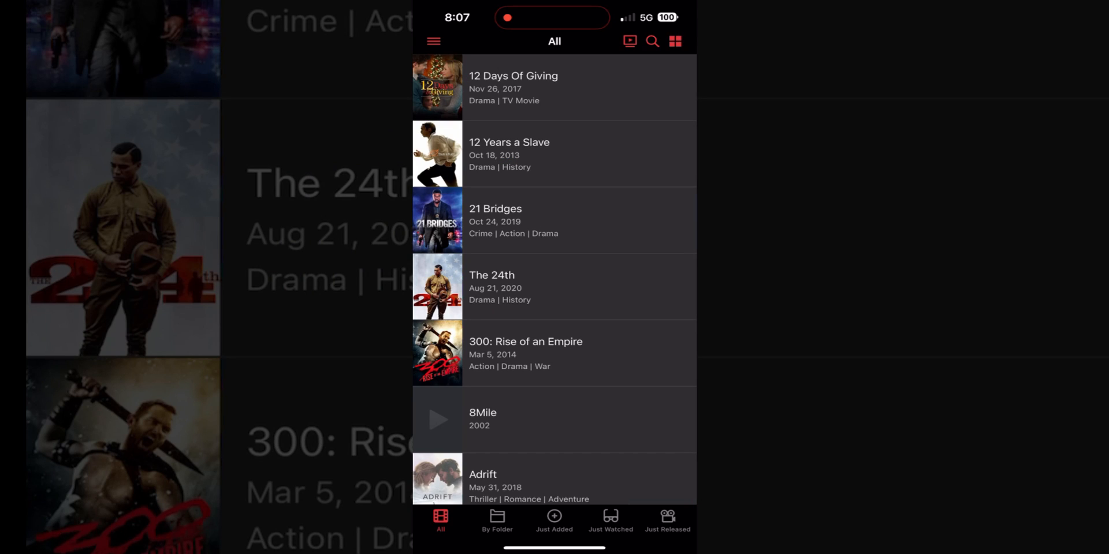
pyautogui.click(675, 42)
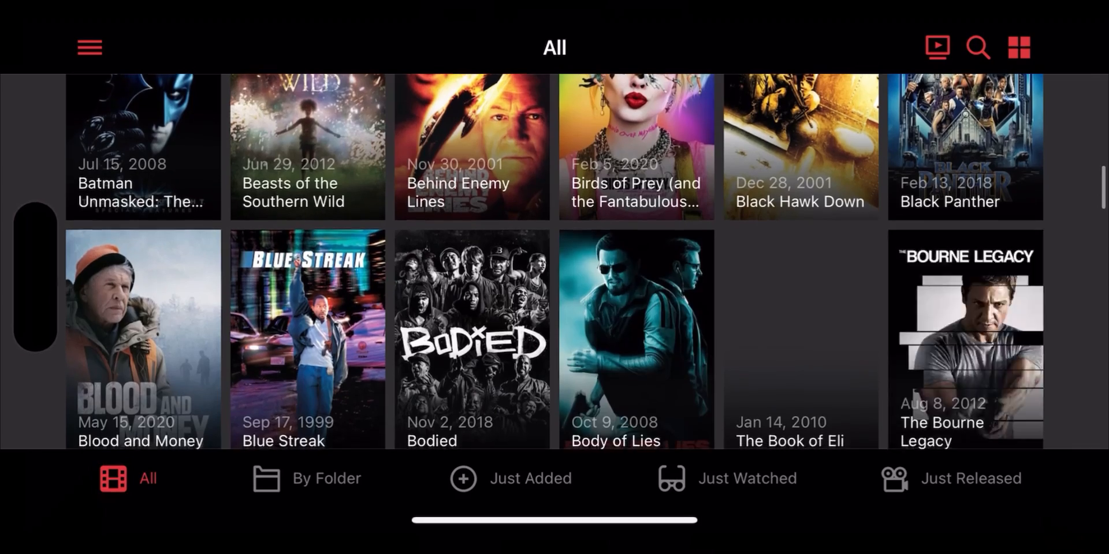
pyautogui.scroll(-3)
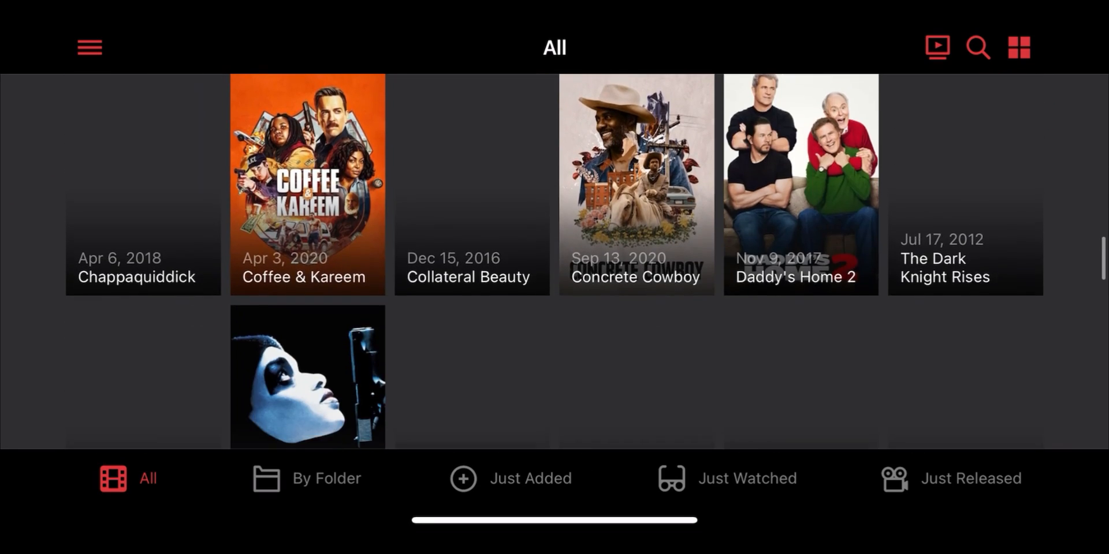
pyautogui.scroll(-3)
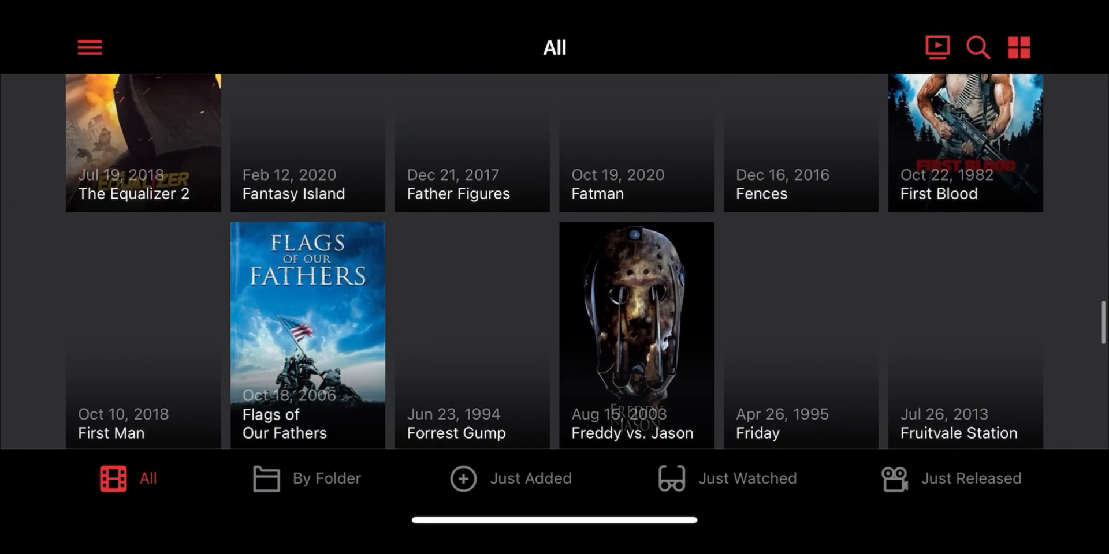
pyautogui.scroll(-3)
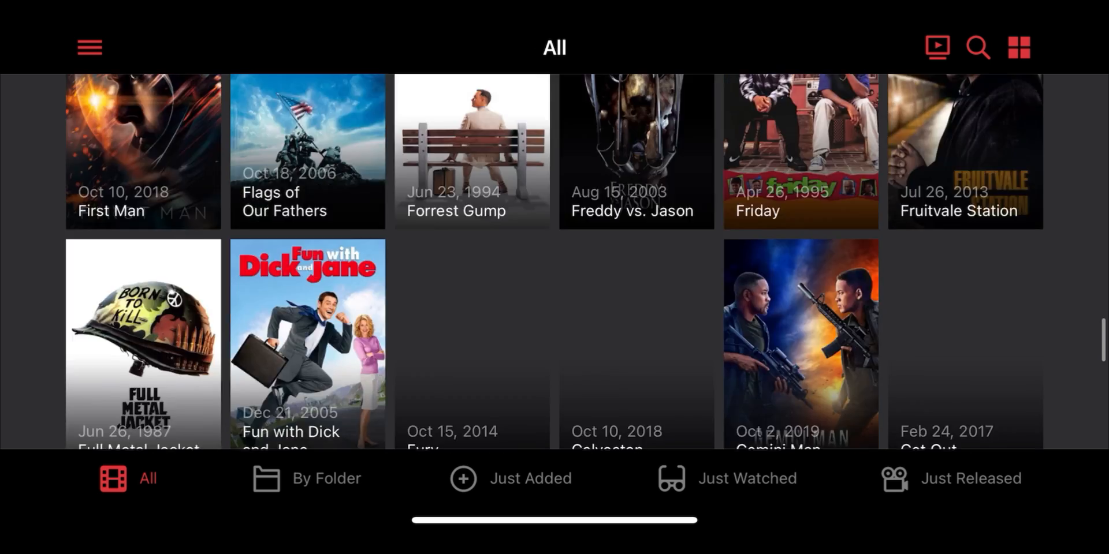
pyautogui.scroll(-3)
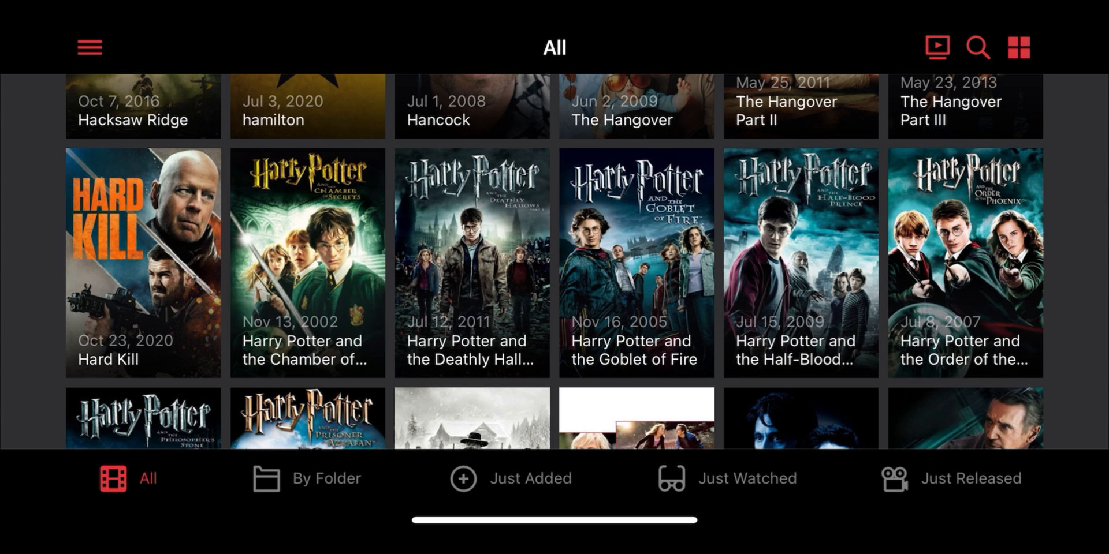
pyautogui.scroll(-3)
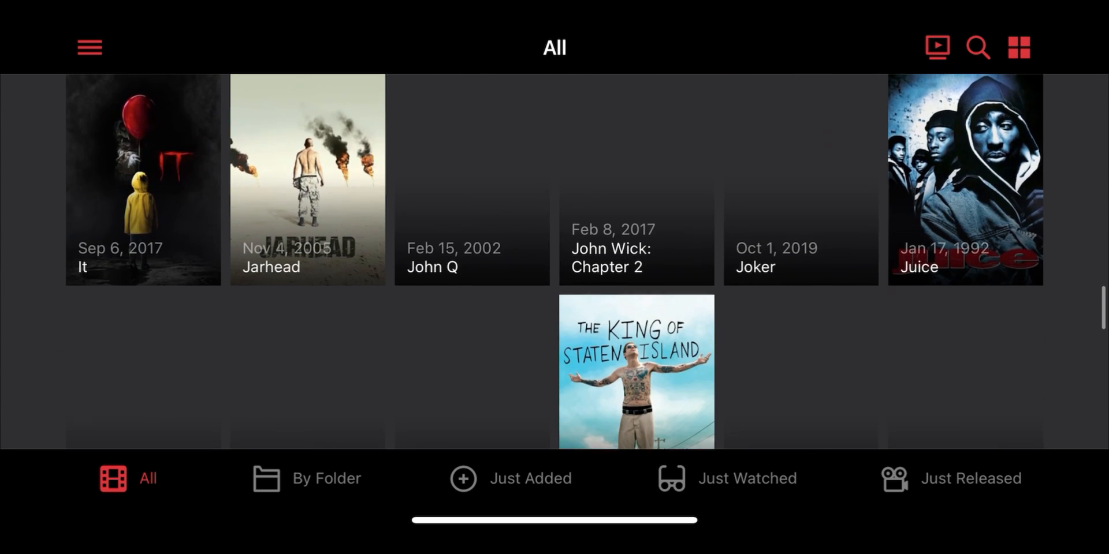
pyautogui.scroll(-3)
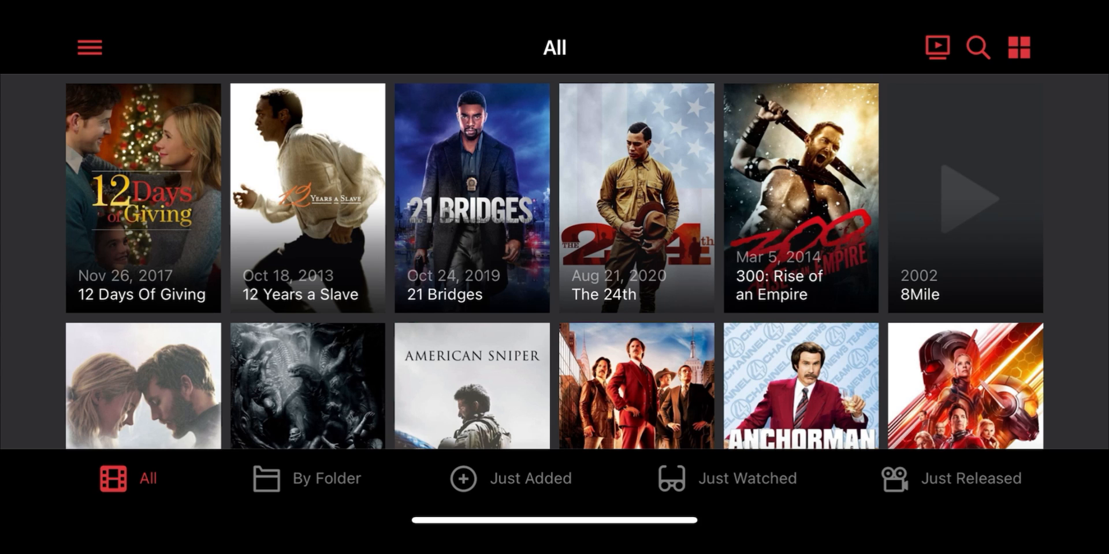
pyautogui.click(139, 196)
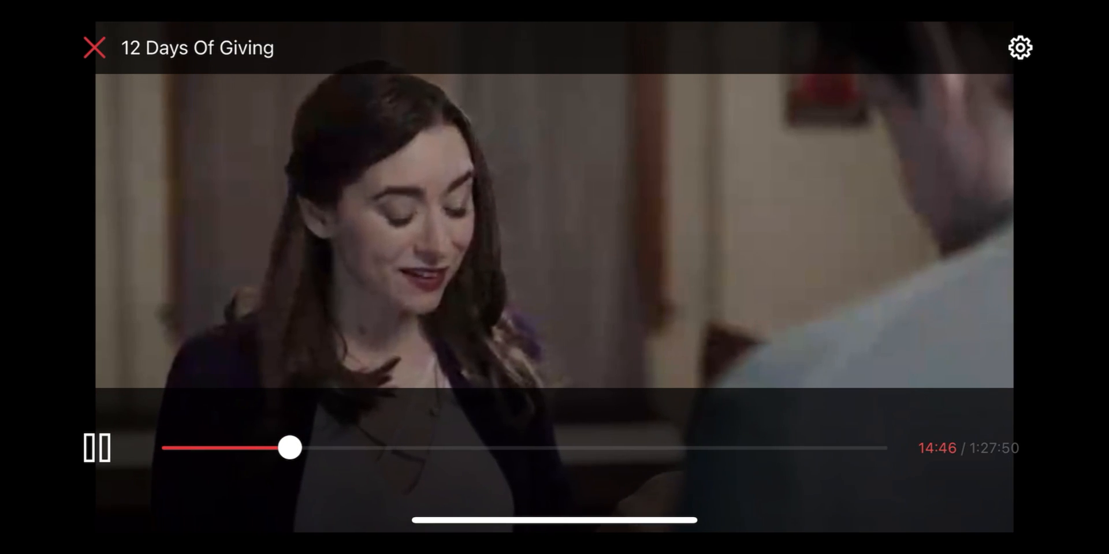
pyautogui.click(93, 48)
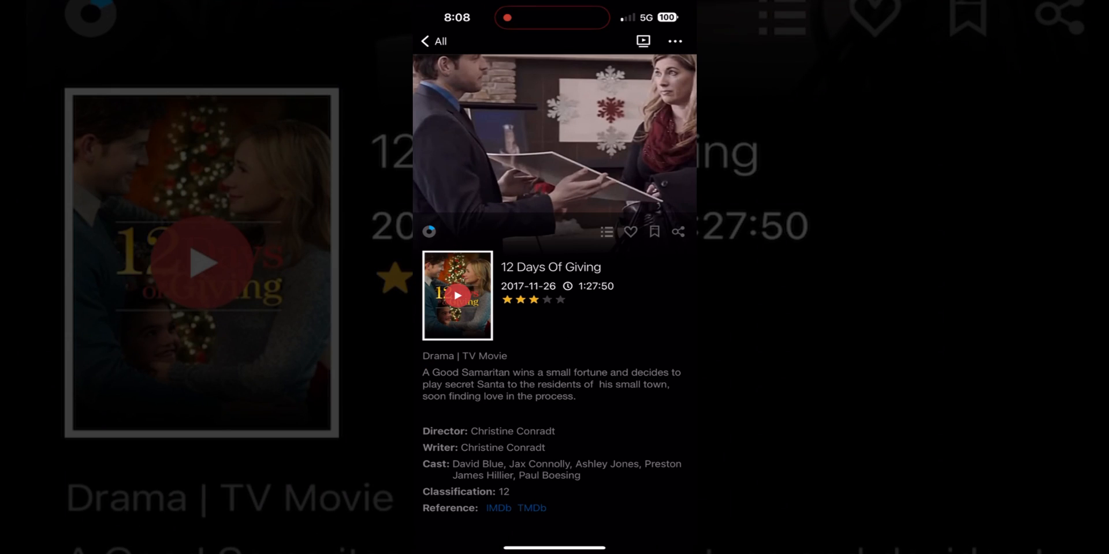
pyautogui.click(424, 41)
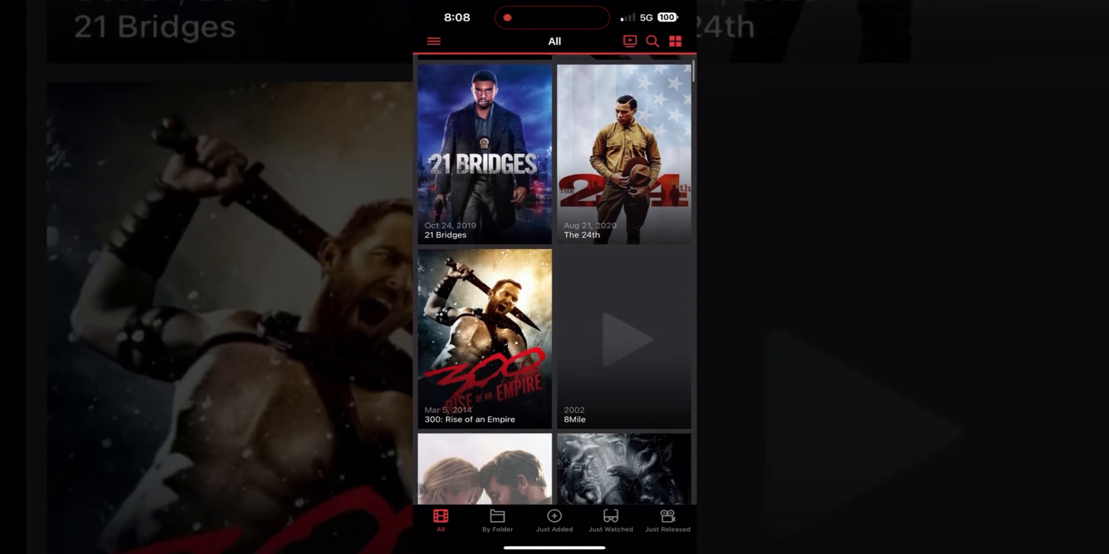
pyautogui.scroll(-3)
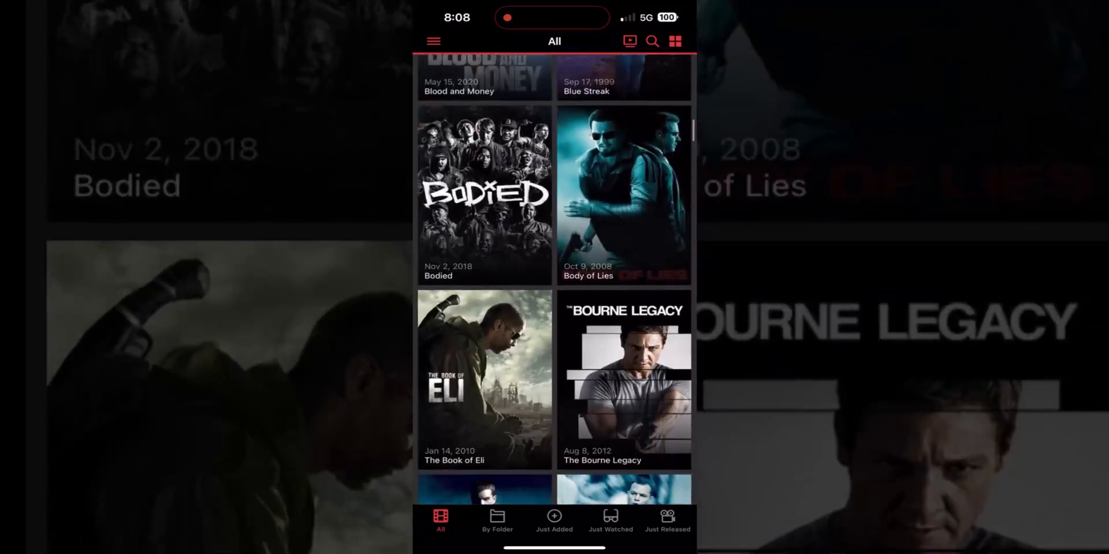
pyautogui.scroll(-3)
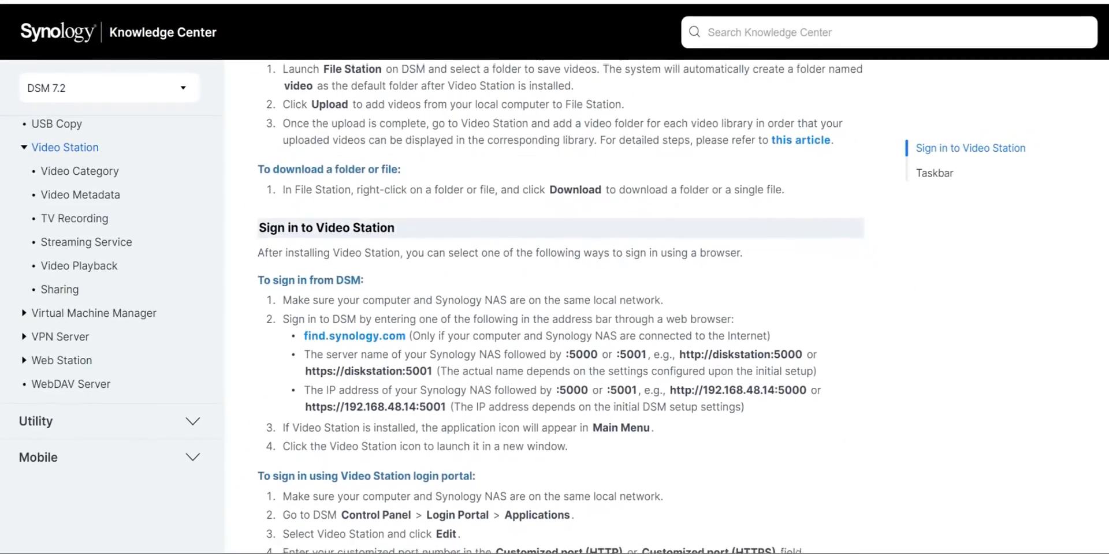
pyautogui.scroll(-3)
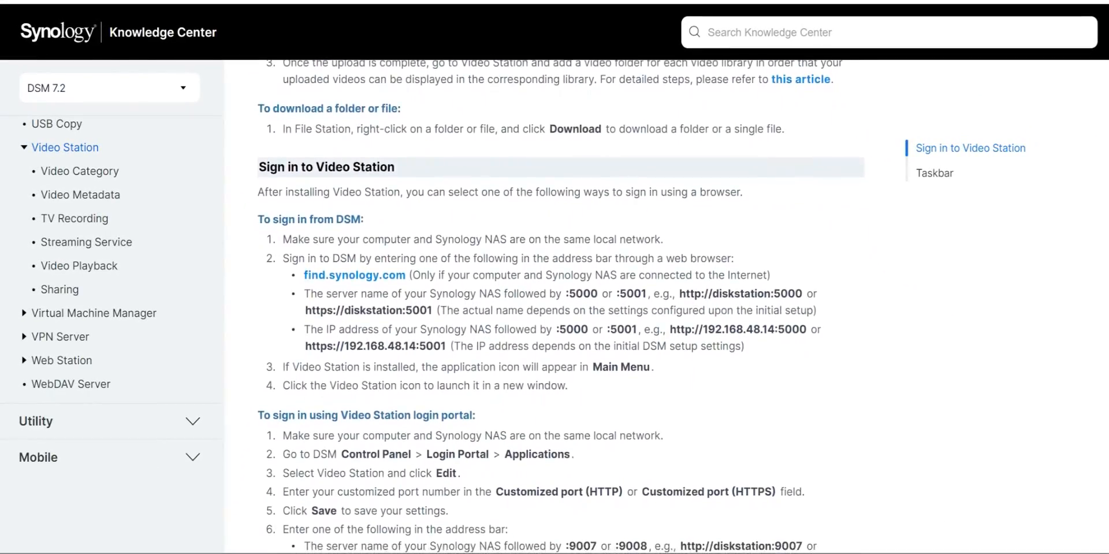
pyautogui.scroll(-3)
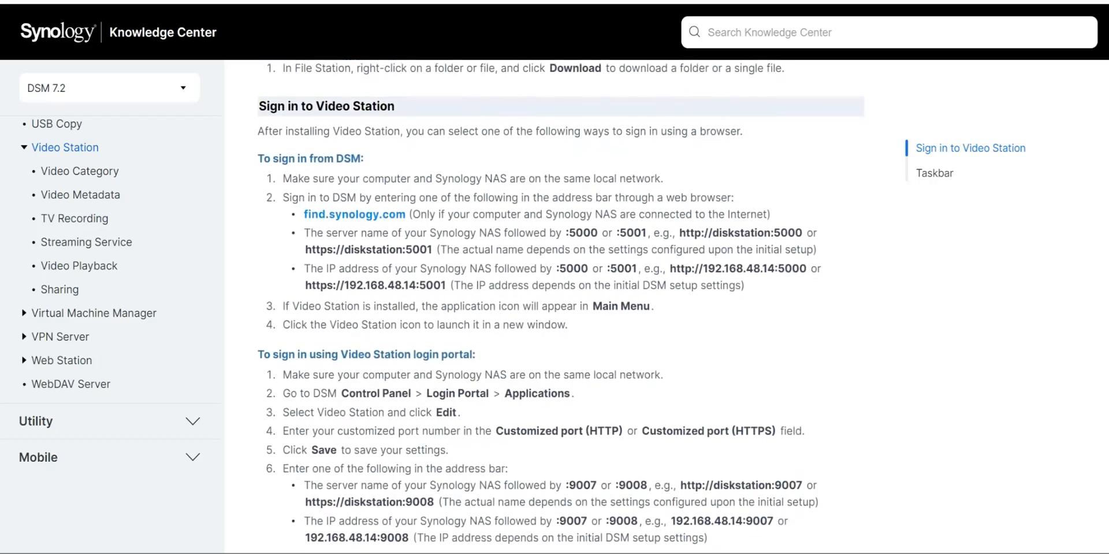
pyautogui.scroll(-3)
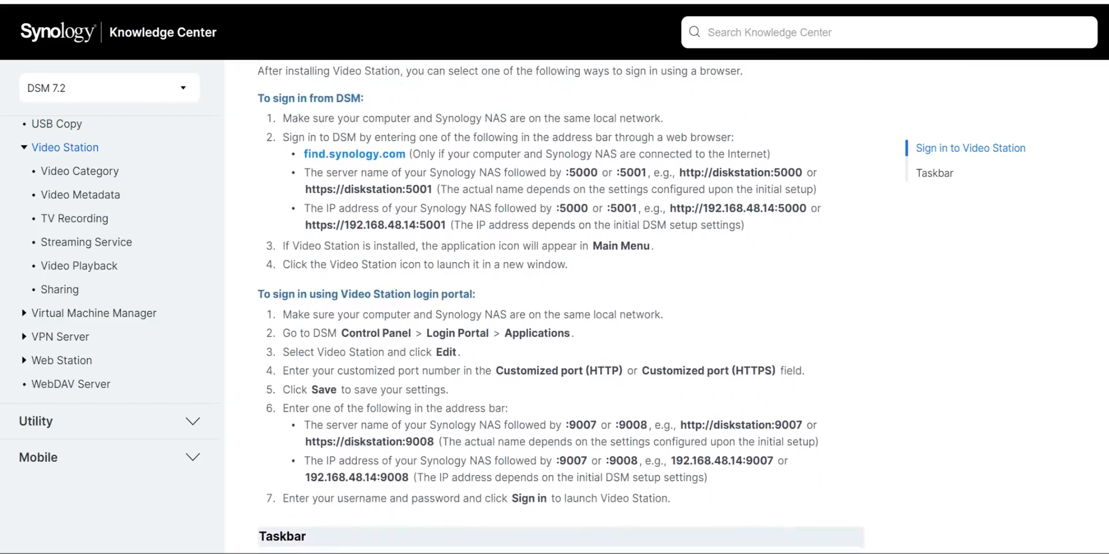
pyautogui.scroll(-3)
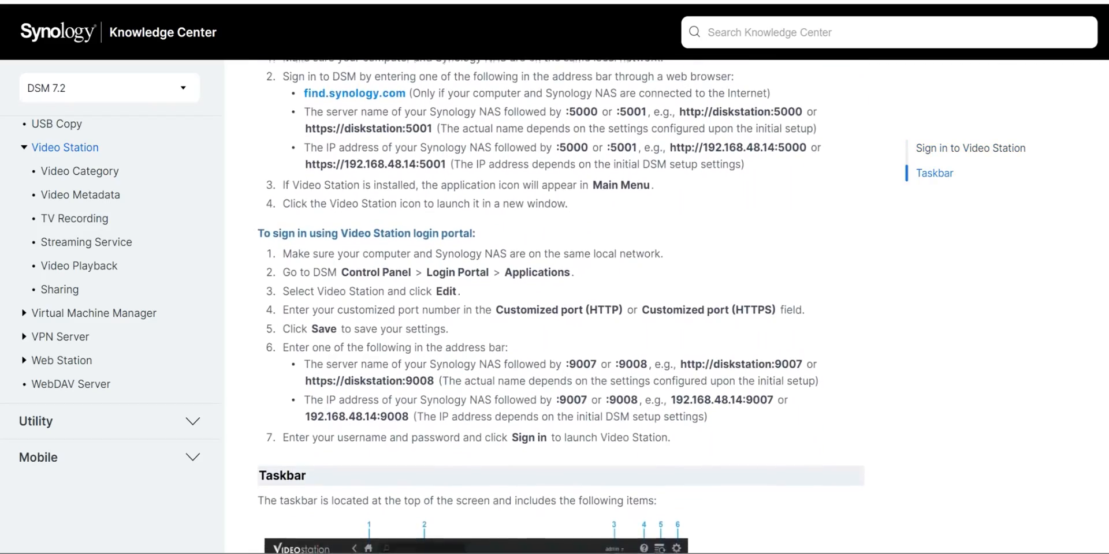
pyautogui.scroll(-3)
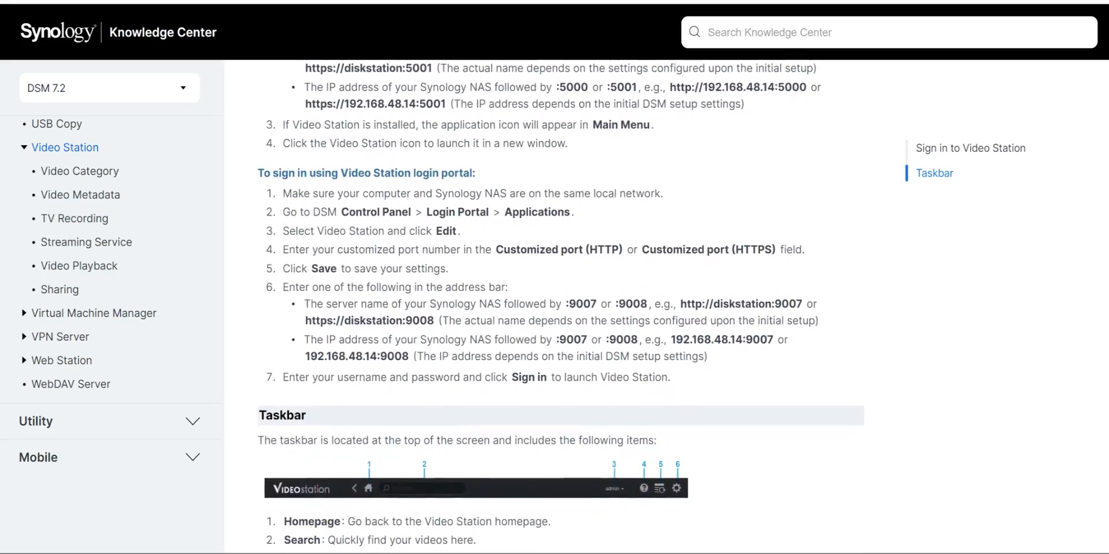
pyautogui.scroll(-3)
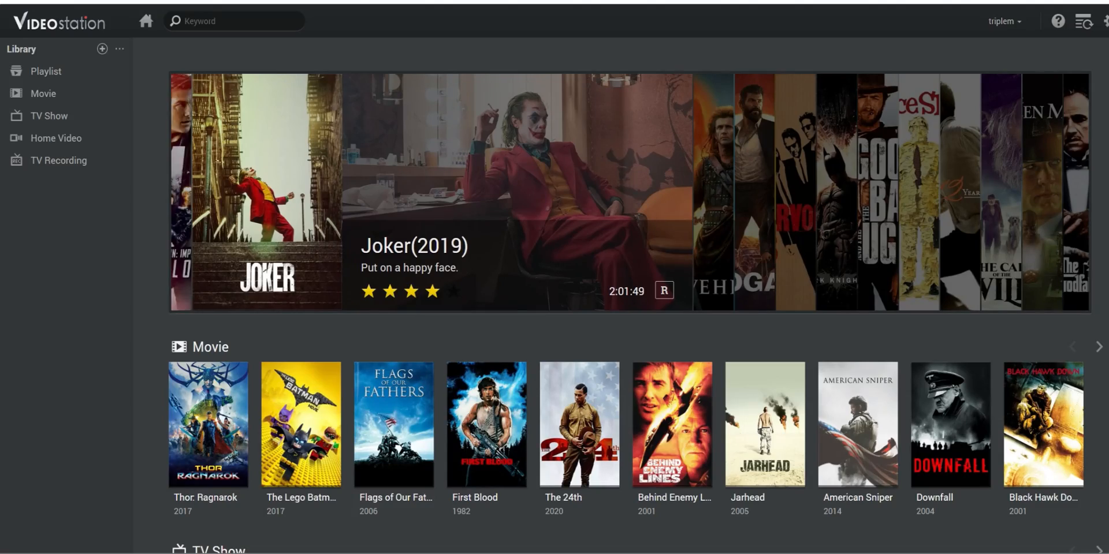
# Step: Open the Movie library and scroll through its 243 titles
pyautogui.click(43, 93)
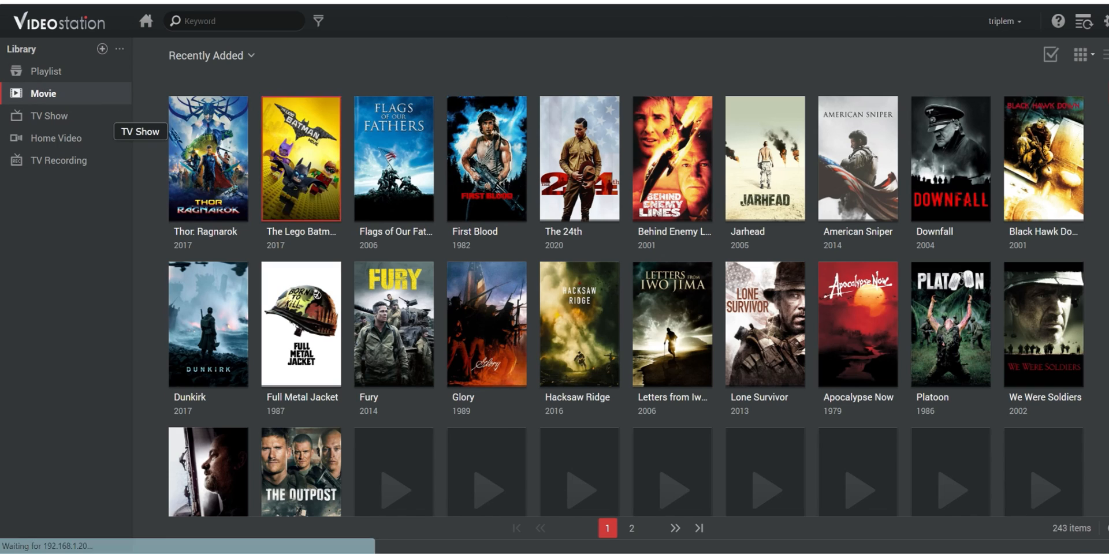
pyautogui.scroll(-3)
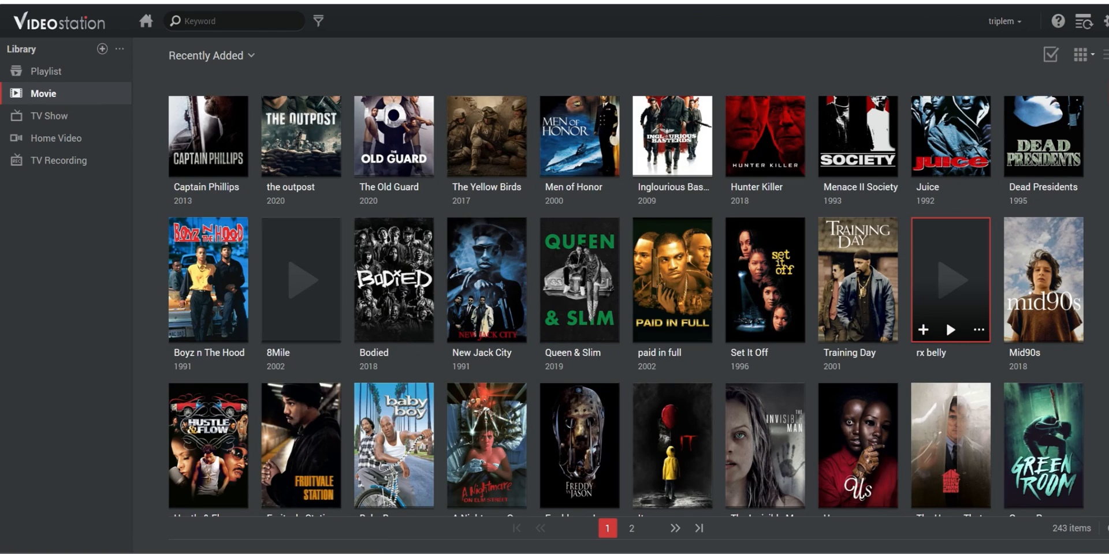
pyautogui.scroll(-3)
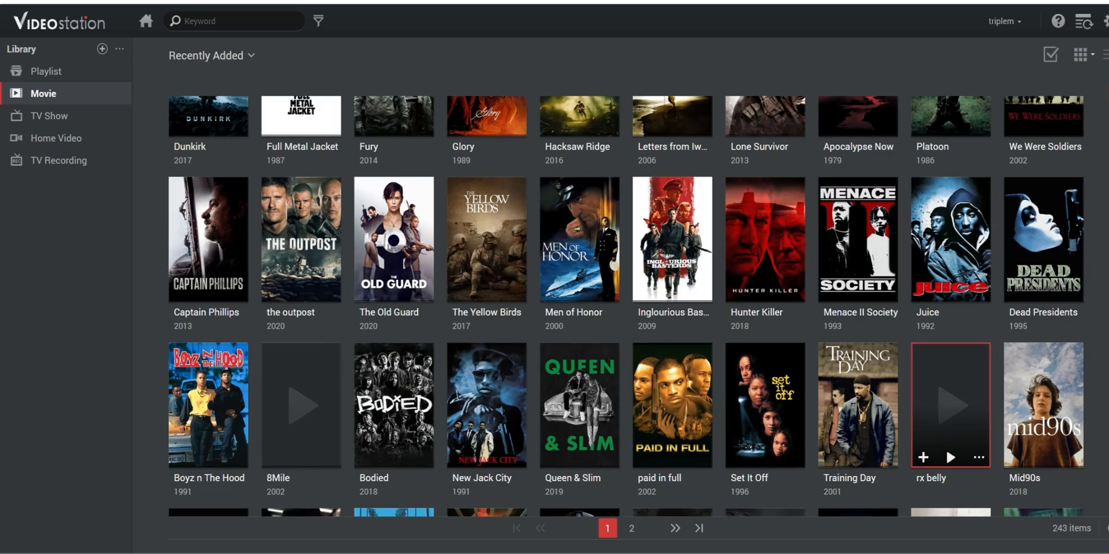
pyautogui.scroll(-3)
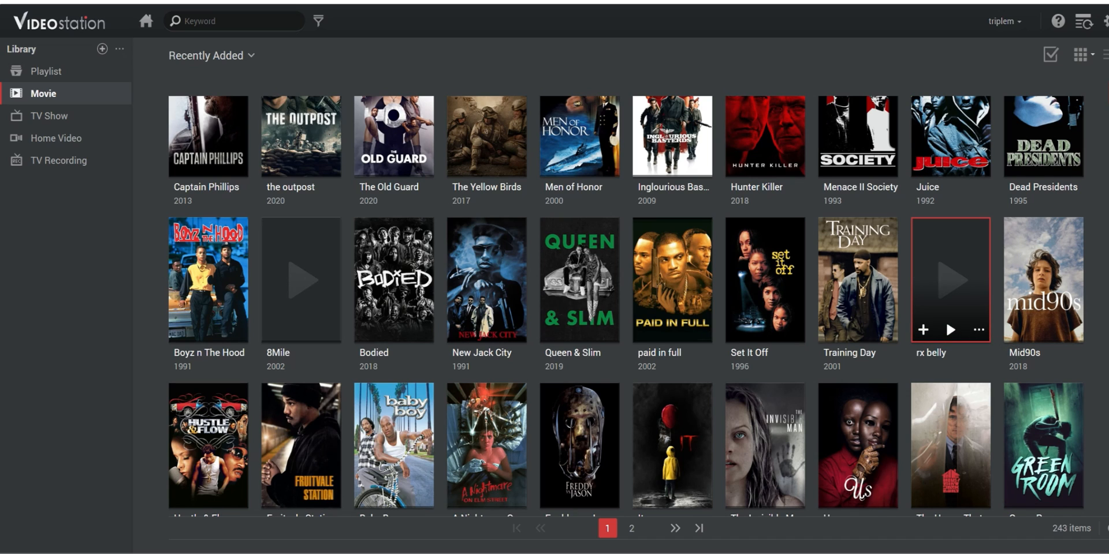
pyautogui.scroll(-3)
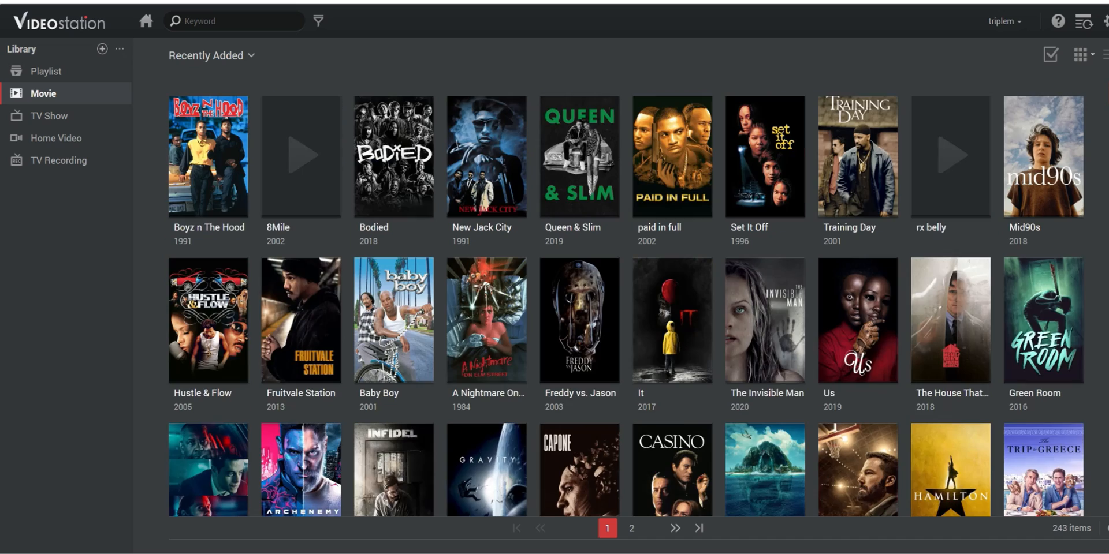
pyautogui.scroll(-3)
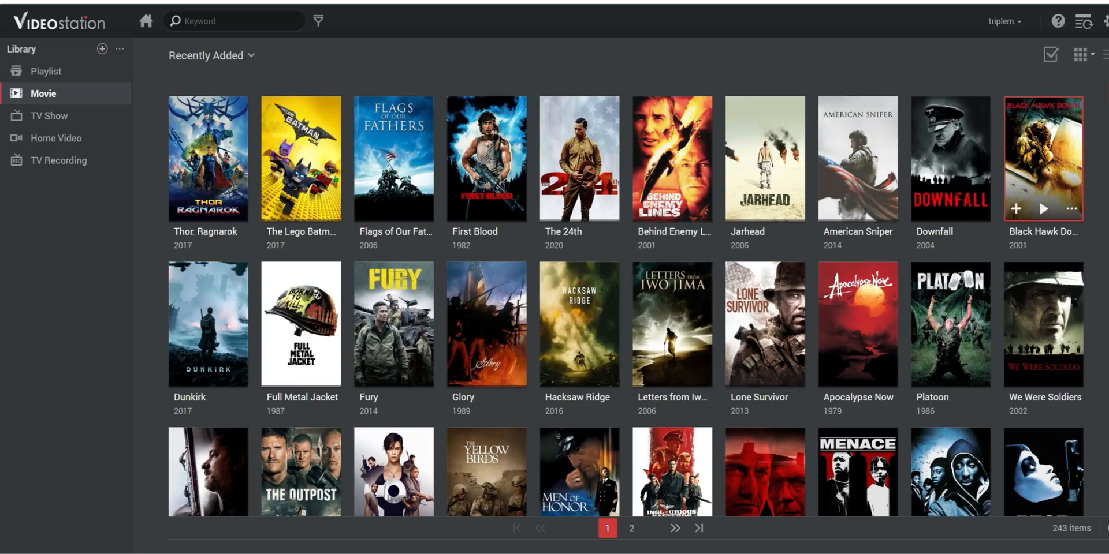
# Step: Try the Thumbnail synopsis and List layouts, then return to Tile posters
pyautogui.click(1078, 53)
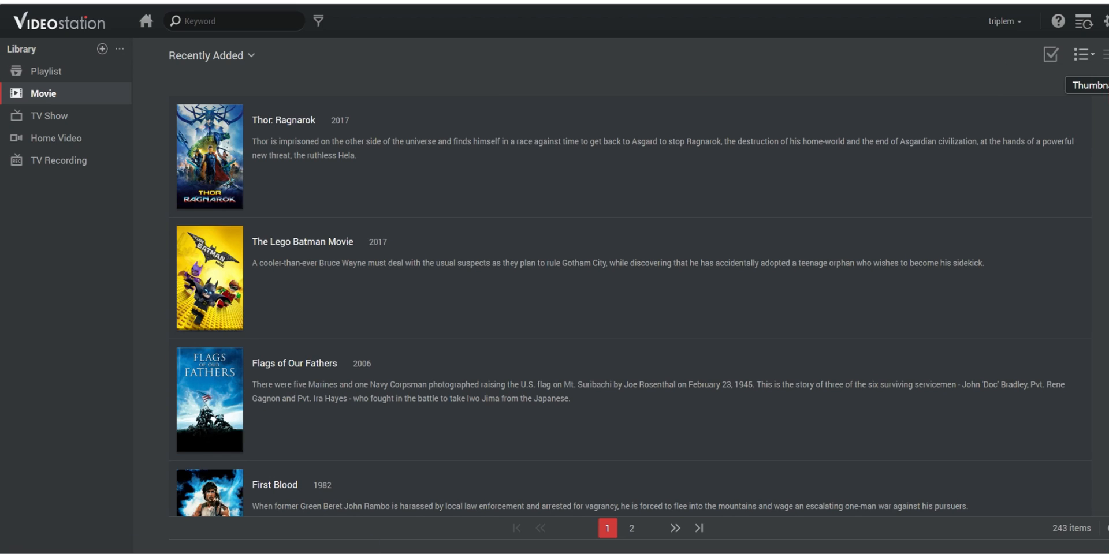
pyautogui.click(1082, 53)
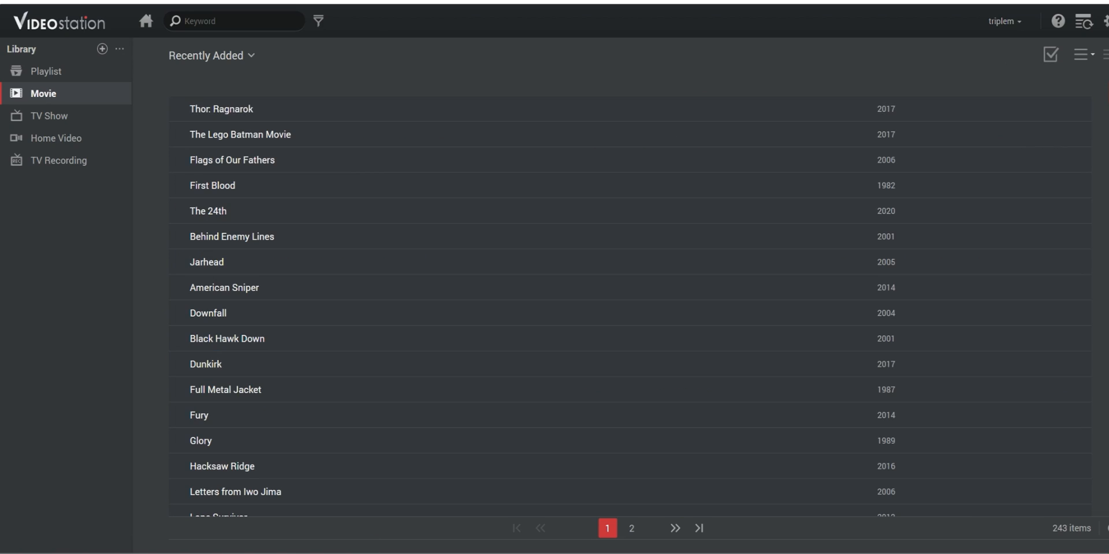
pyautogui.click(1077, 41)
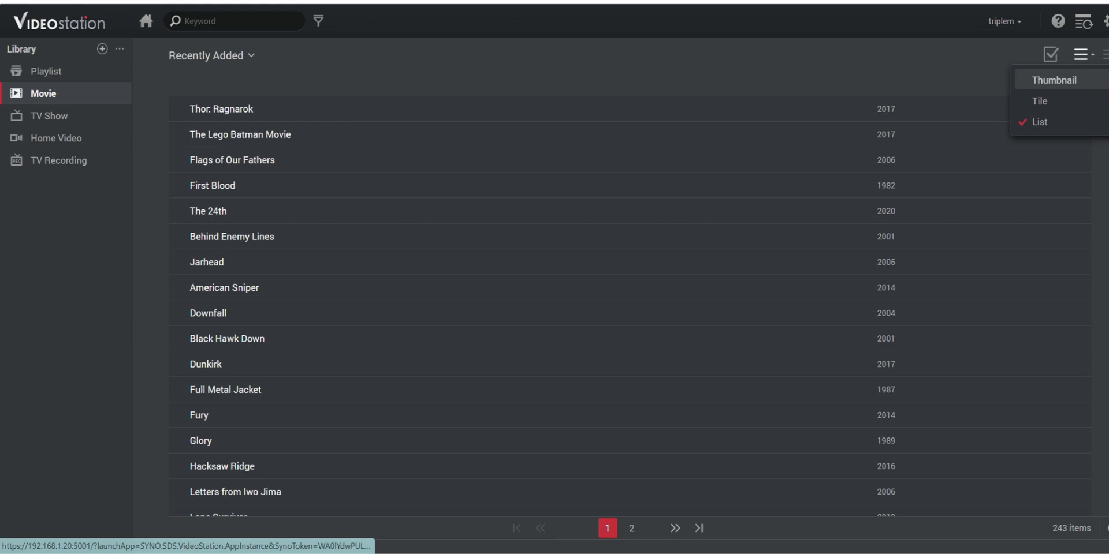
pyautogui.click(1053, 79)
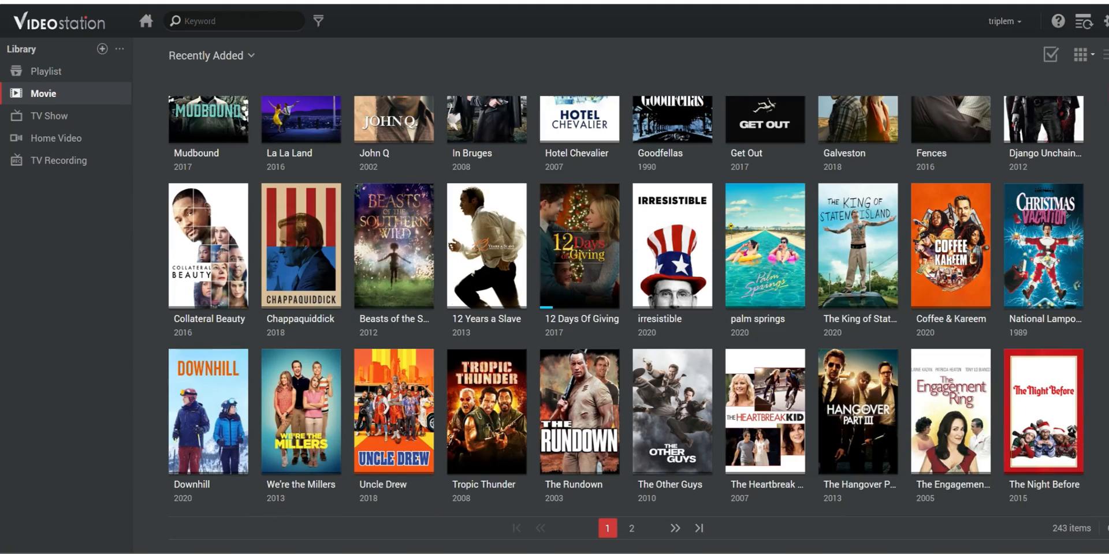
pyautogui.moveTo(579, 251)
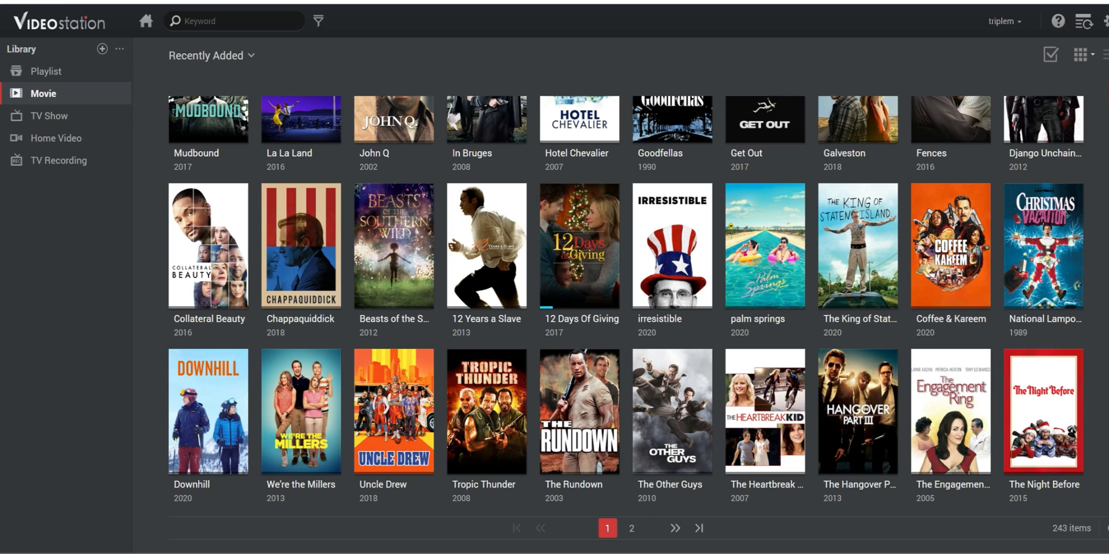
# Step: Show the second page of movies, then subscribe to the YouTube channel
pyautogui.click(632, 545)
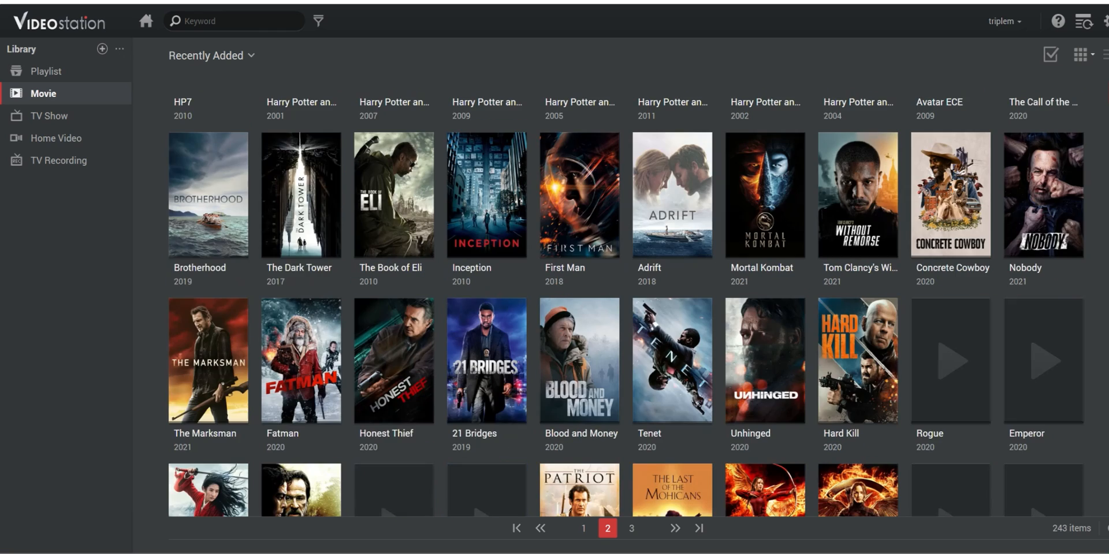
pyautogui.scroll(-3)
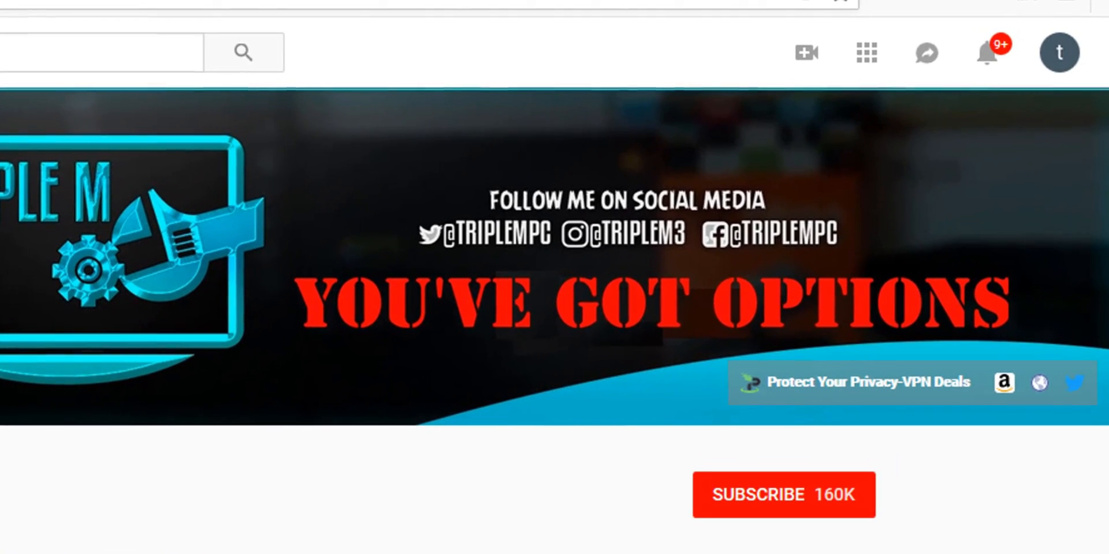
pyautogui.click(782, 495)
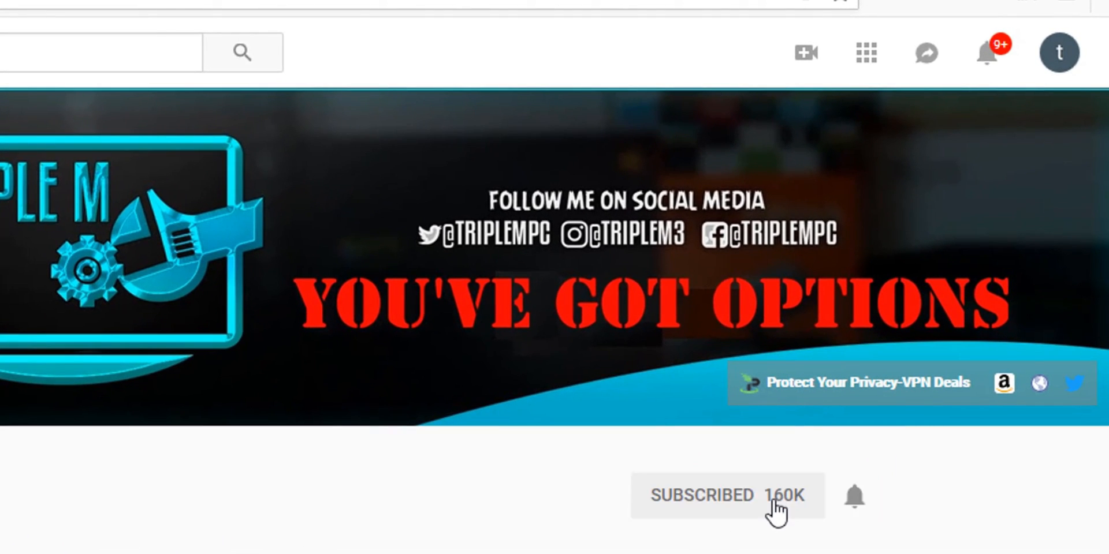